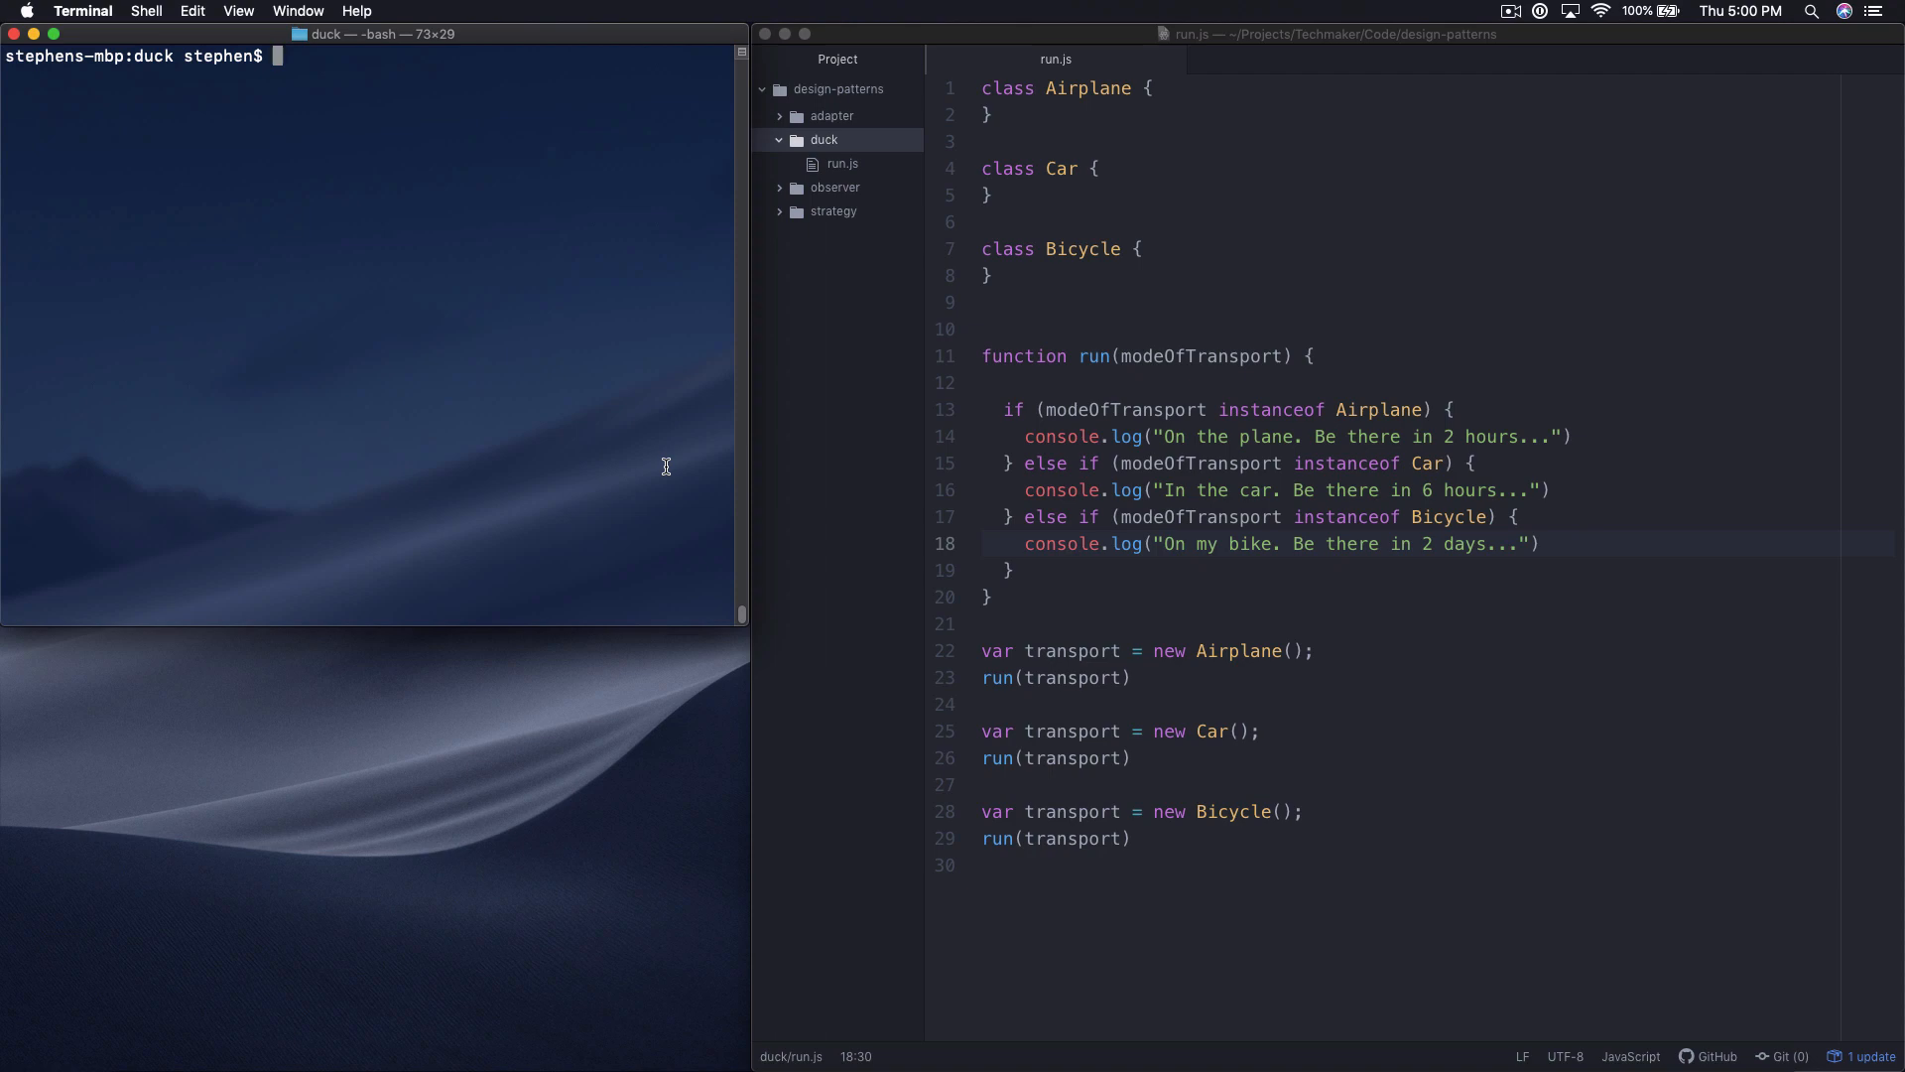
# Step: Expand the strategy folder in the project tree to show Employee.js and employee.rb
pyautogui.click(1057, 462)
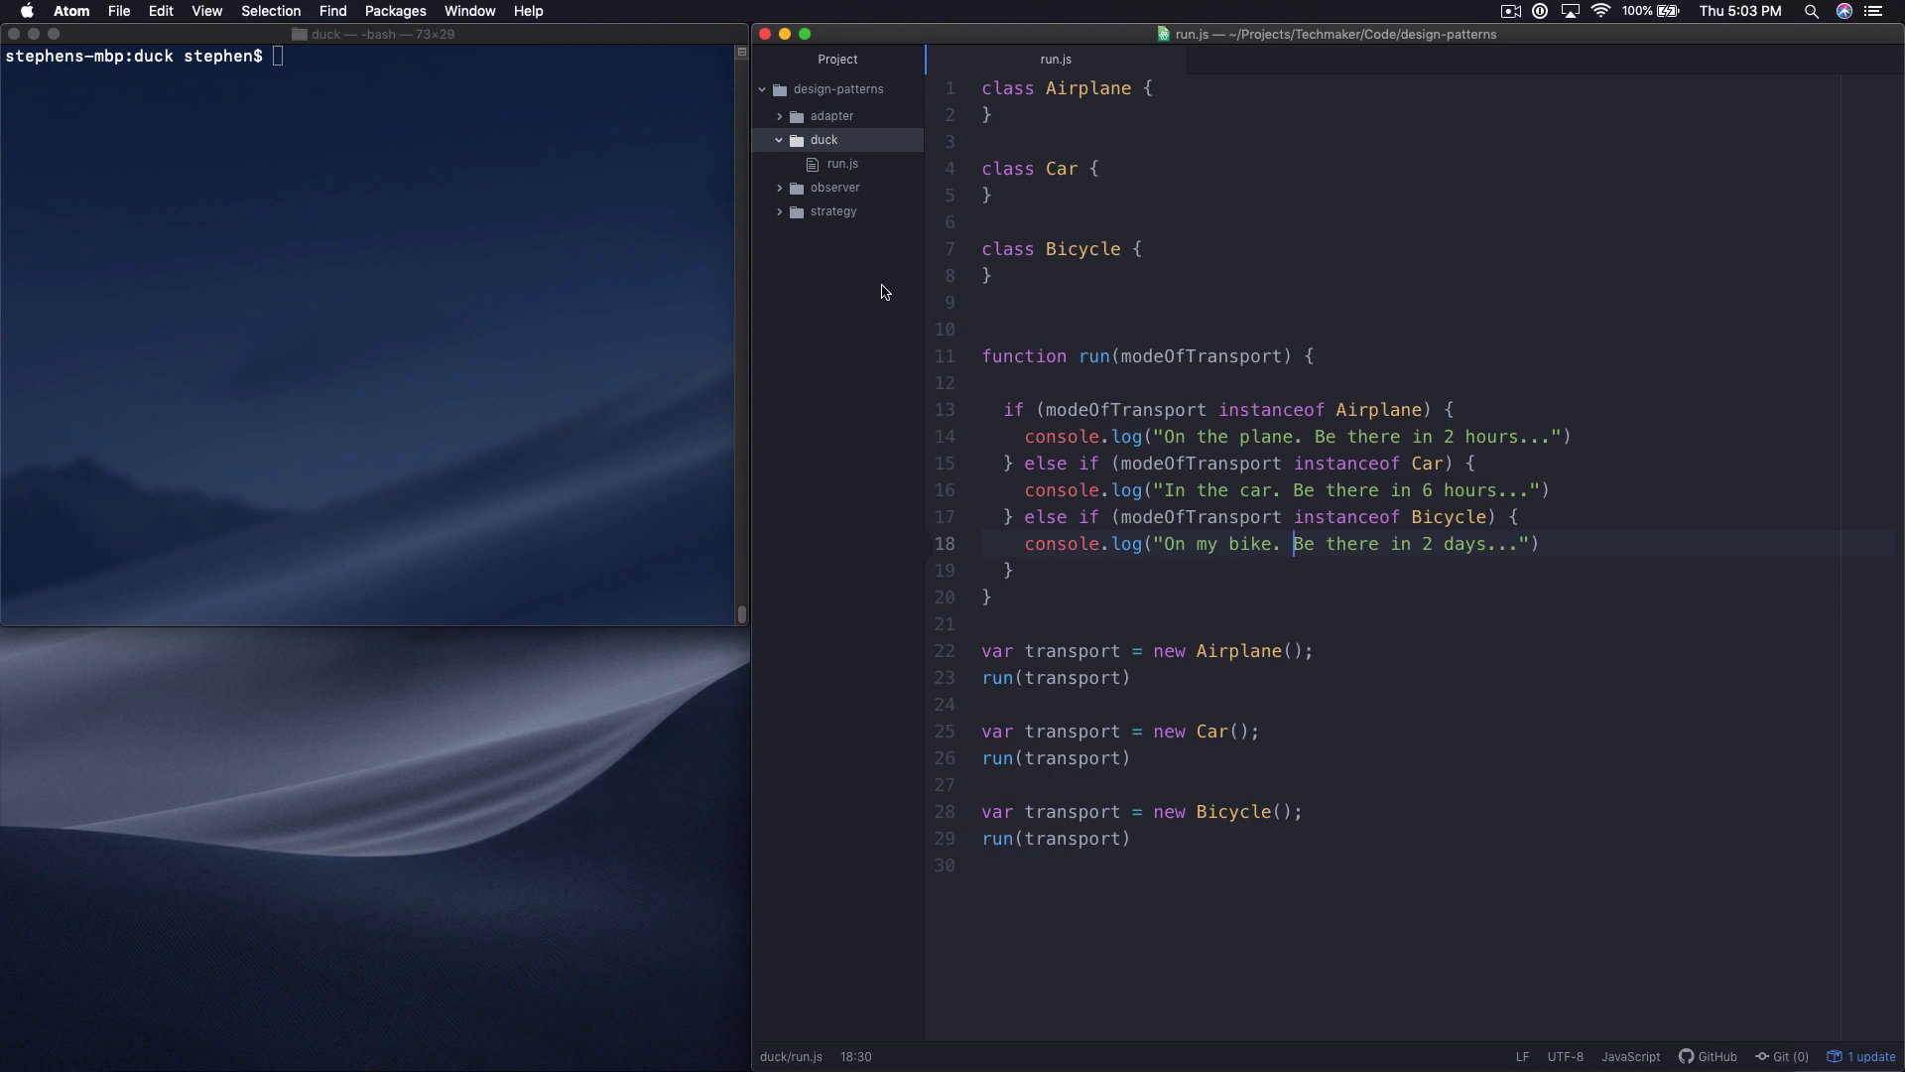
pyautogui.click(832, 212)
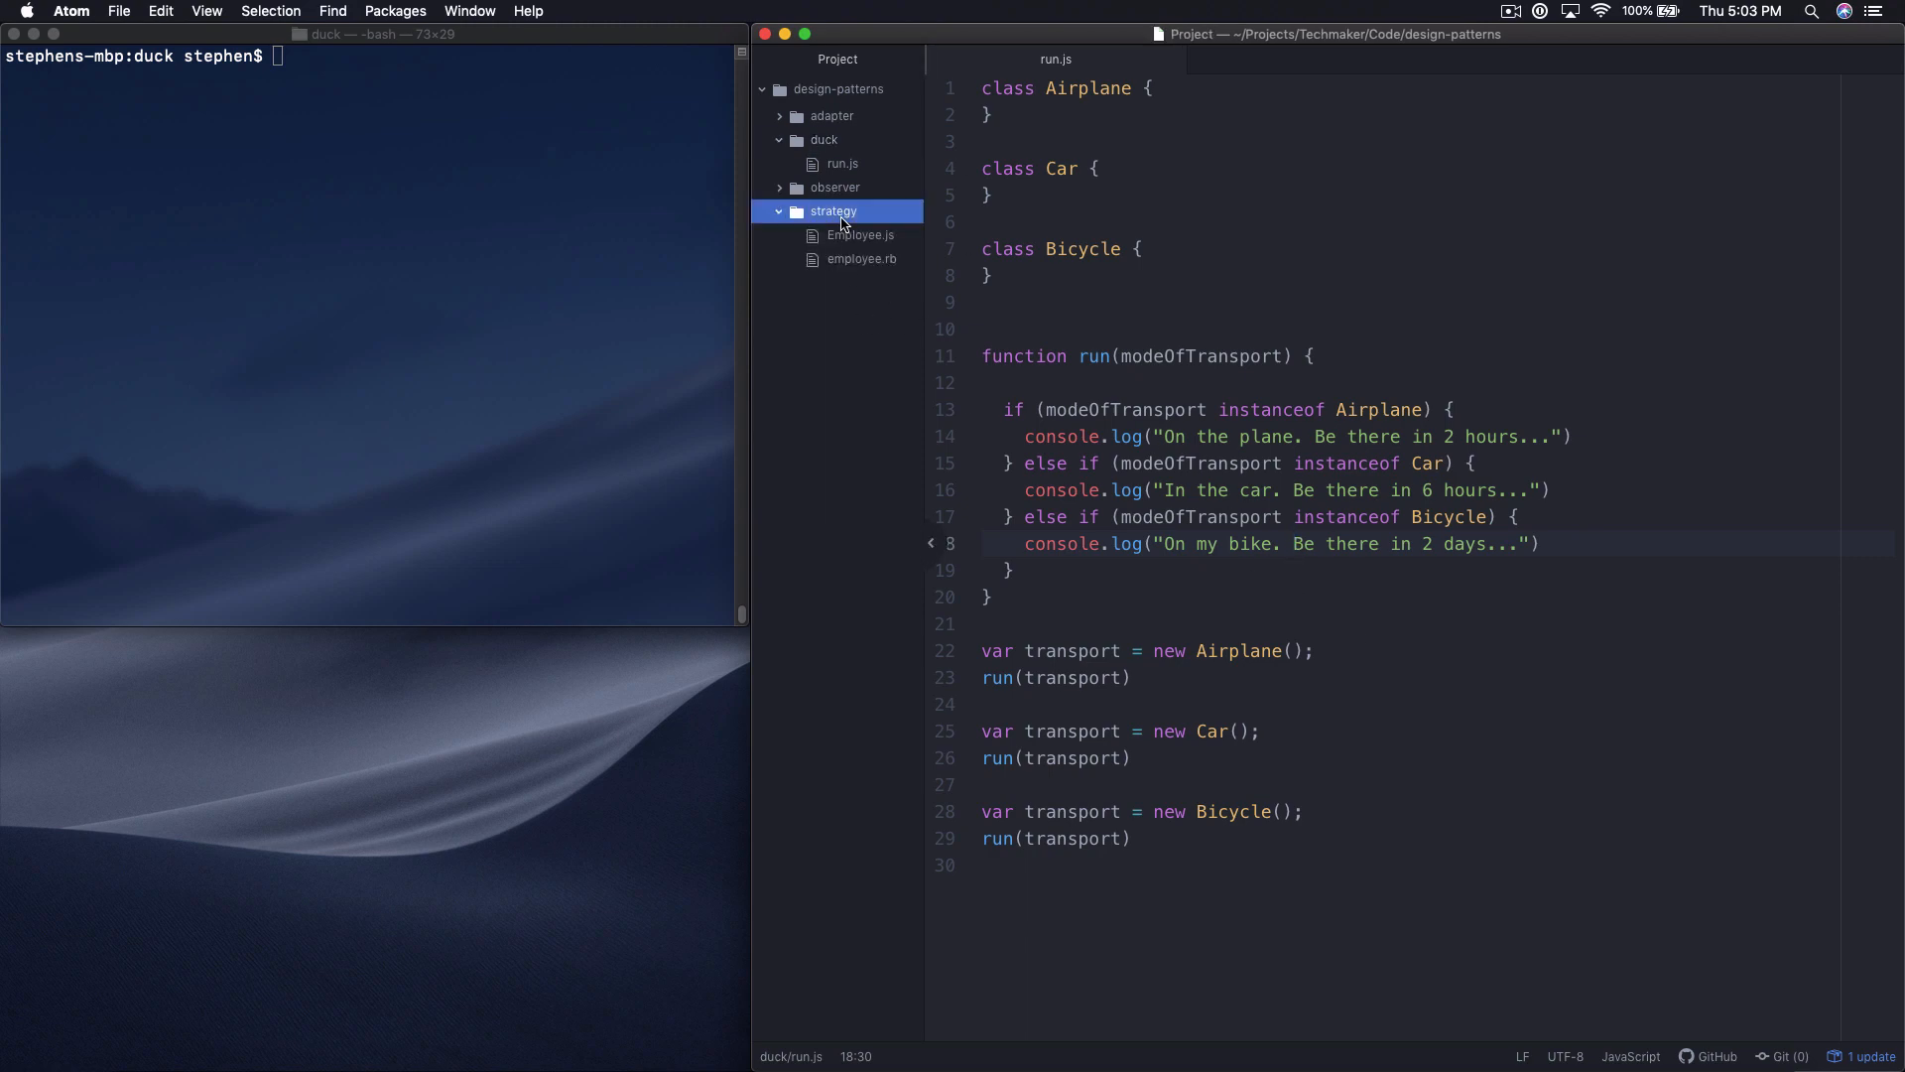
pyautogui.moveTo(879, 256)
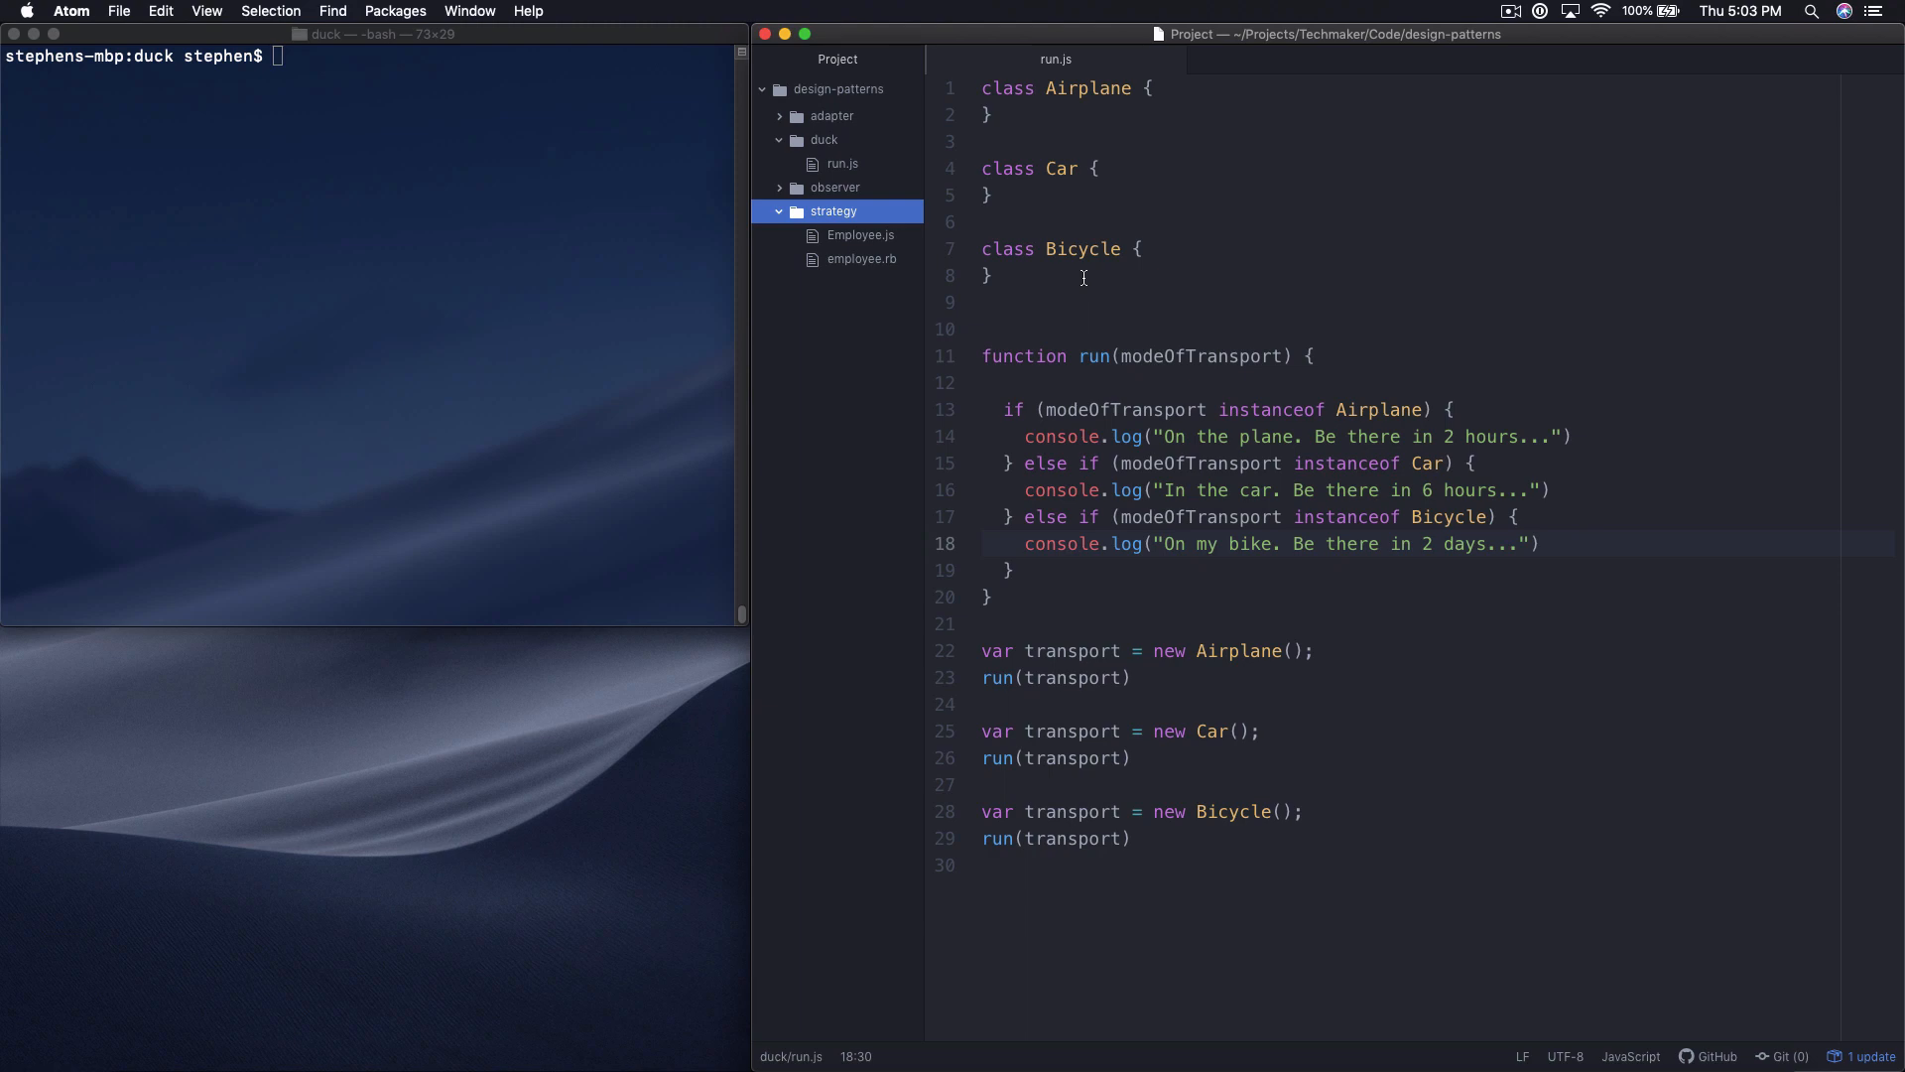
pyautogui.moveTo(1242, 314)
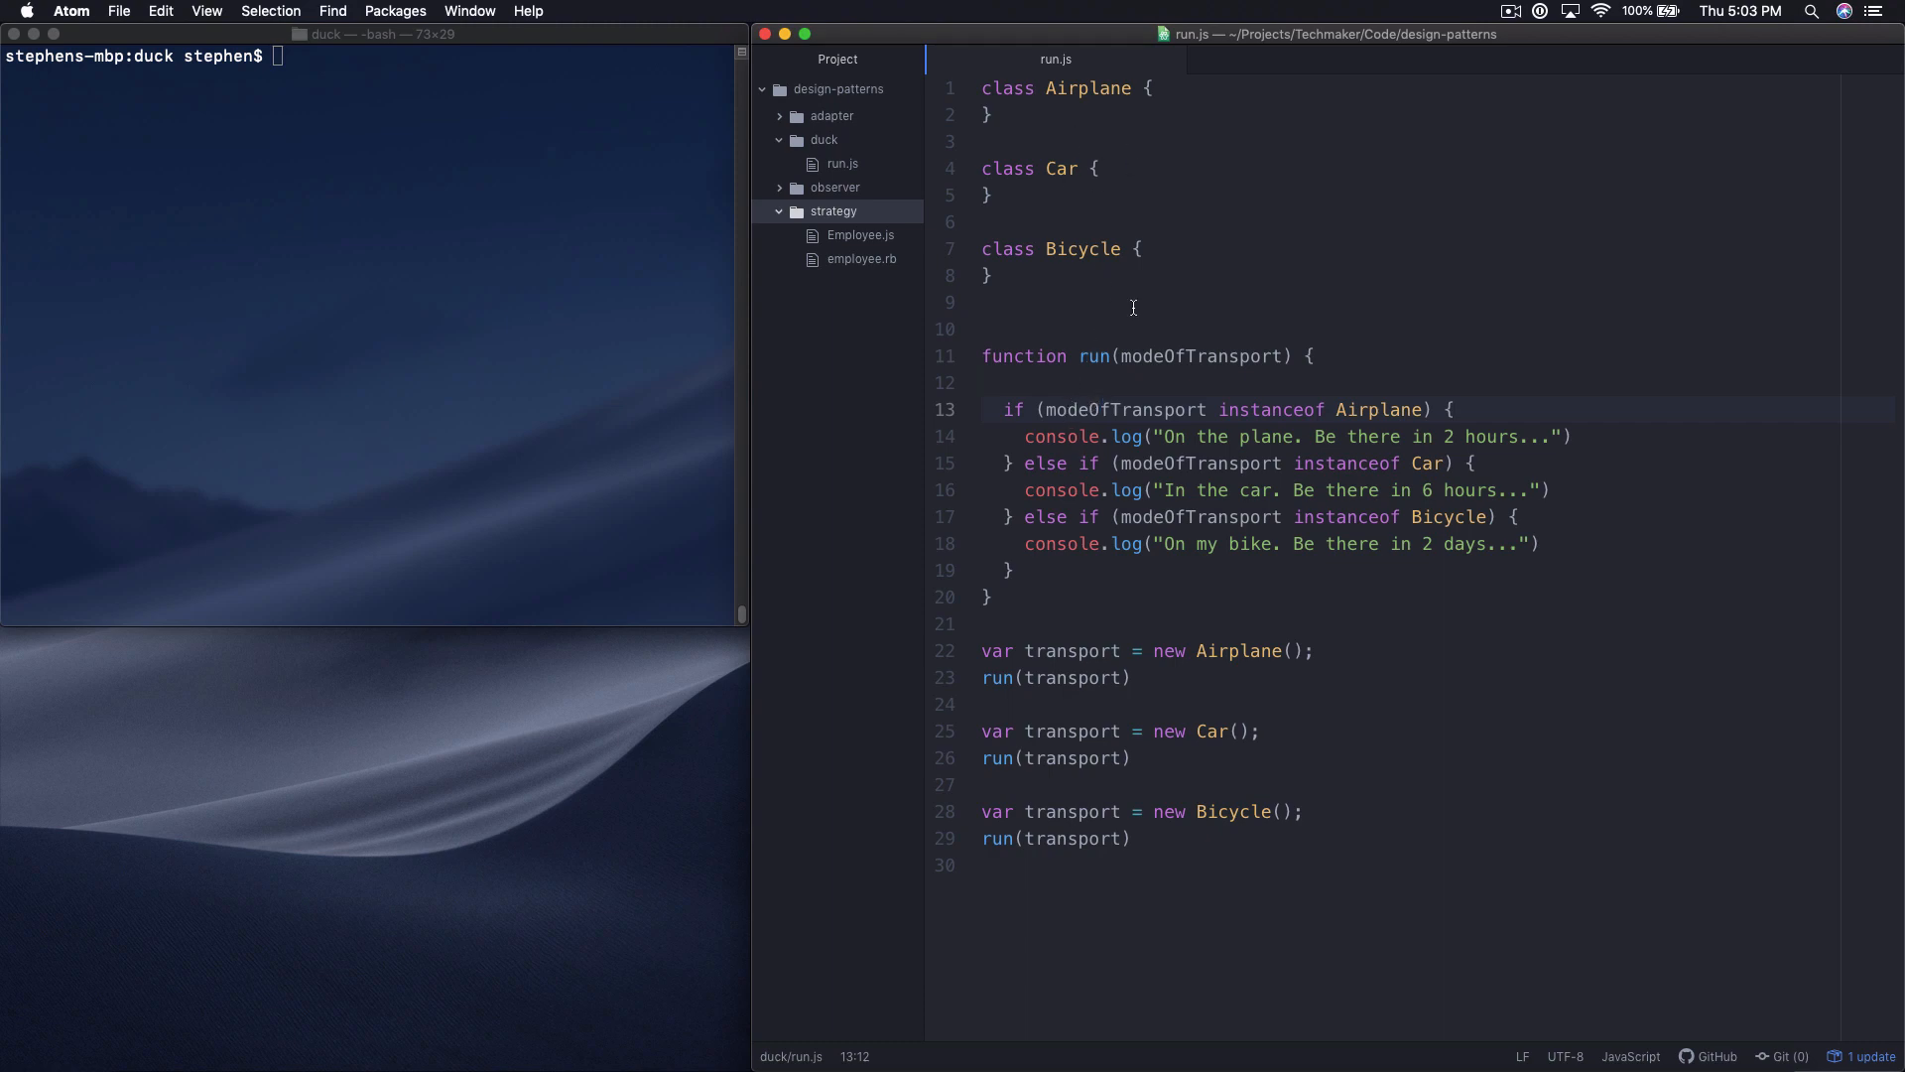
pyautogui.click(842, 163)
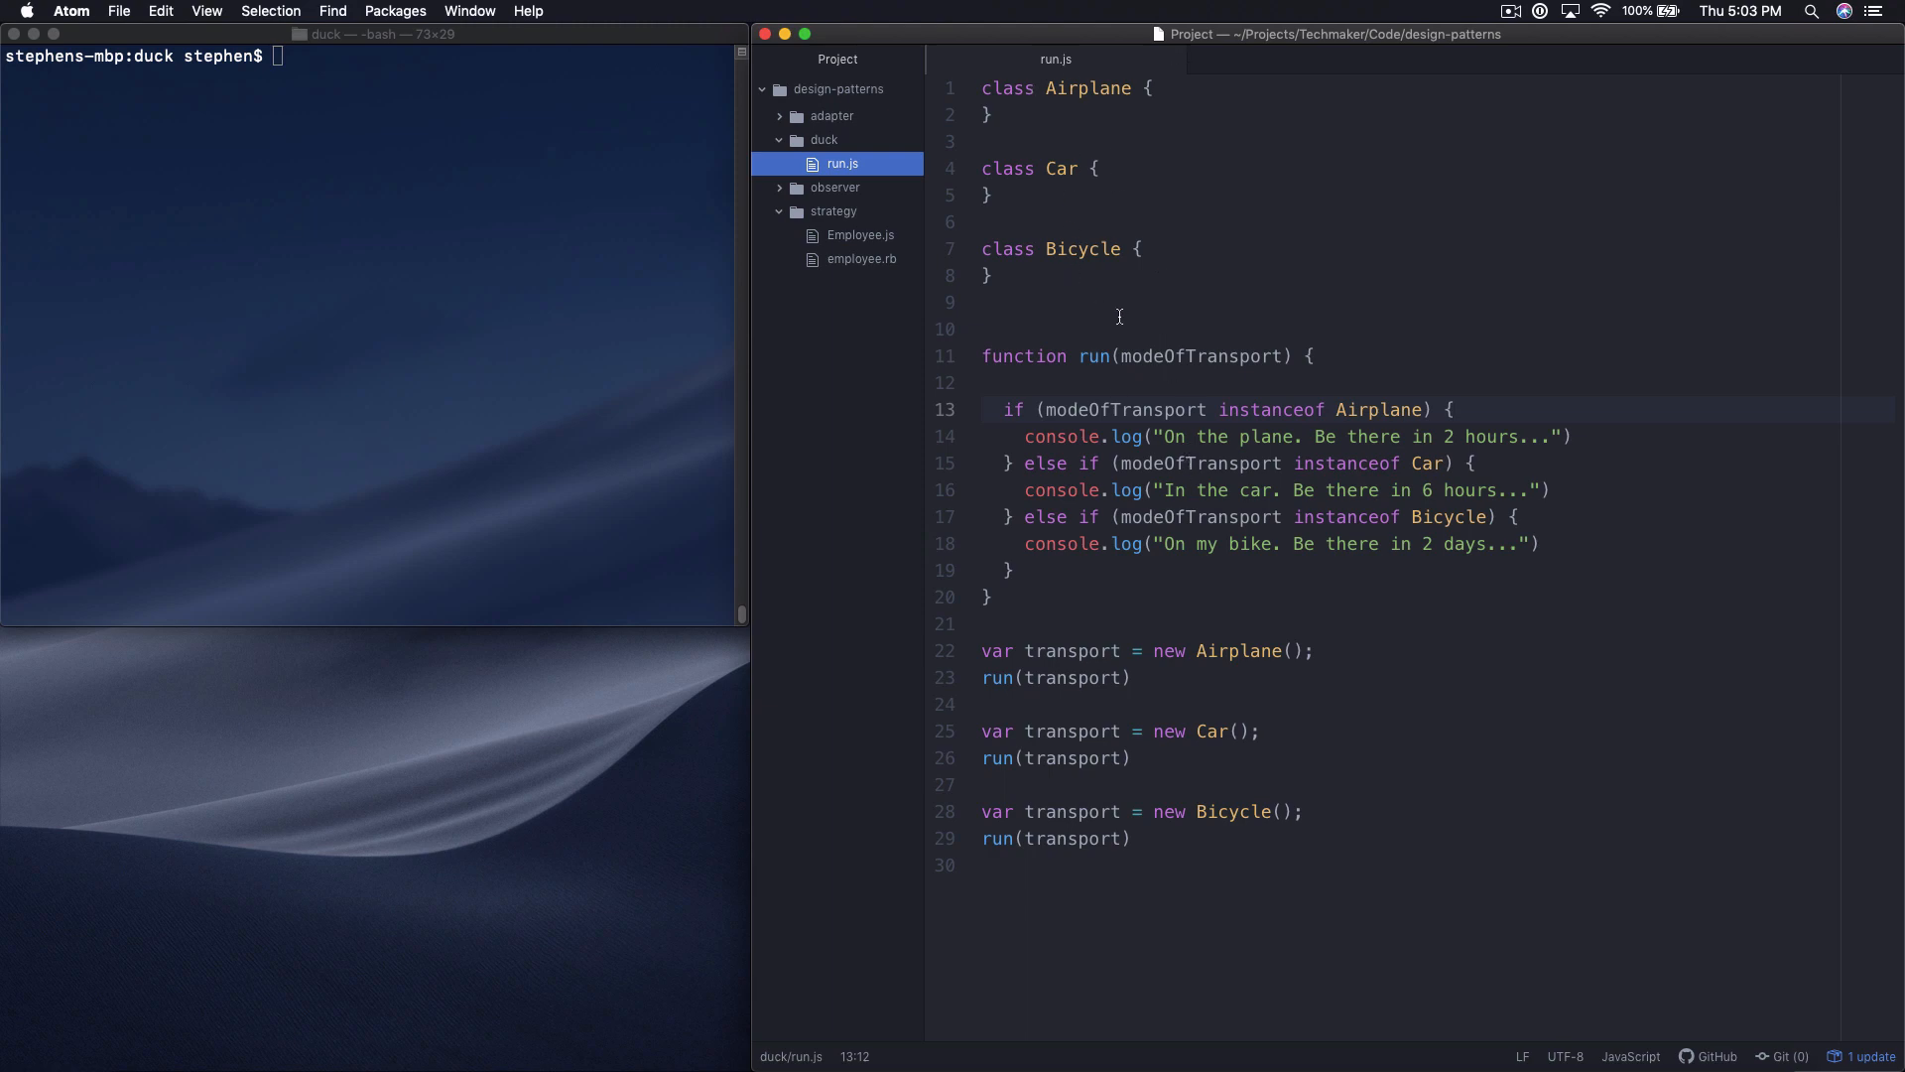
pyautogui.moveTo(1161, 224)
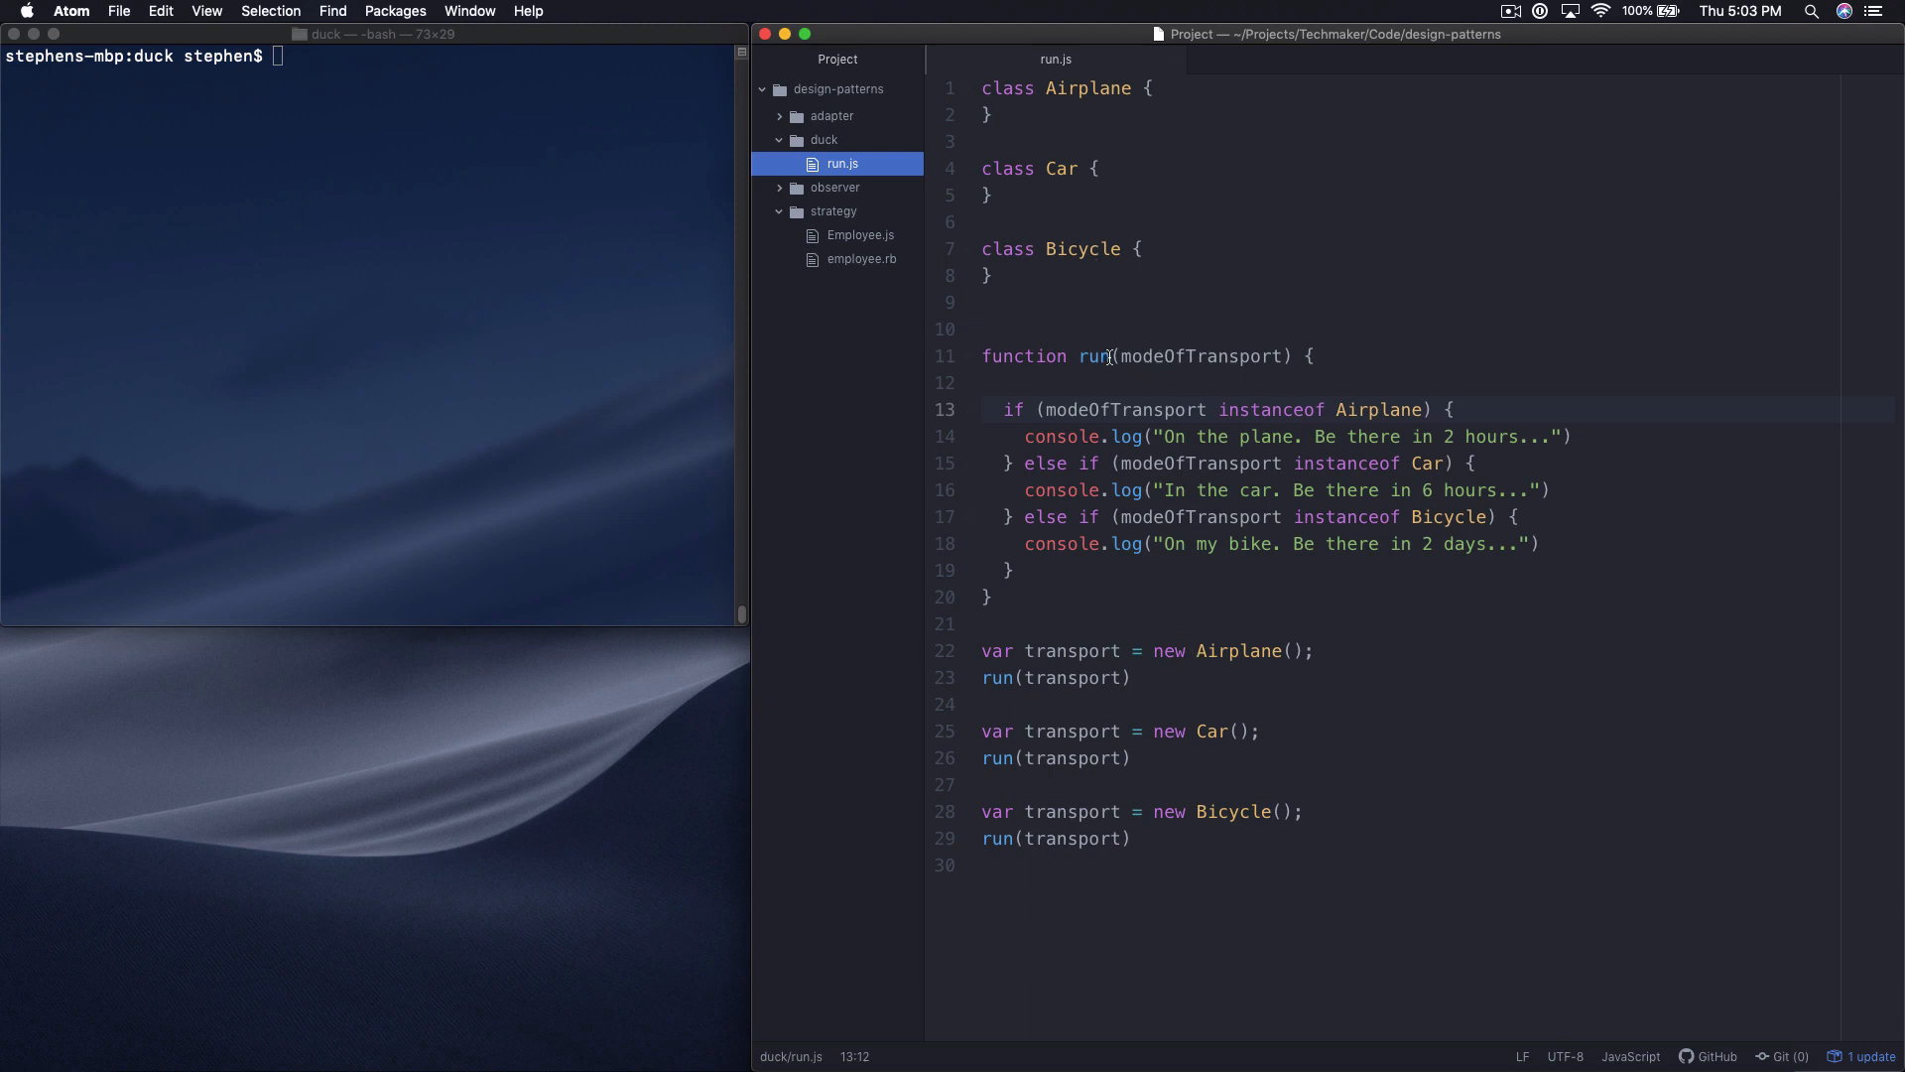
pyautogui.doubleClick(1198, 355)
pyautogui.write('clear')
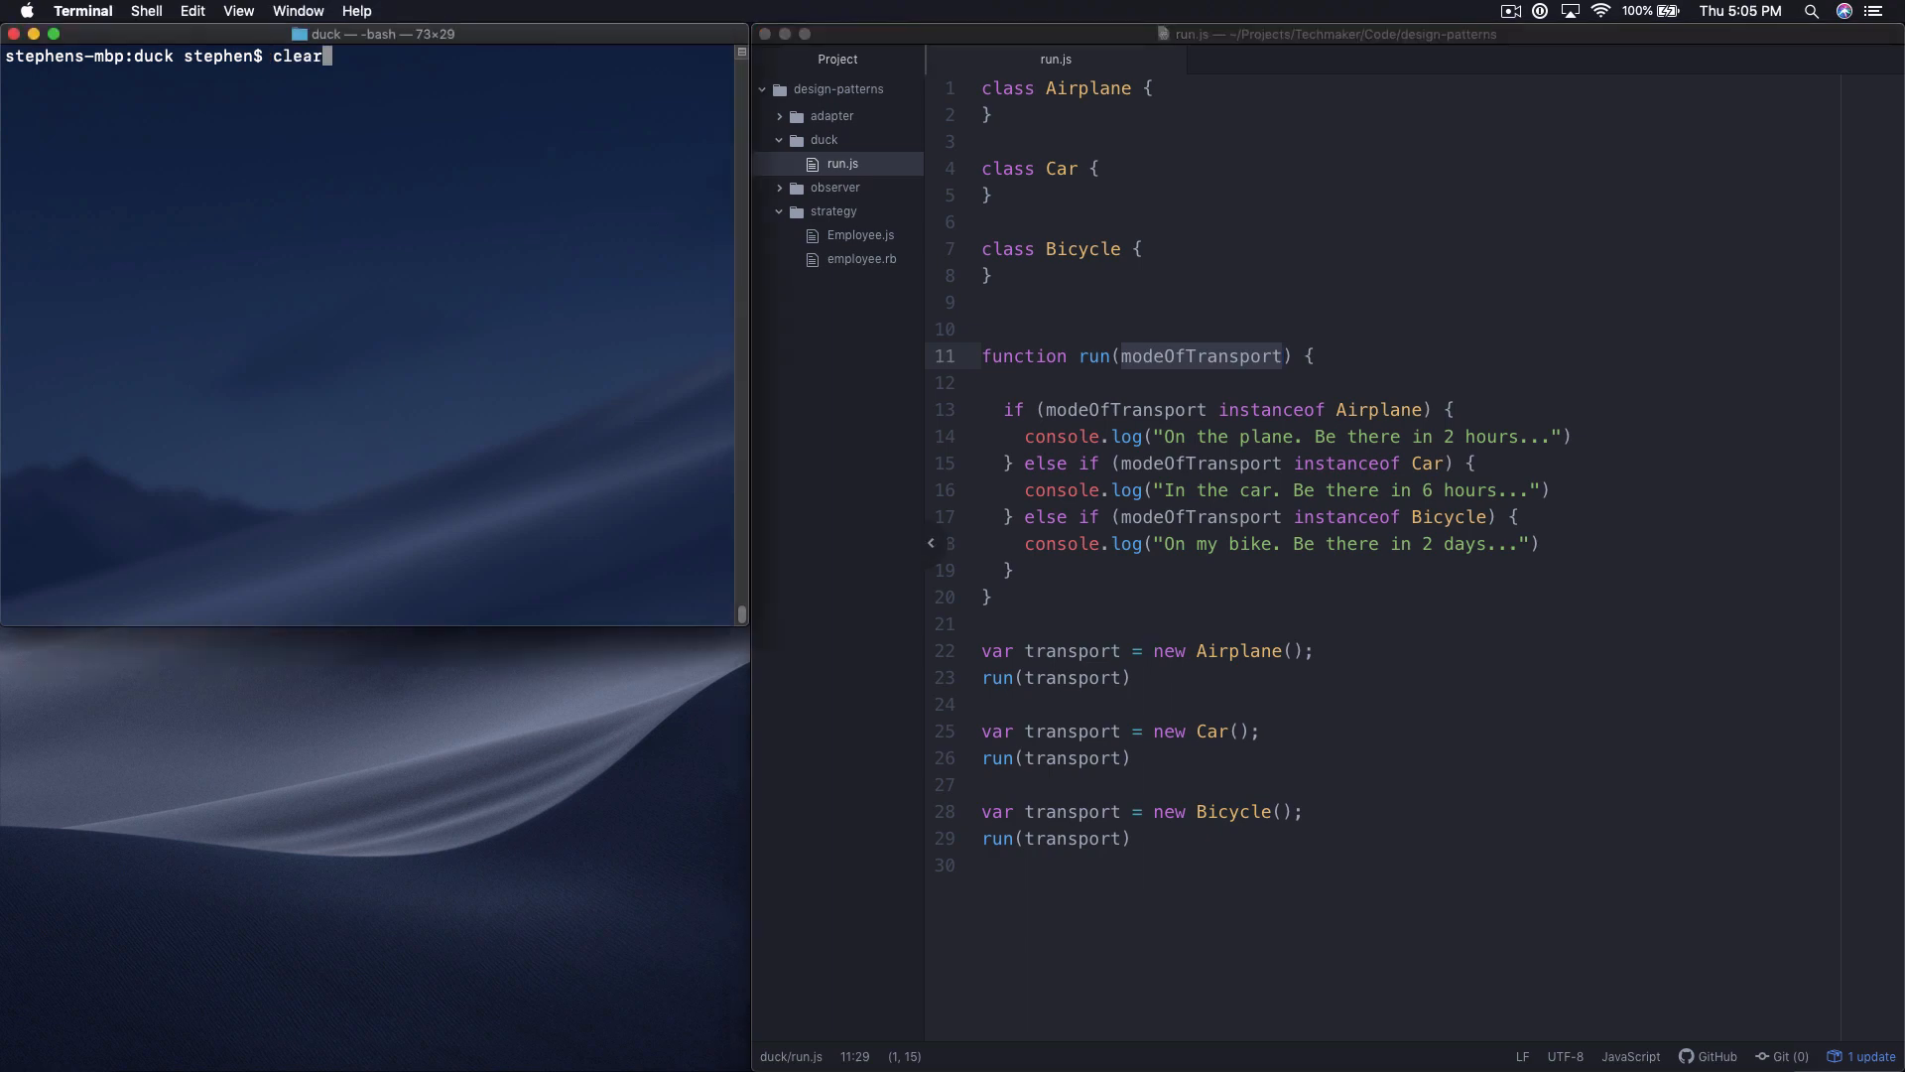
# Step: Run 'node run.js' so the plane, car and bike travel messages print
pyautogui.write('node run.js')
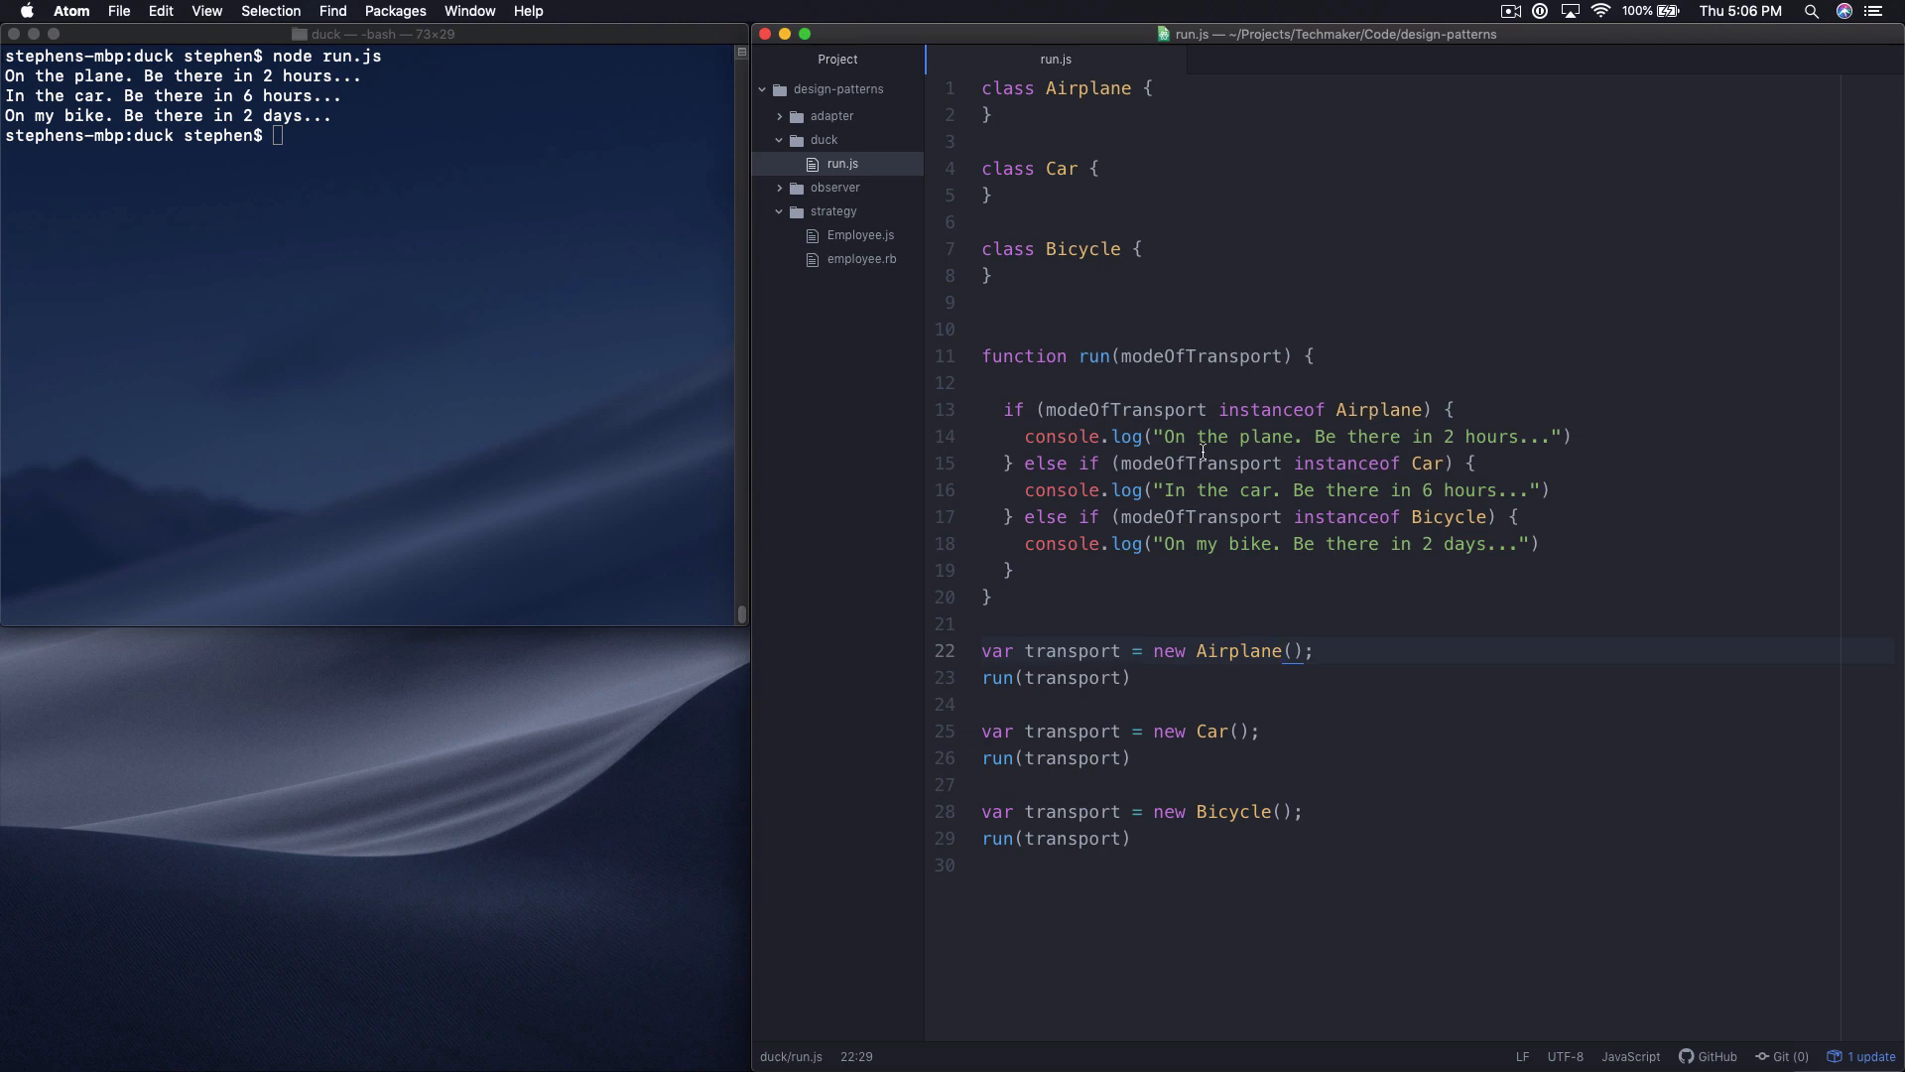
pyautogui.click(1284, 651)
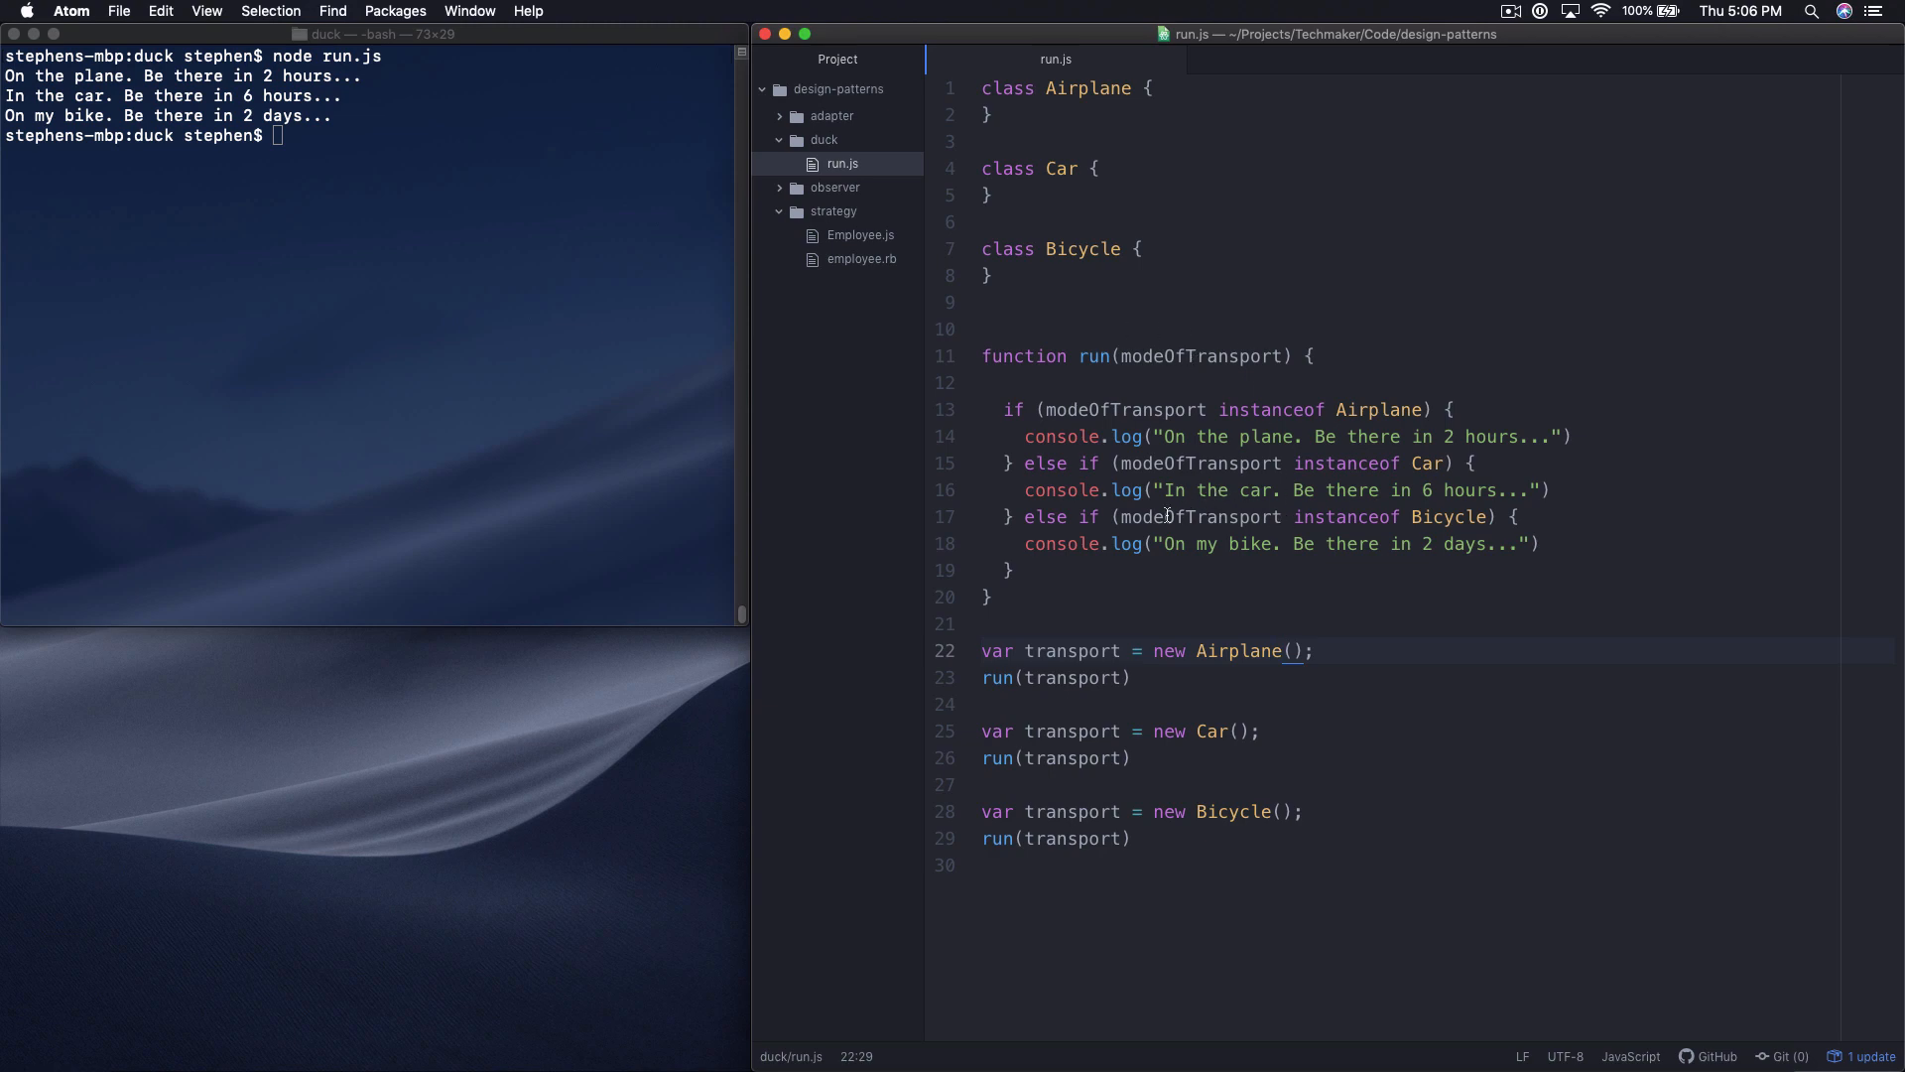
pyautogui.click(1282, 651)
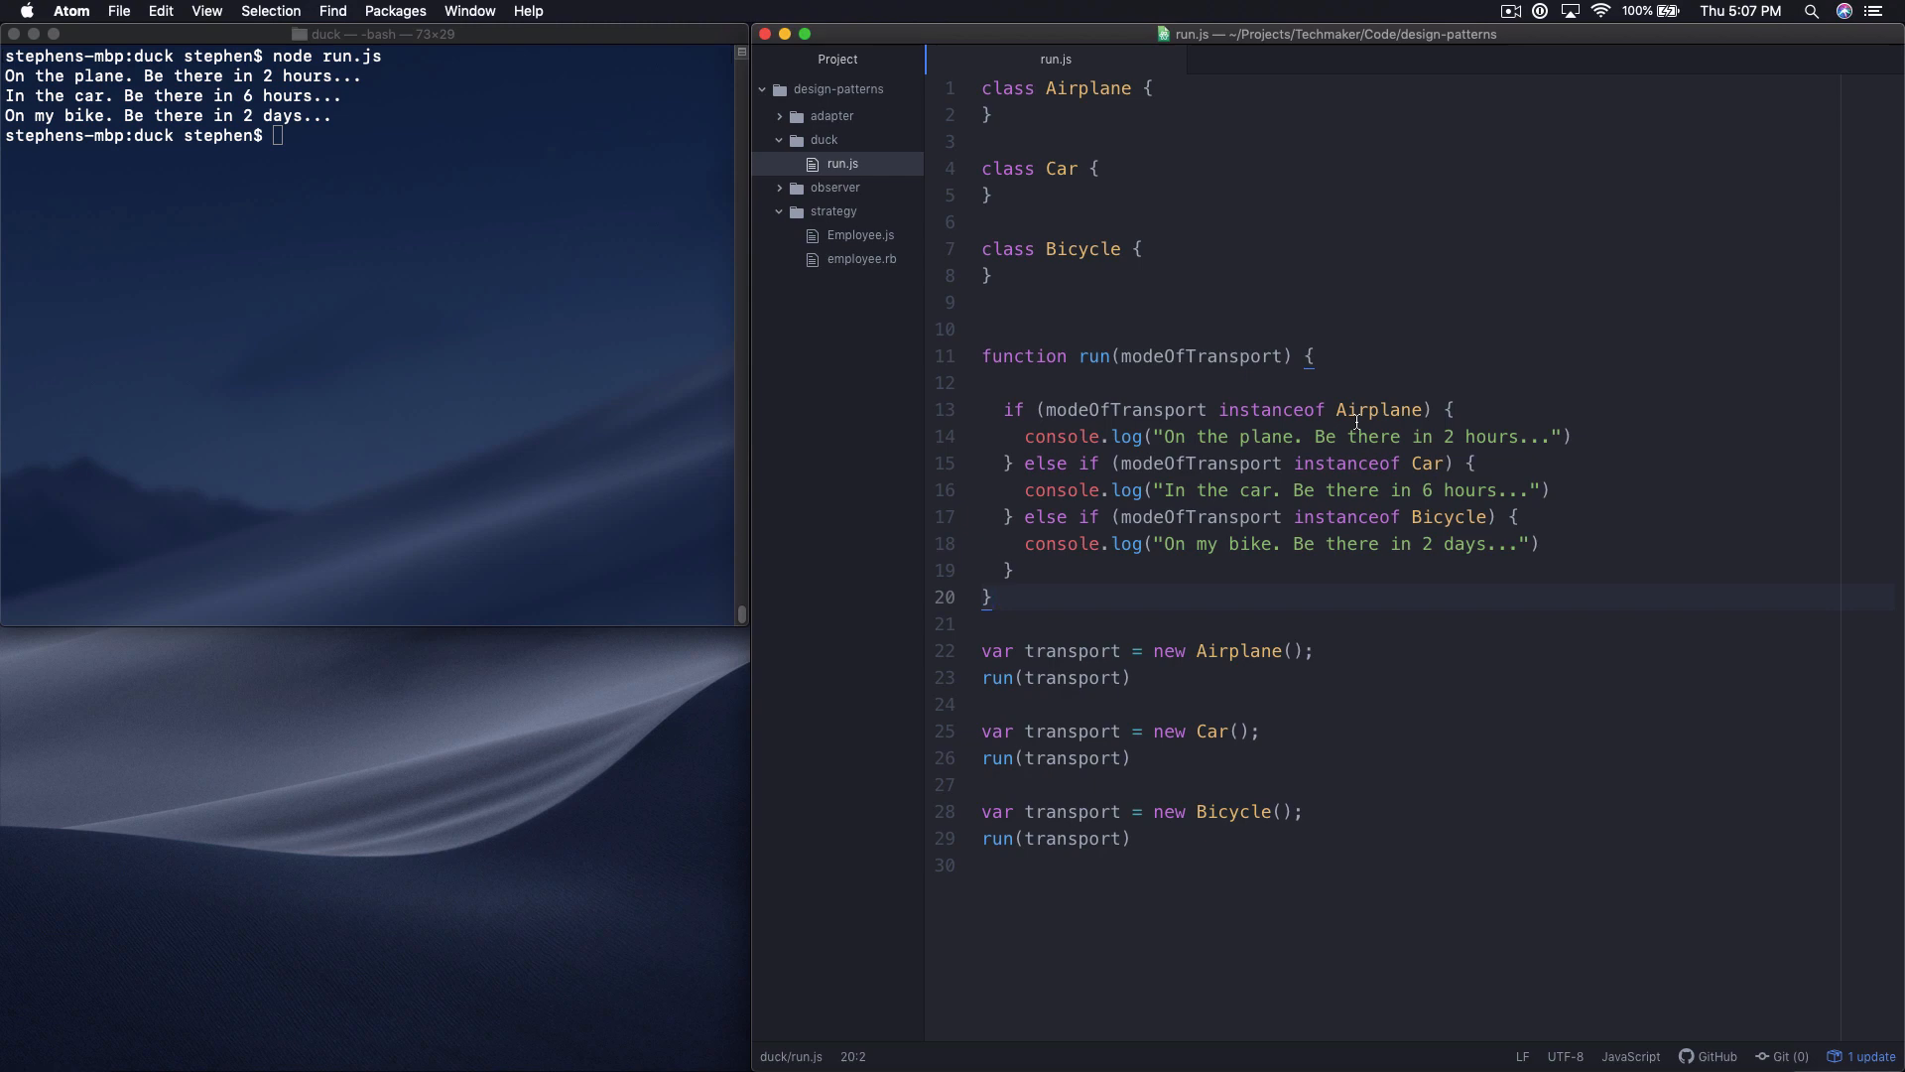
pyautogui.click(1346, 516)
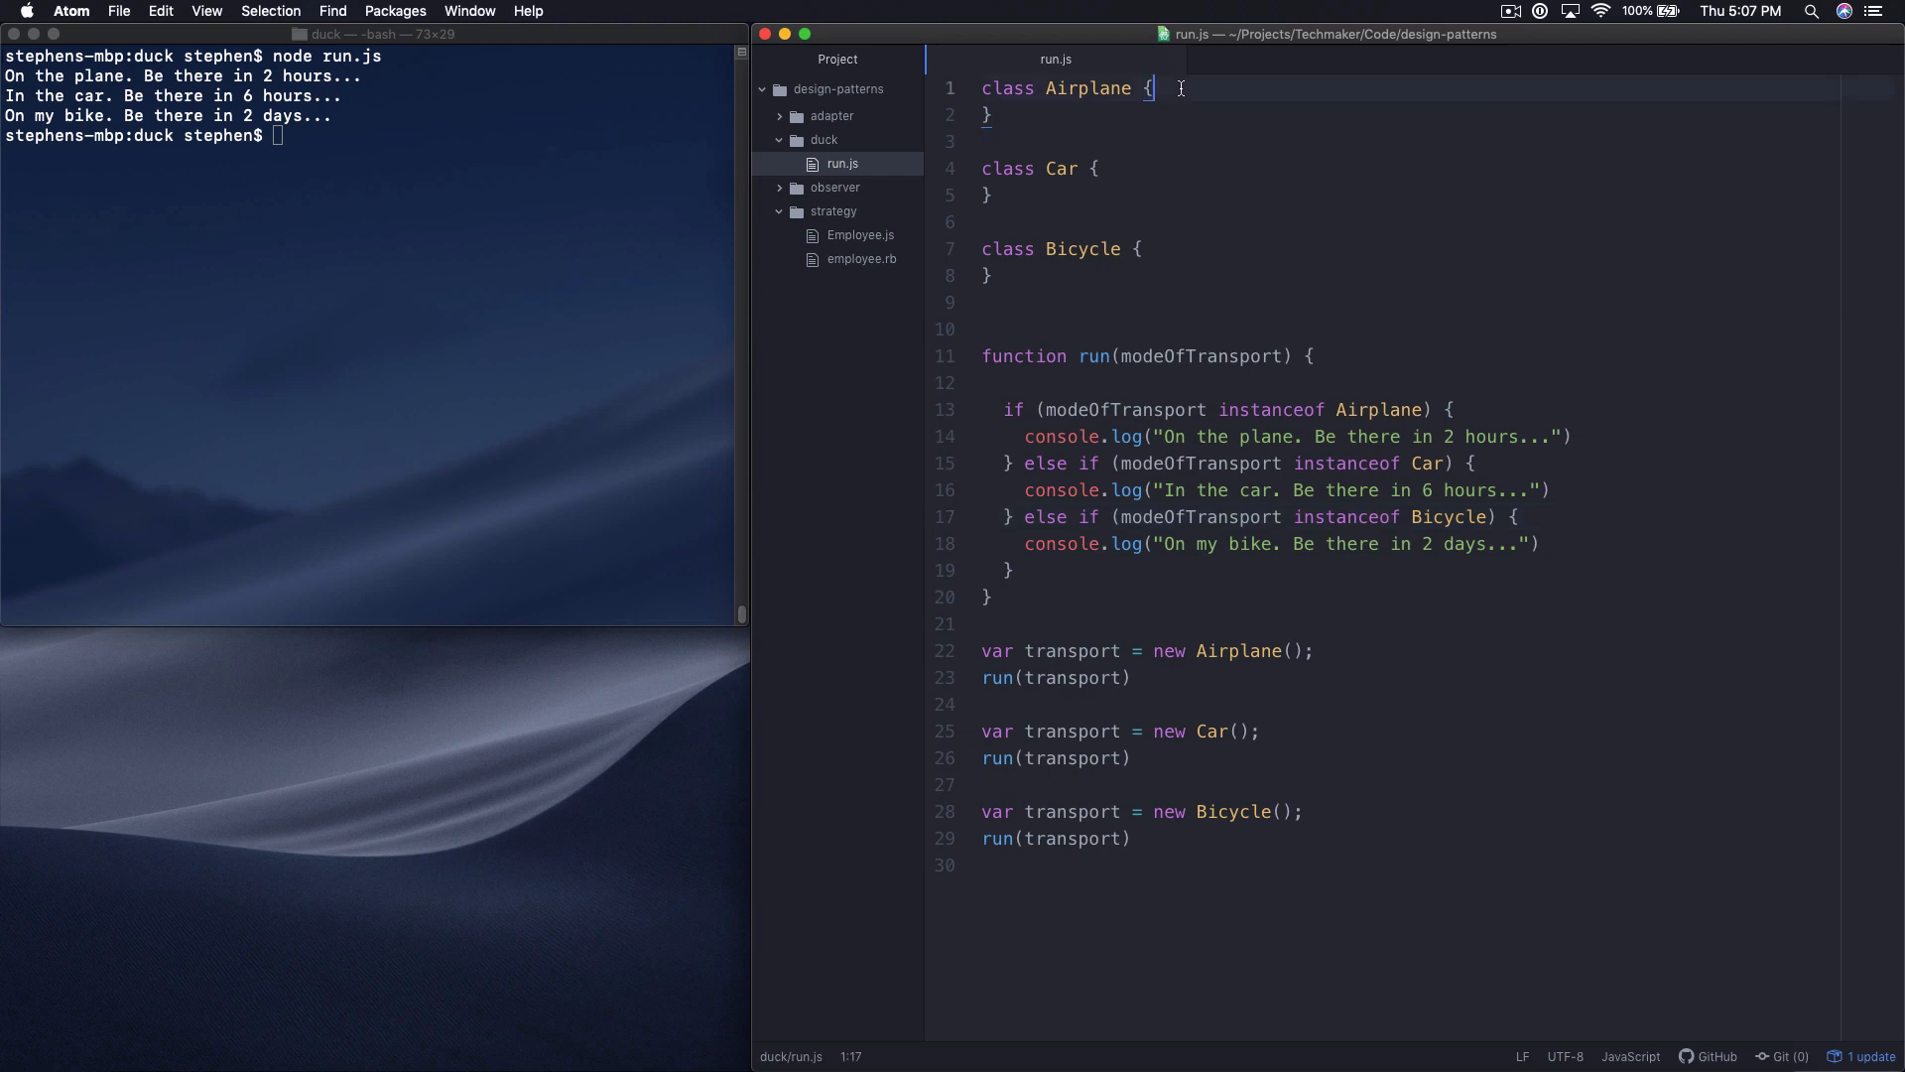
# Step: Give Airplane a message() method logging "On the plane. Be there in 2 hours..."
pyautogui.press('enter')
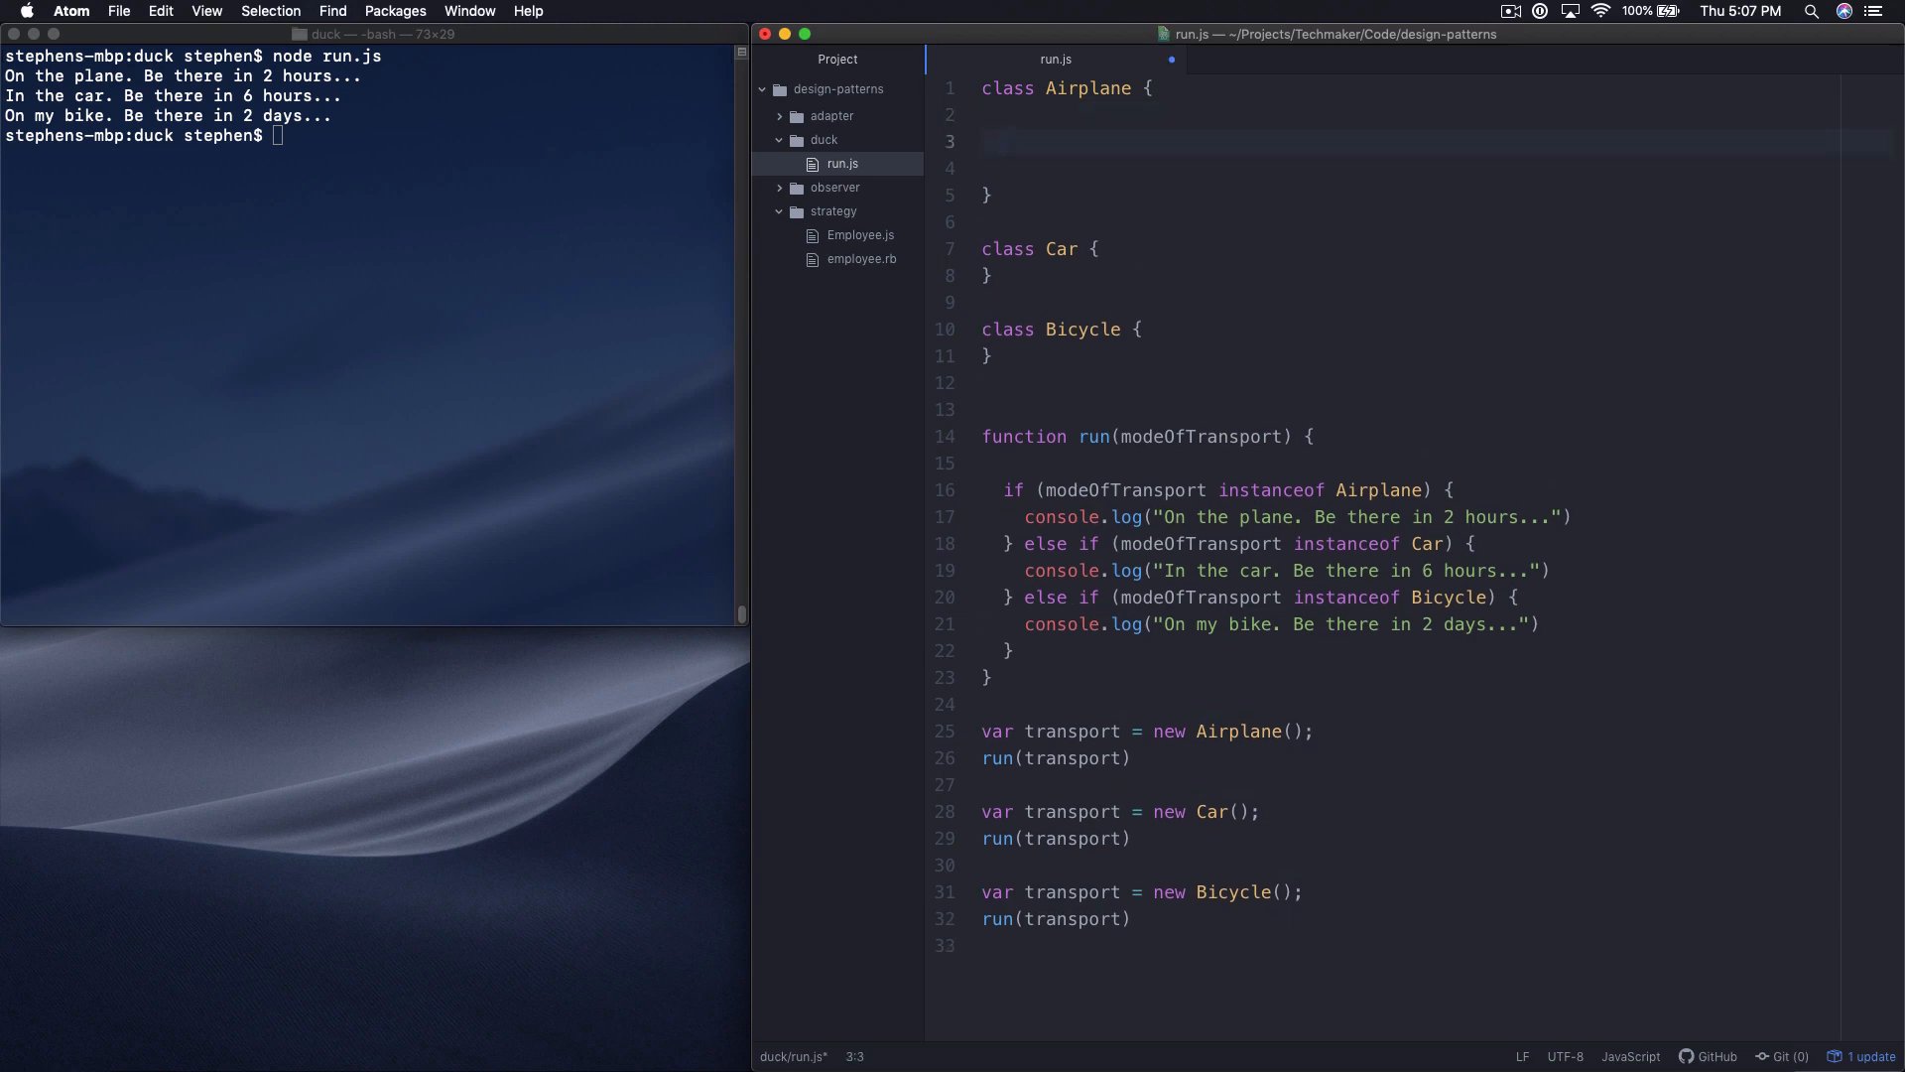
pyautogui.click(1004, 141)
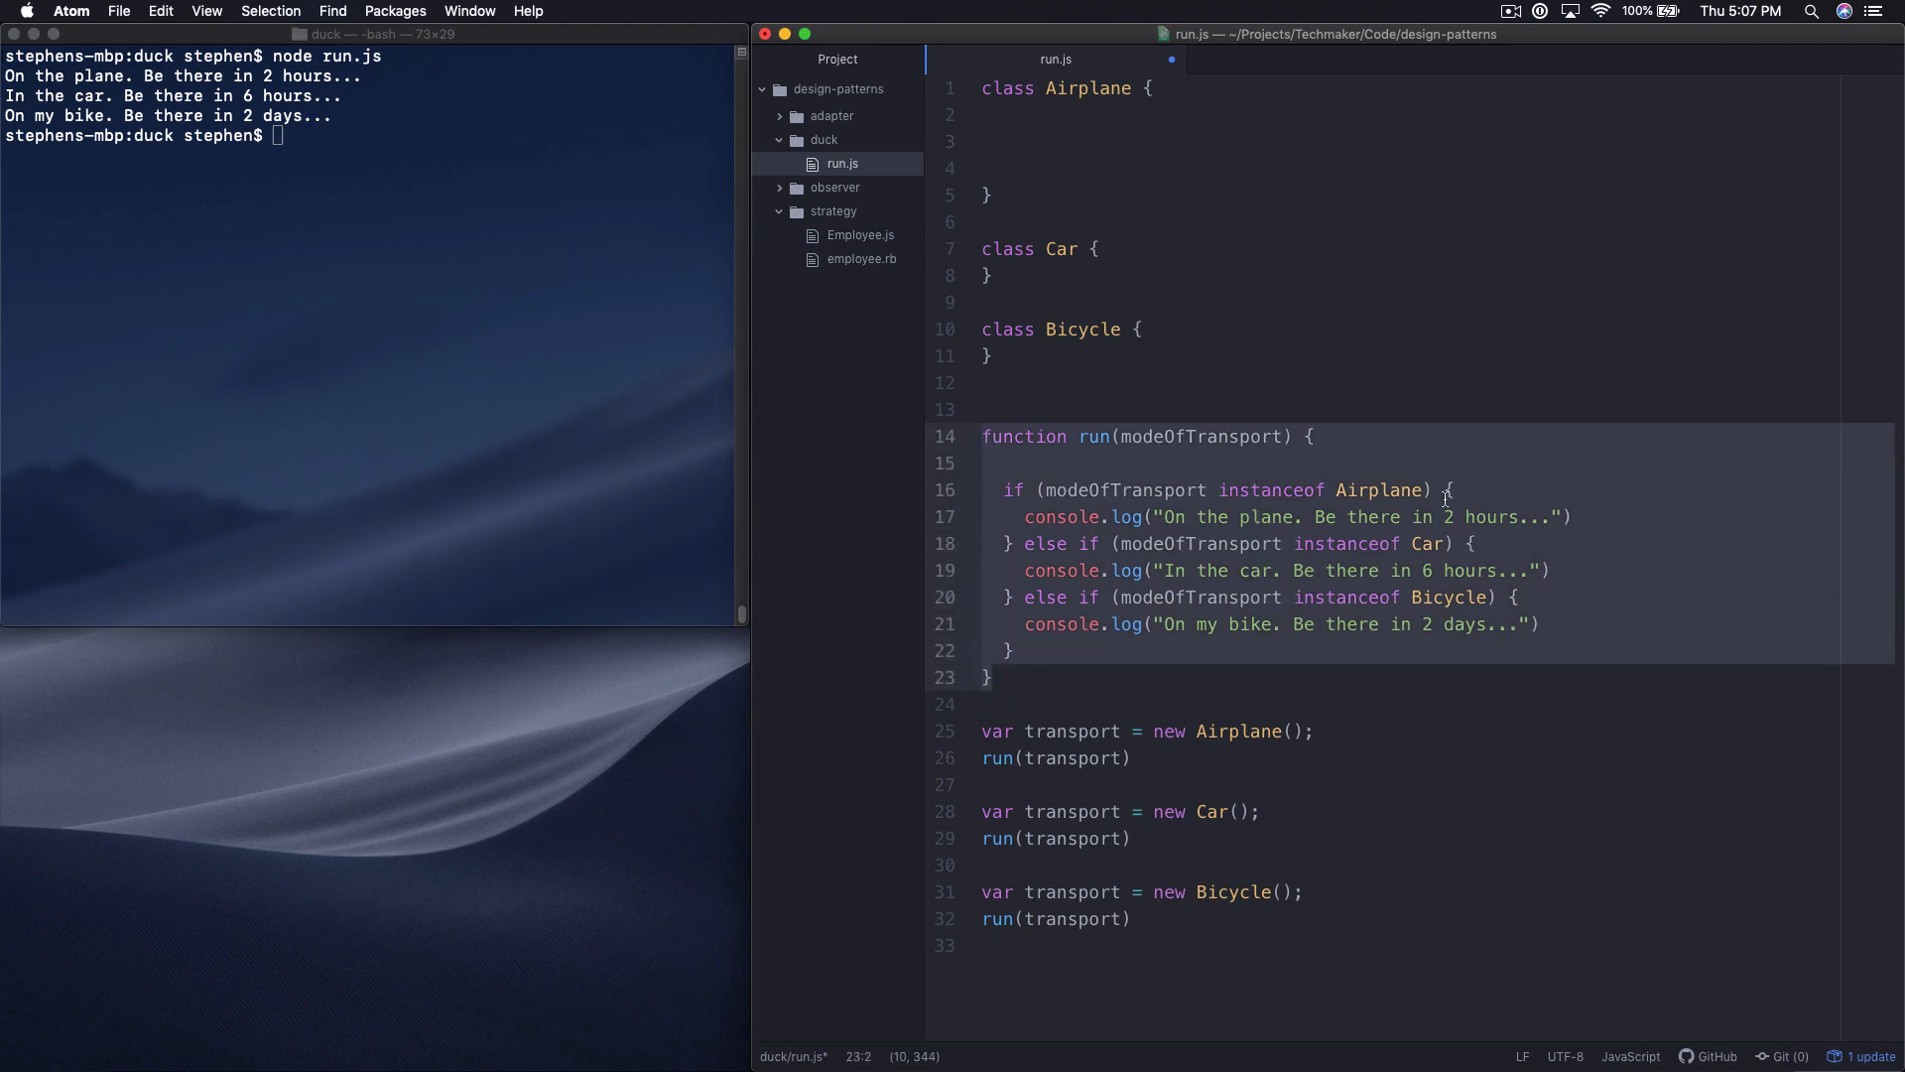
pyautogui.doubleClick(1270, 490)
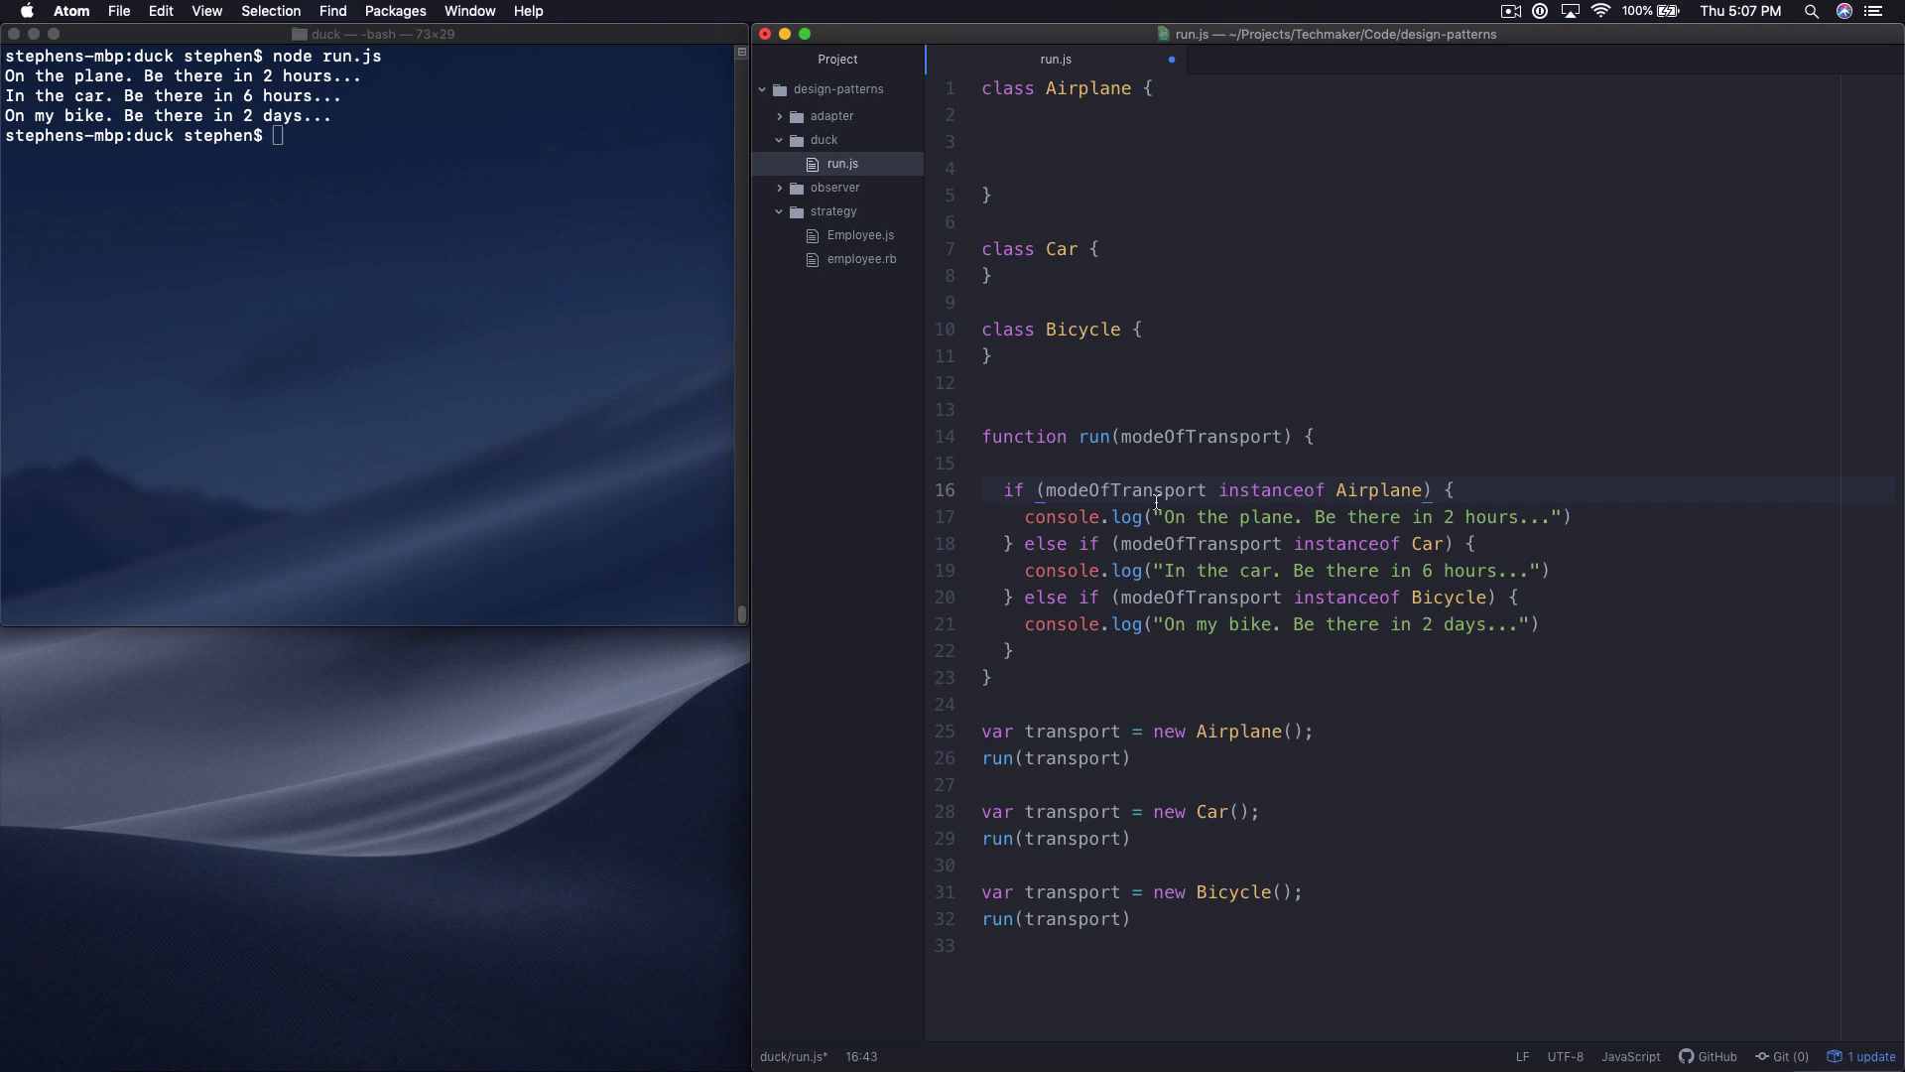
pyautogui.click(1433, 490)
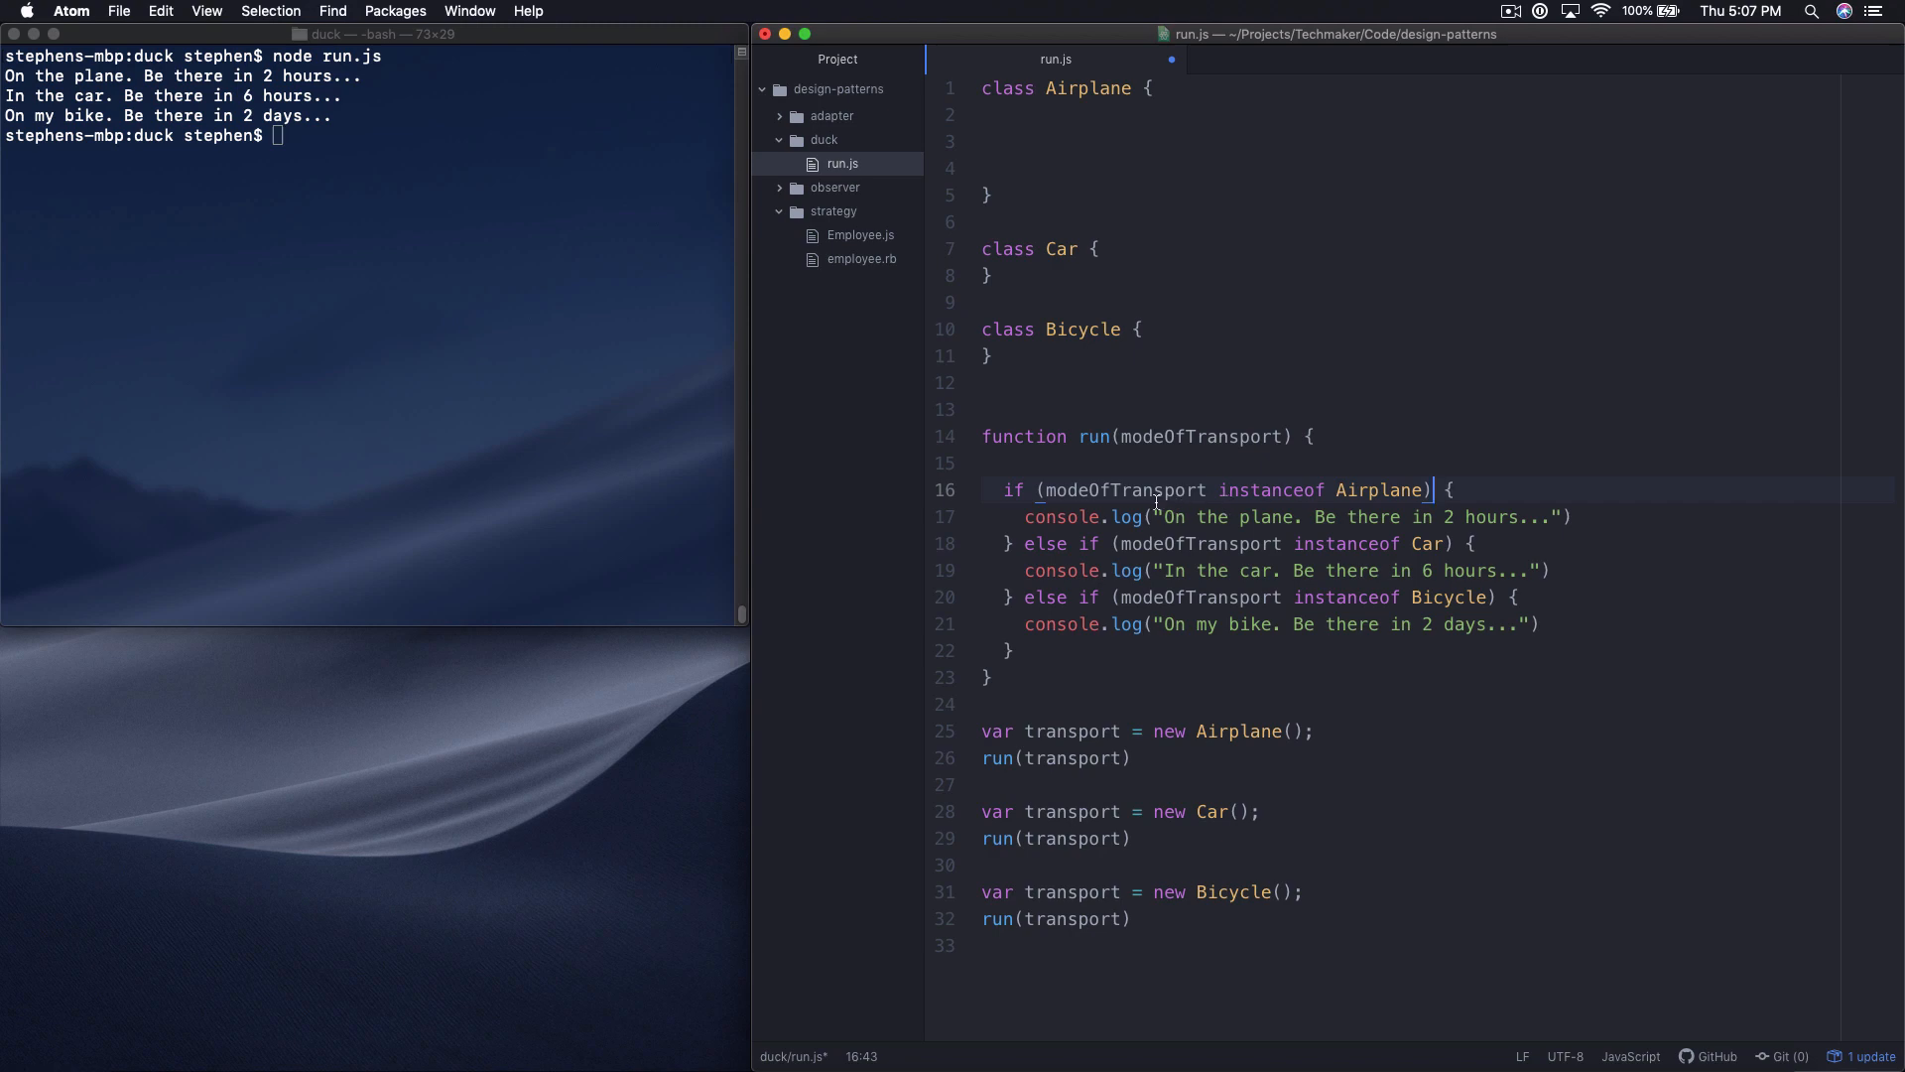
pyautogui.click(1069, 141)
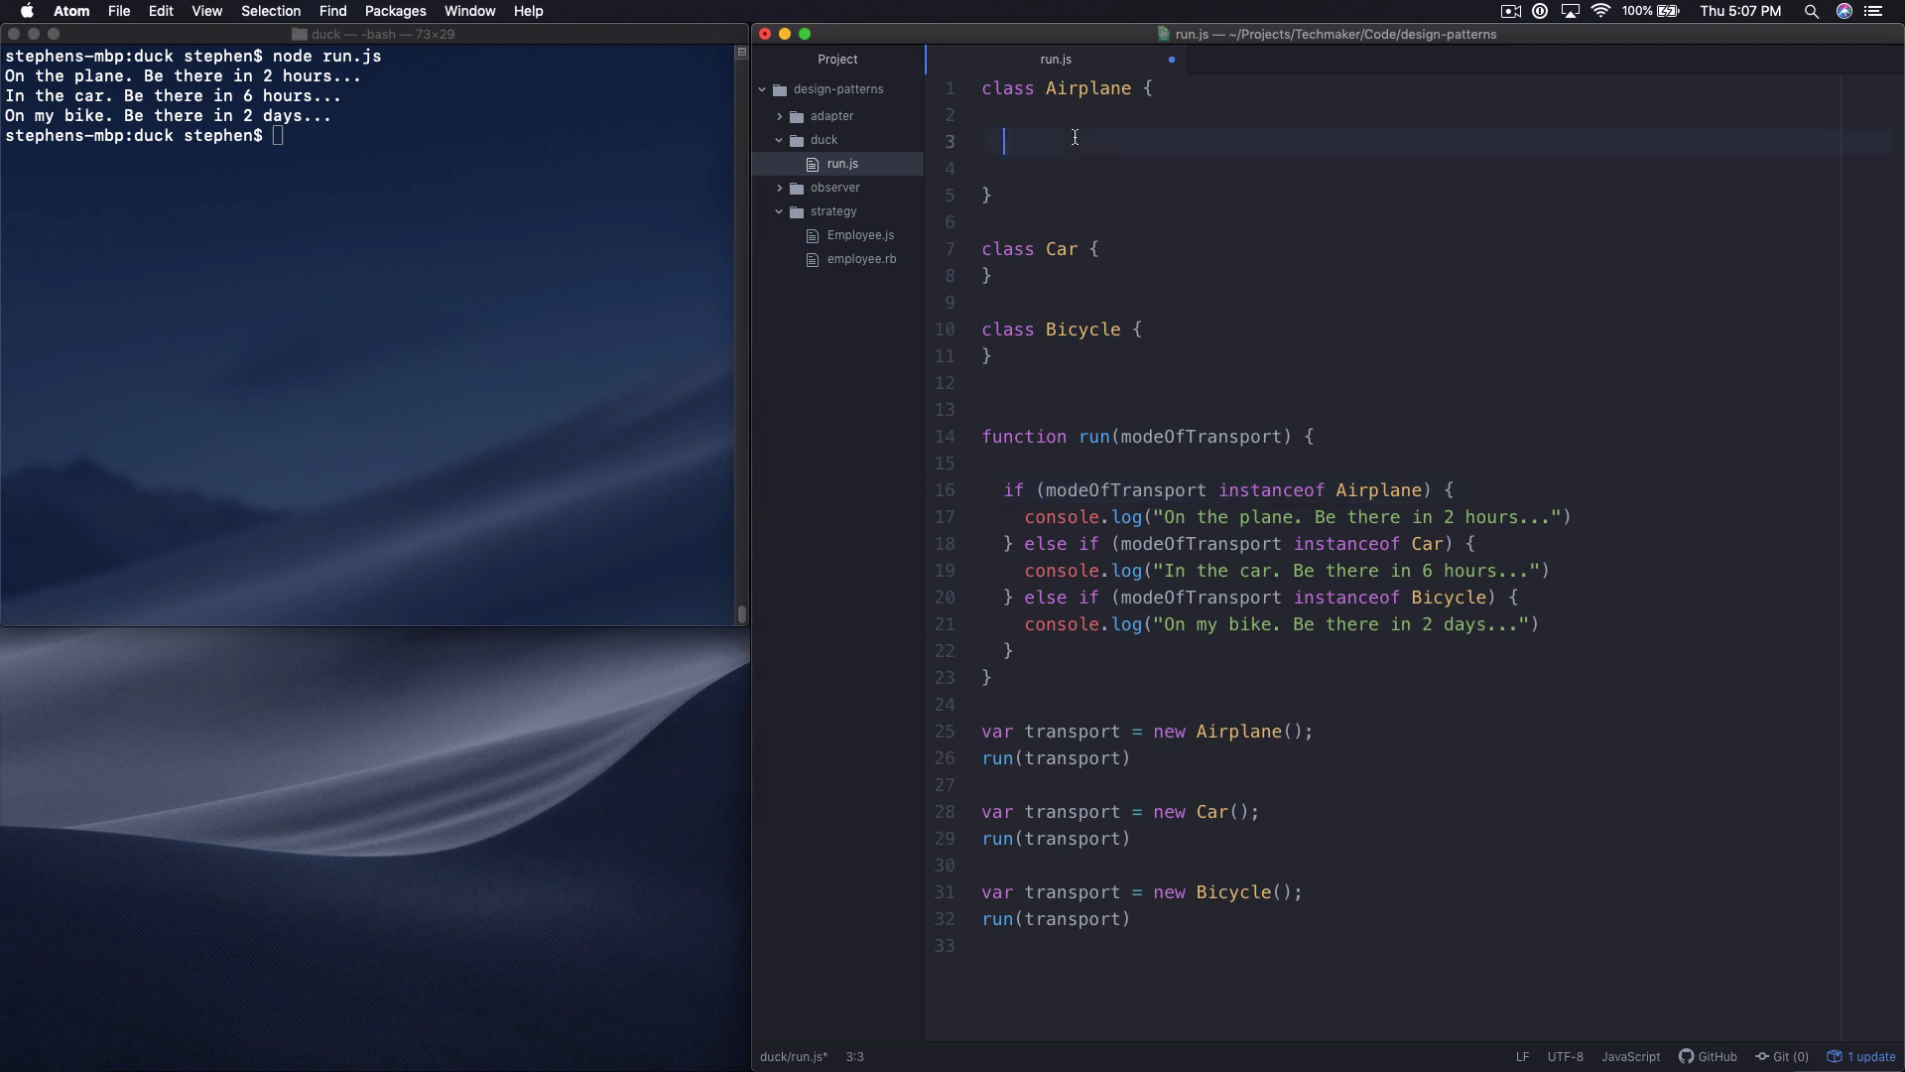
pyautogui.write('me')
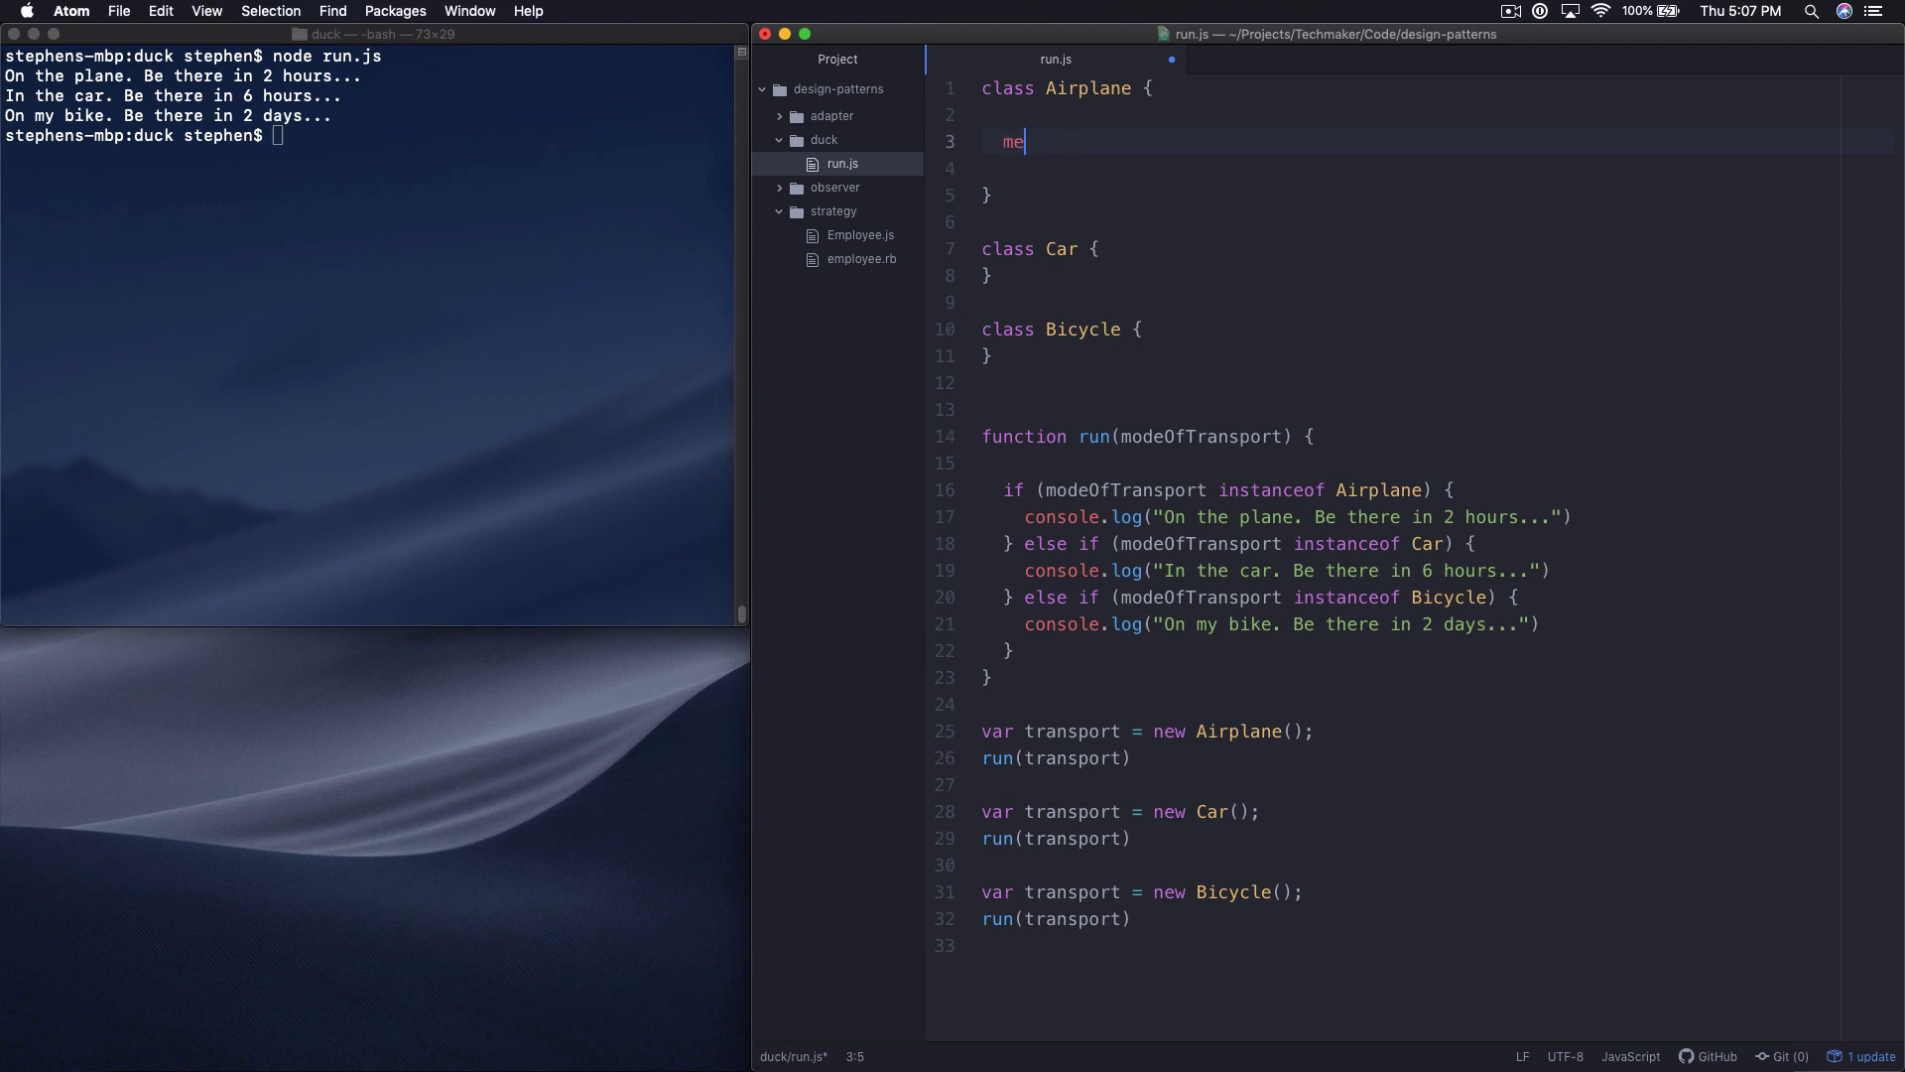
pyautogui.write('ssage() {')
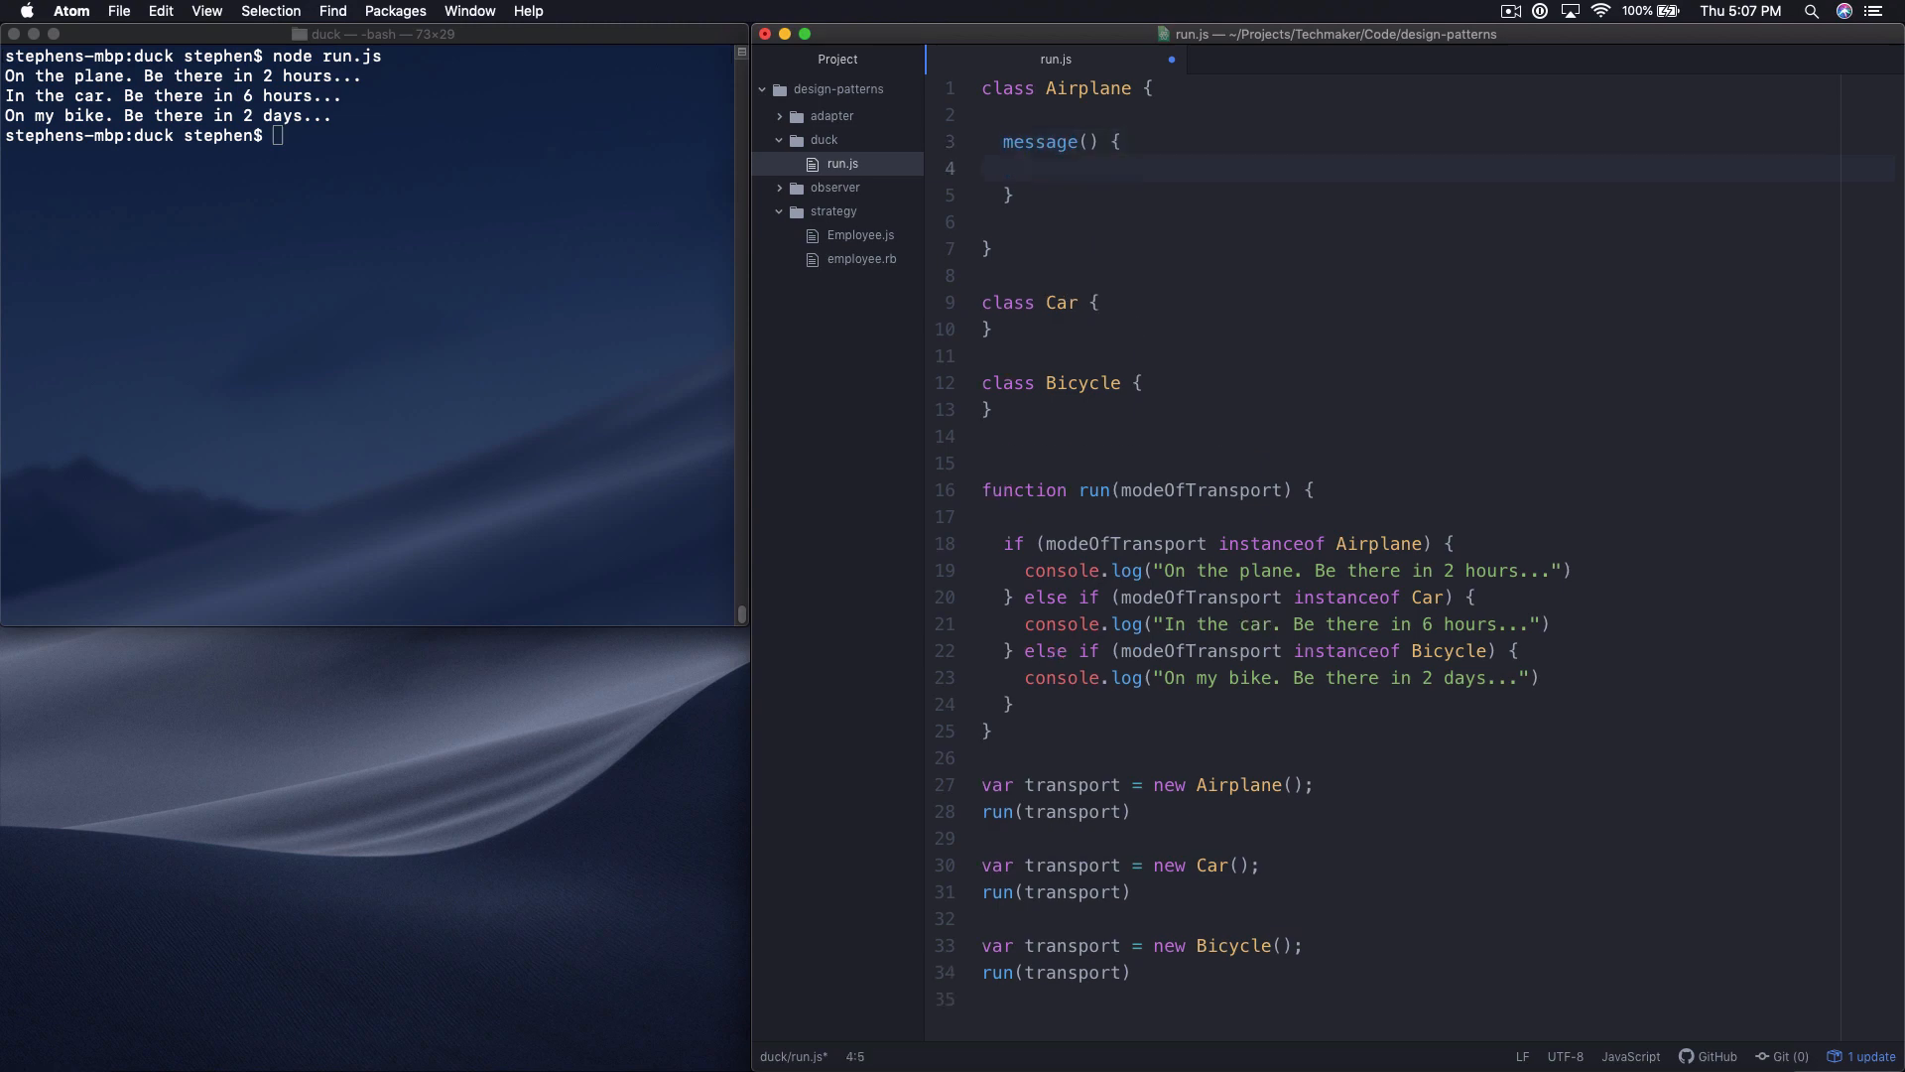
pyautogui.click(1028, 543)
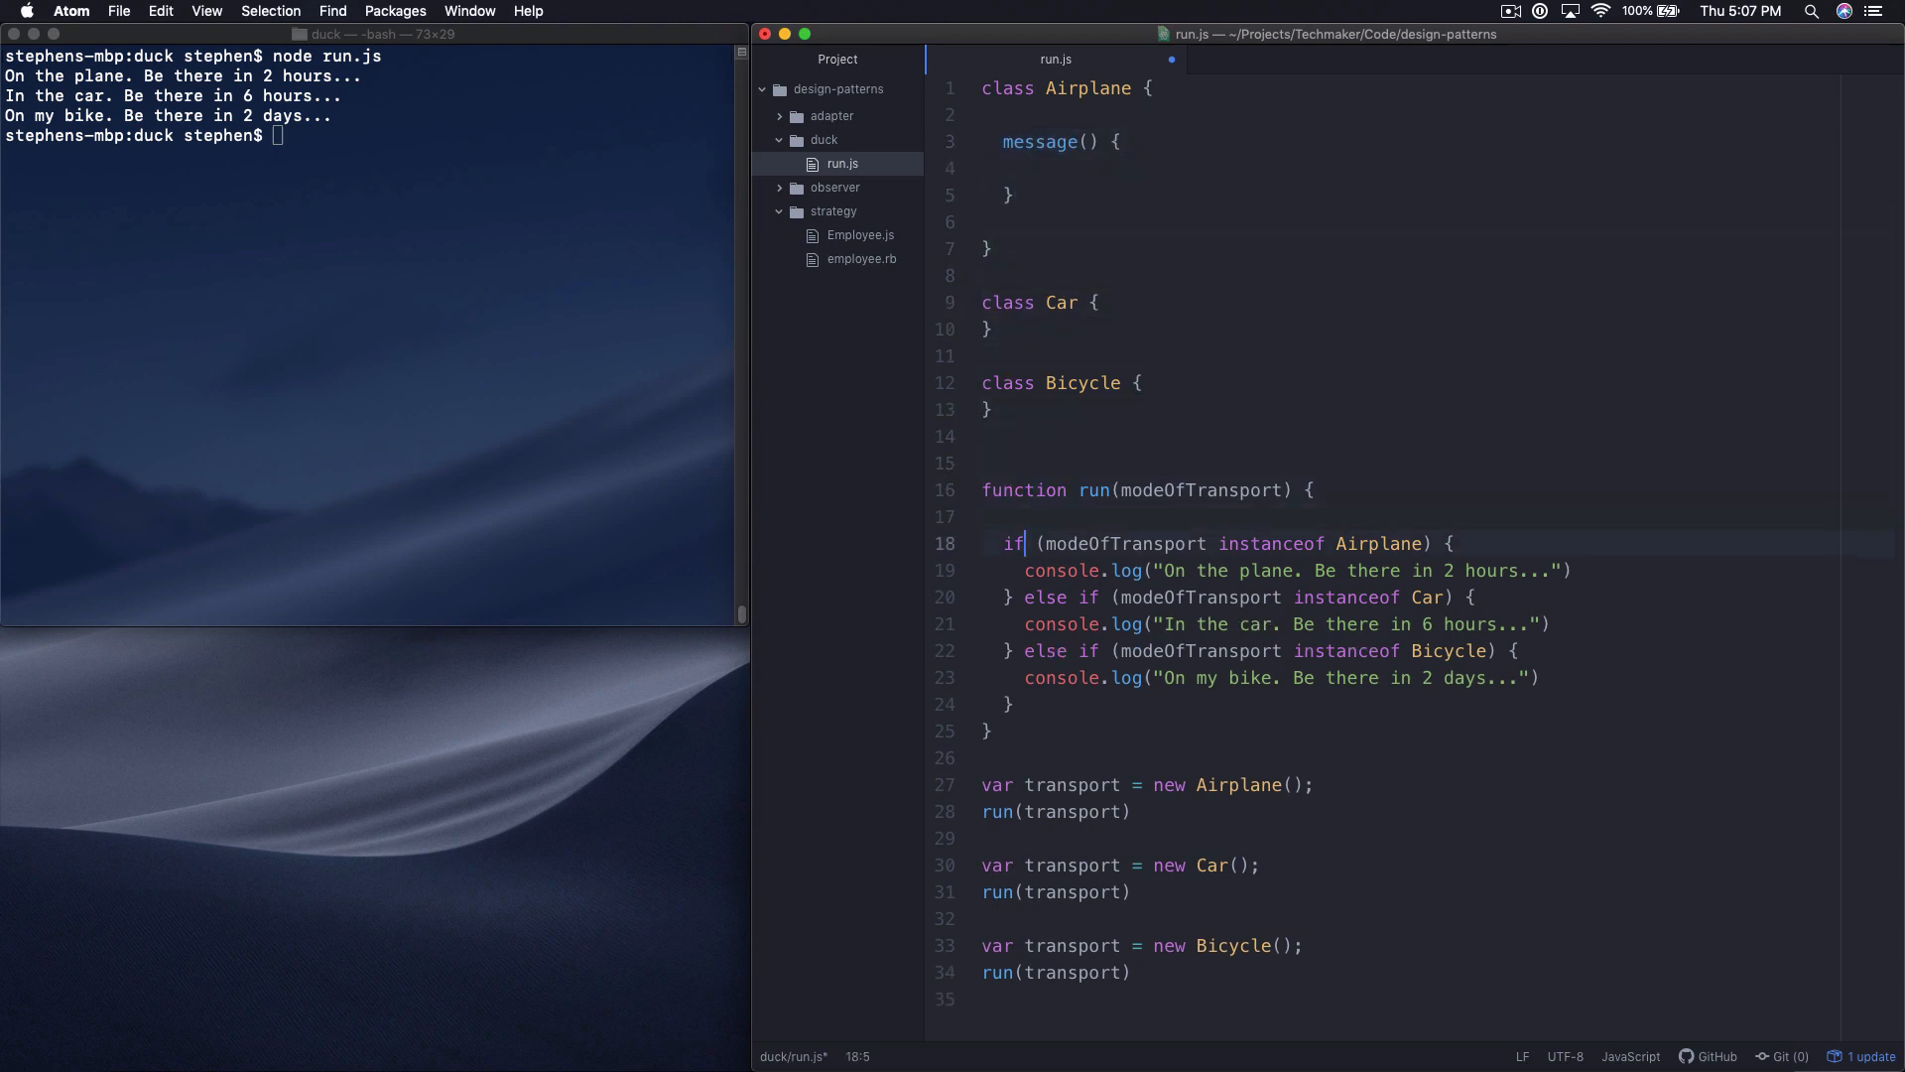
pyautogui.click(984, 516)
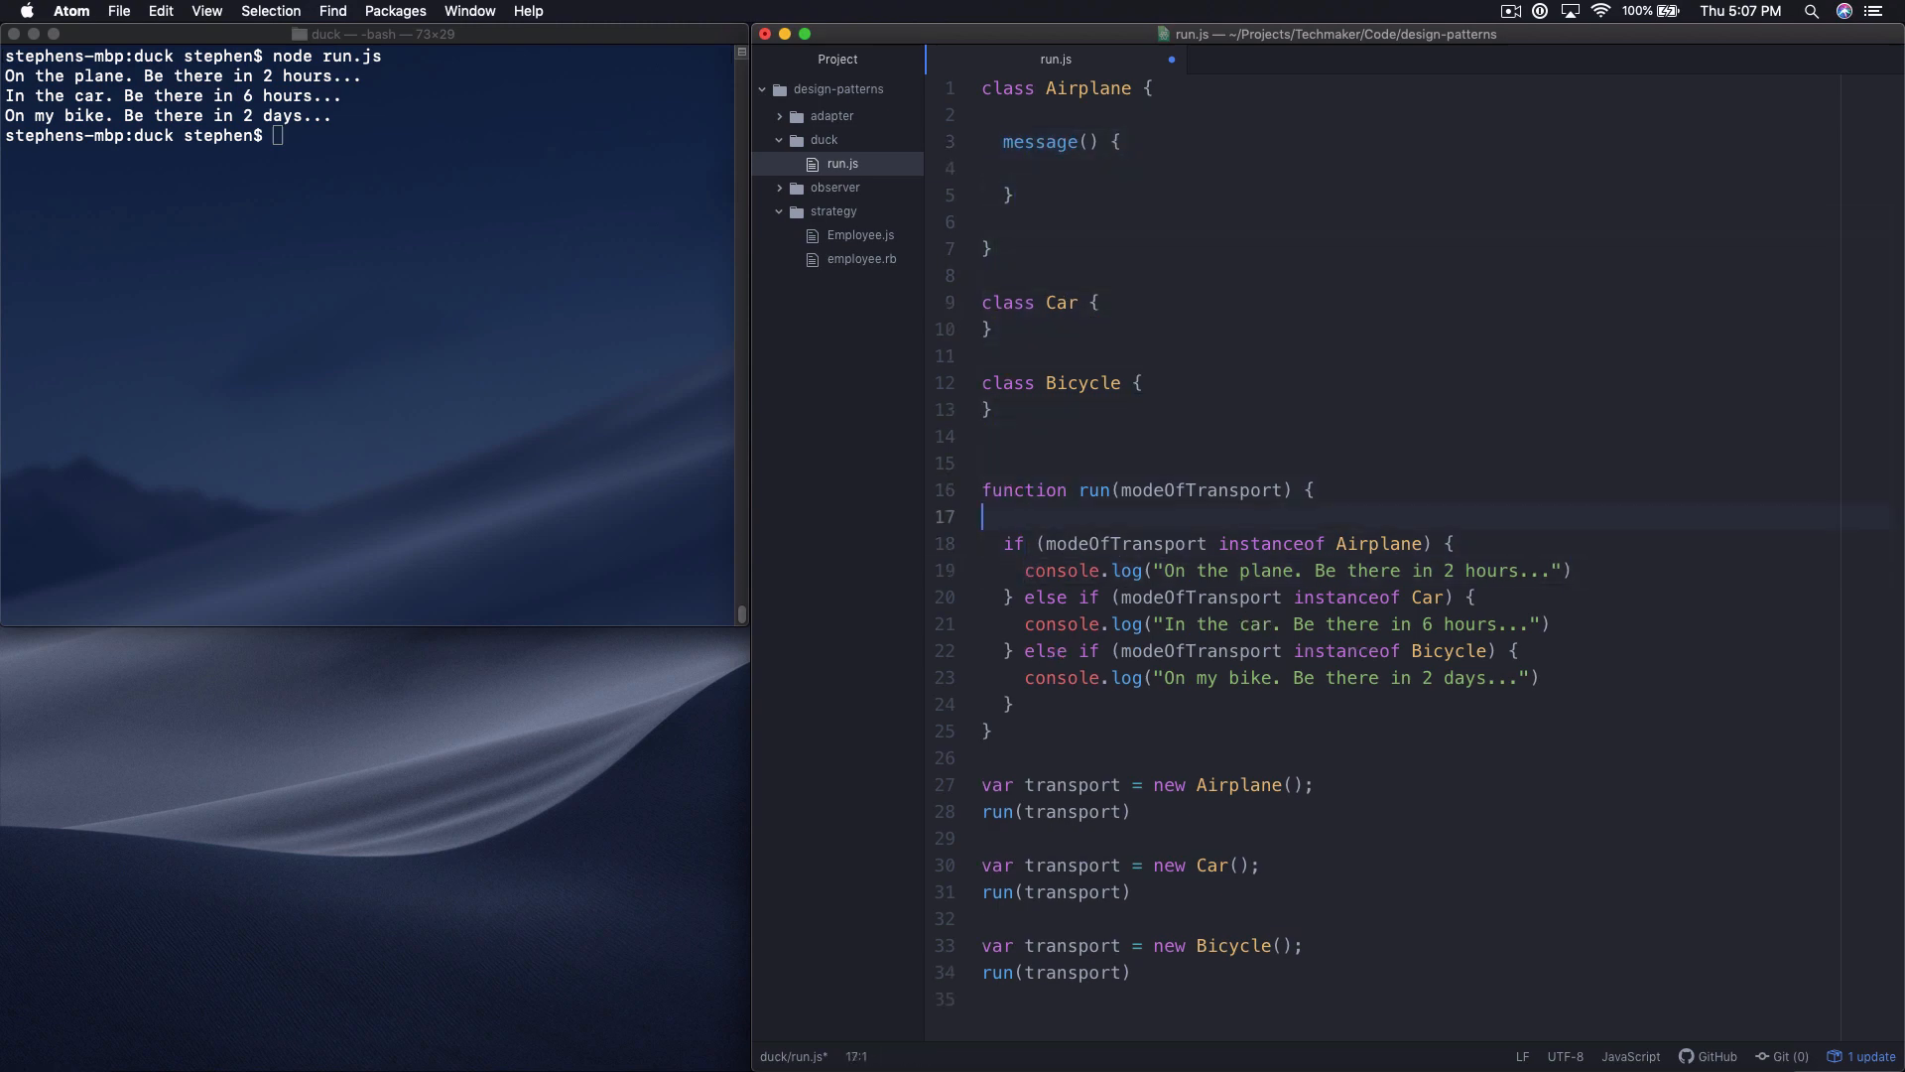
pyautogui.write('console.log("On the plane. Be there in 2 hours...")')
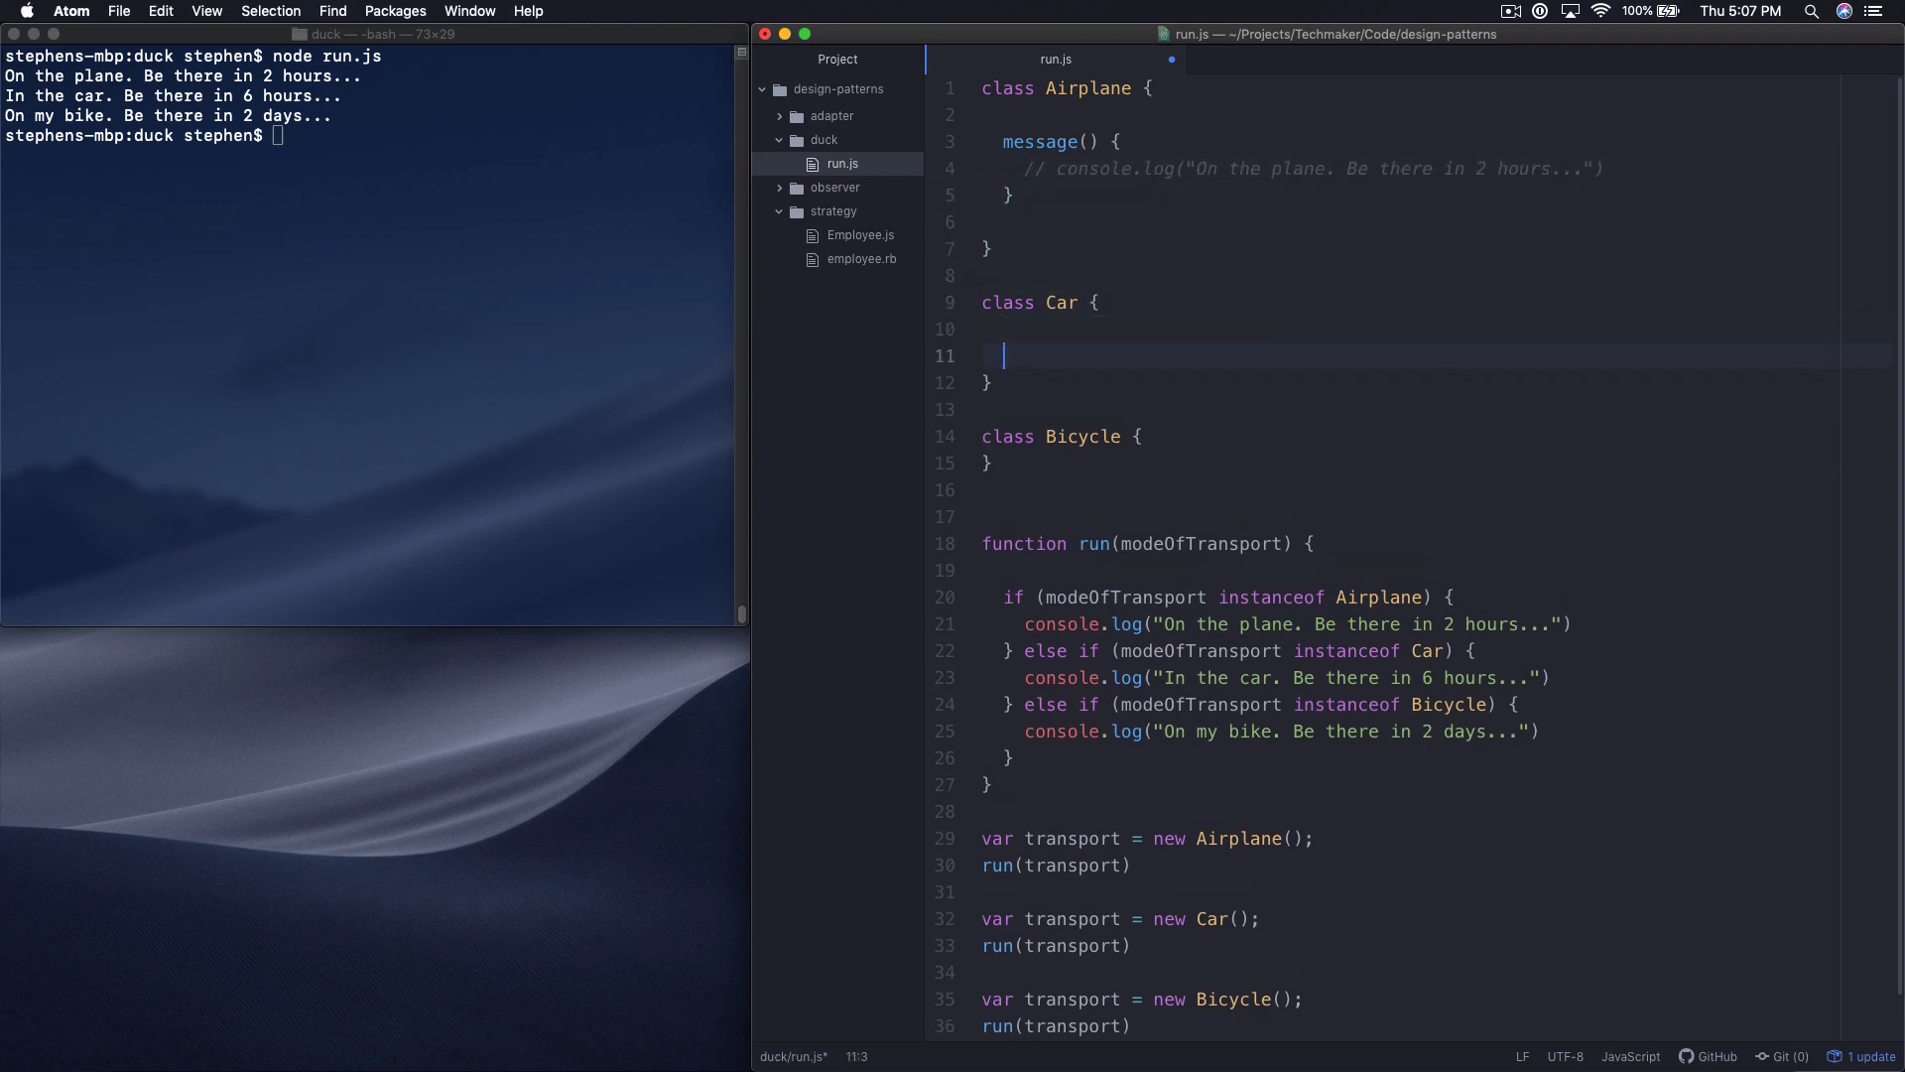
# Step: Add empty message() methods to the Car and Bicycle classes
pyautogui.write('m')
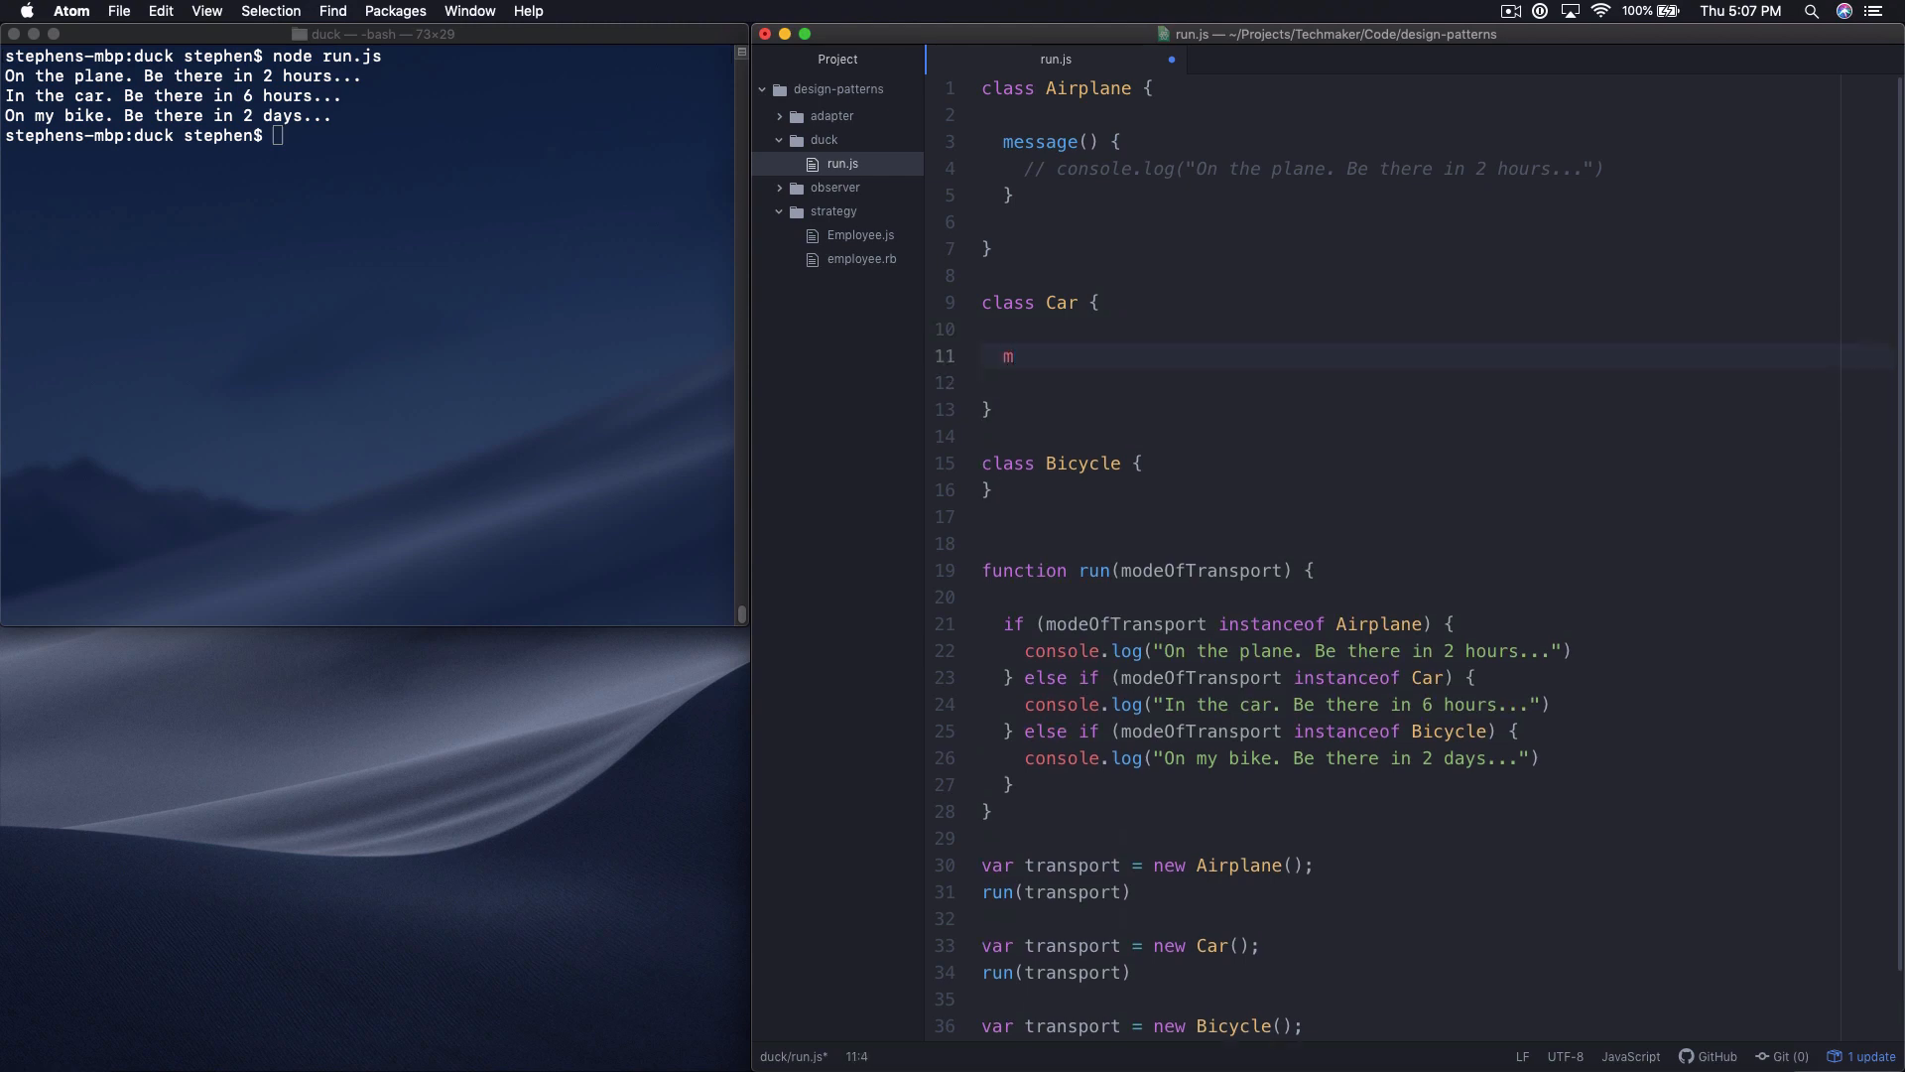
pyautogui.write('essage() {')
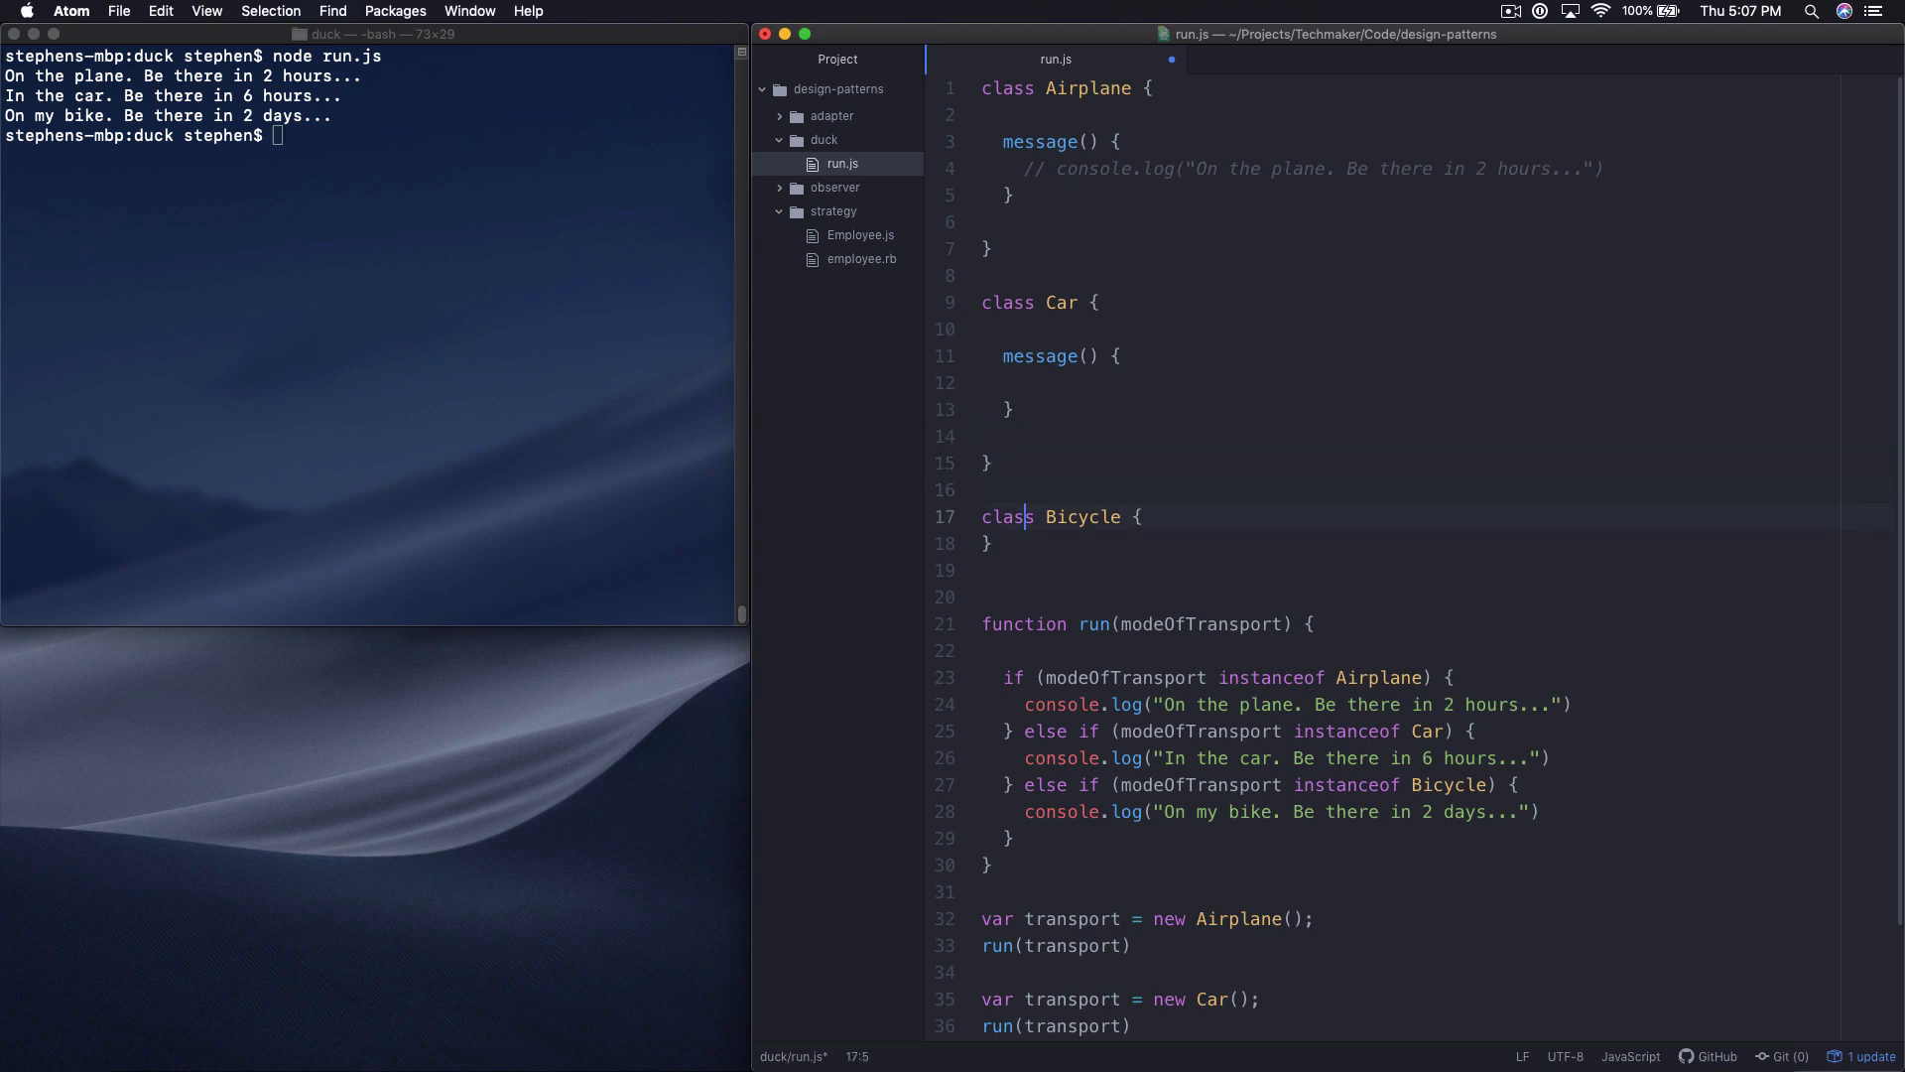
pyautogui.write('me')
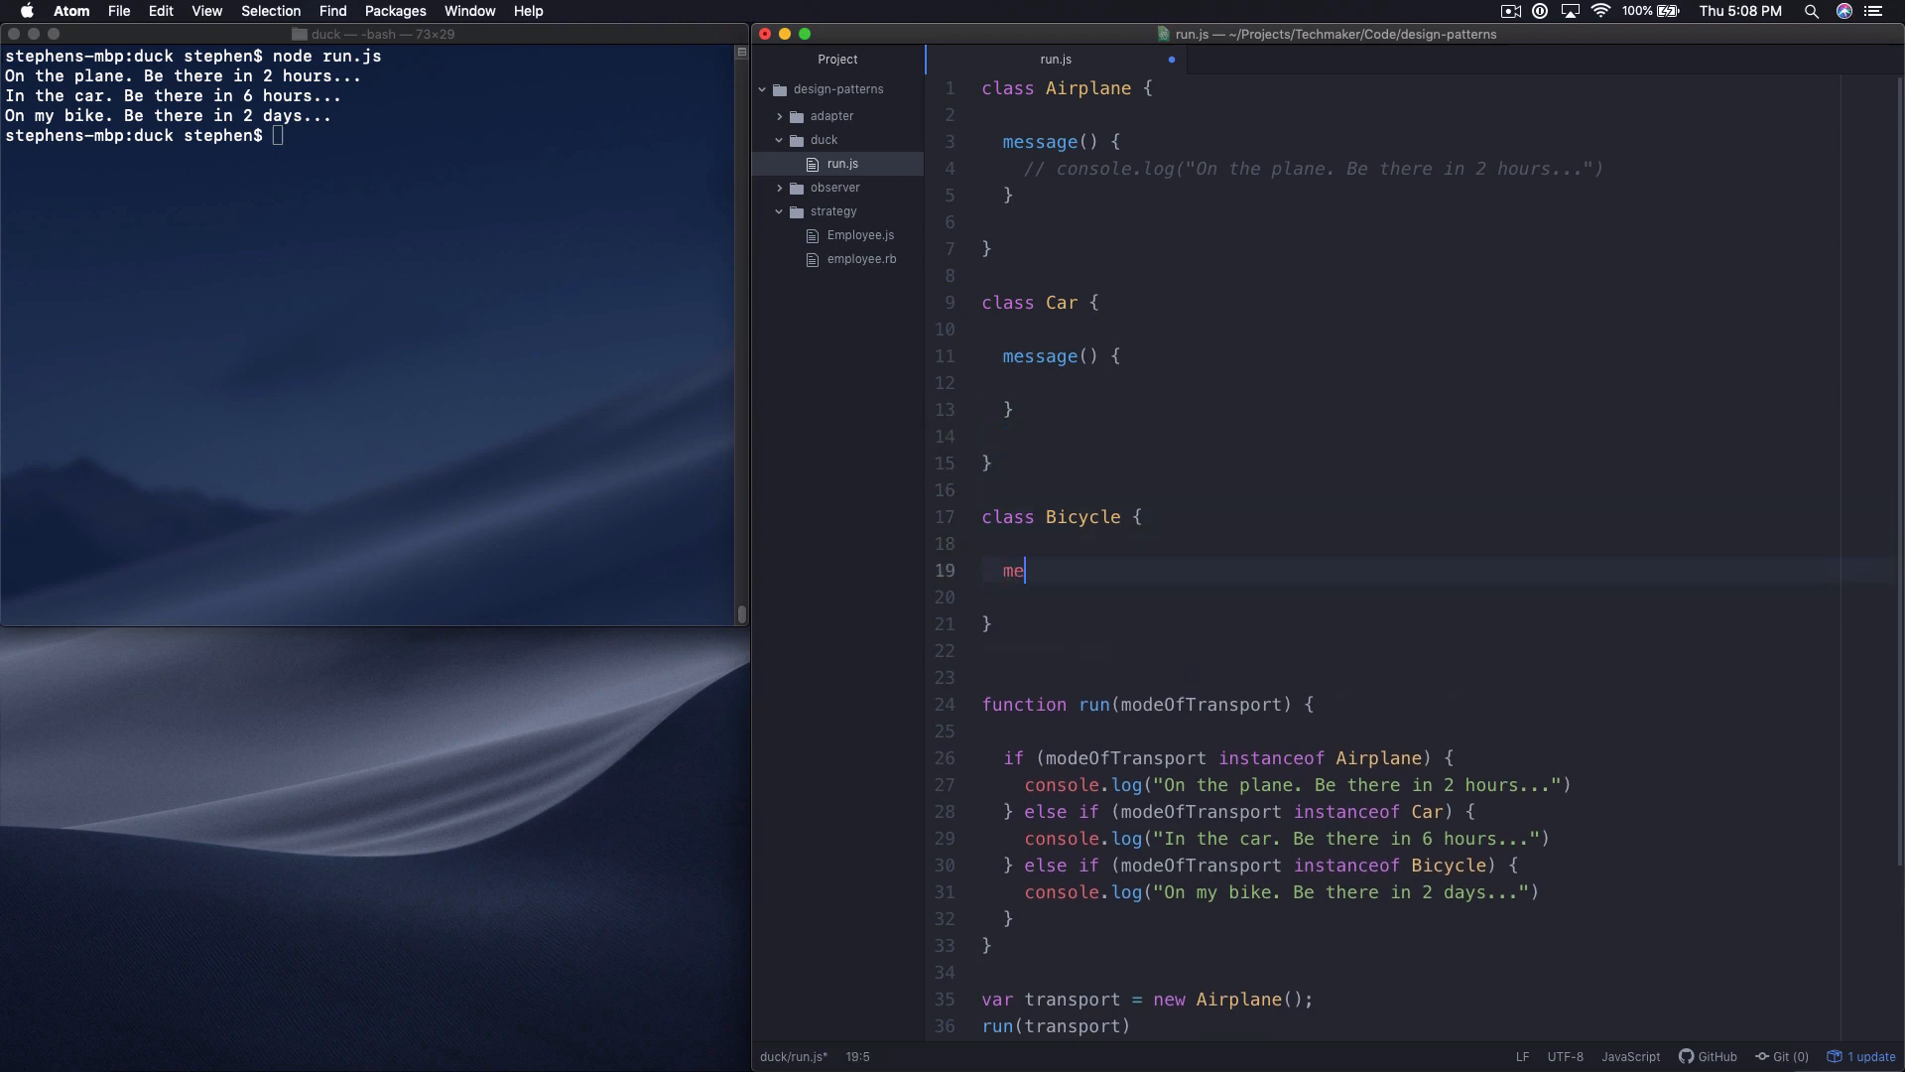
pyautogui.write('ssage() {')
pyautogui.write('modeOfTransport')
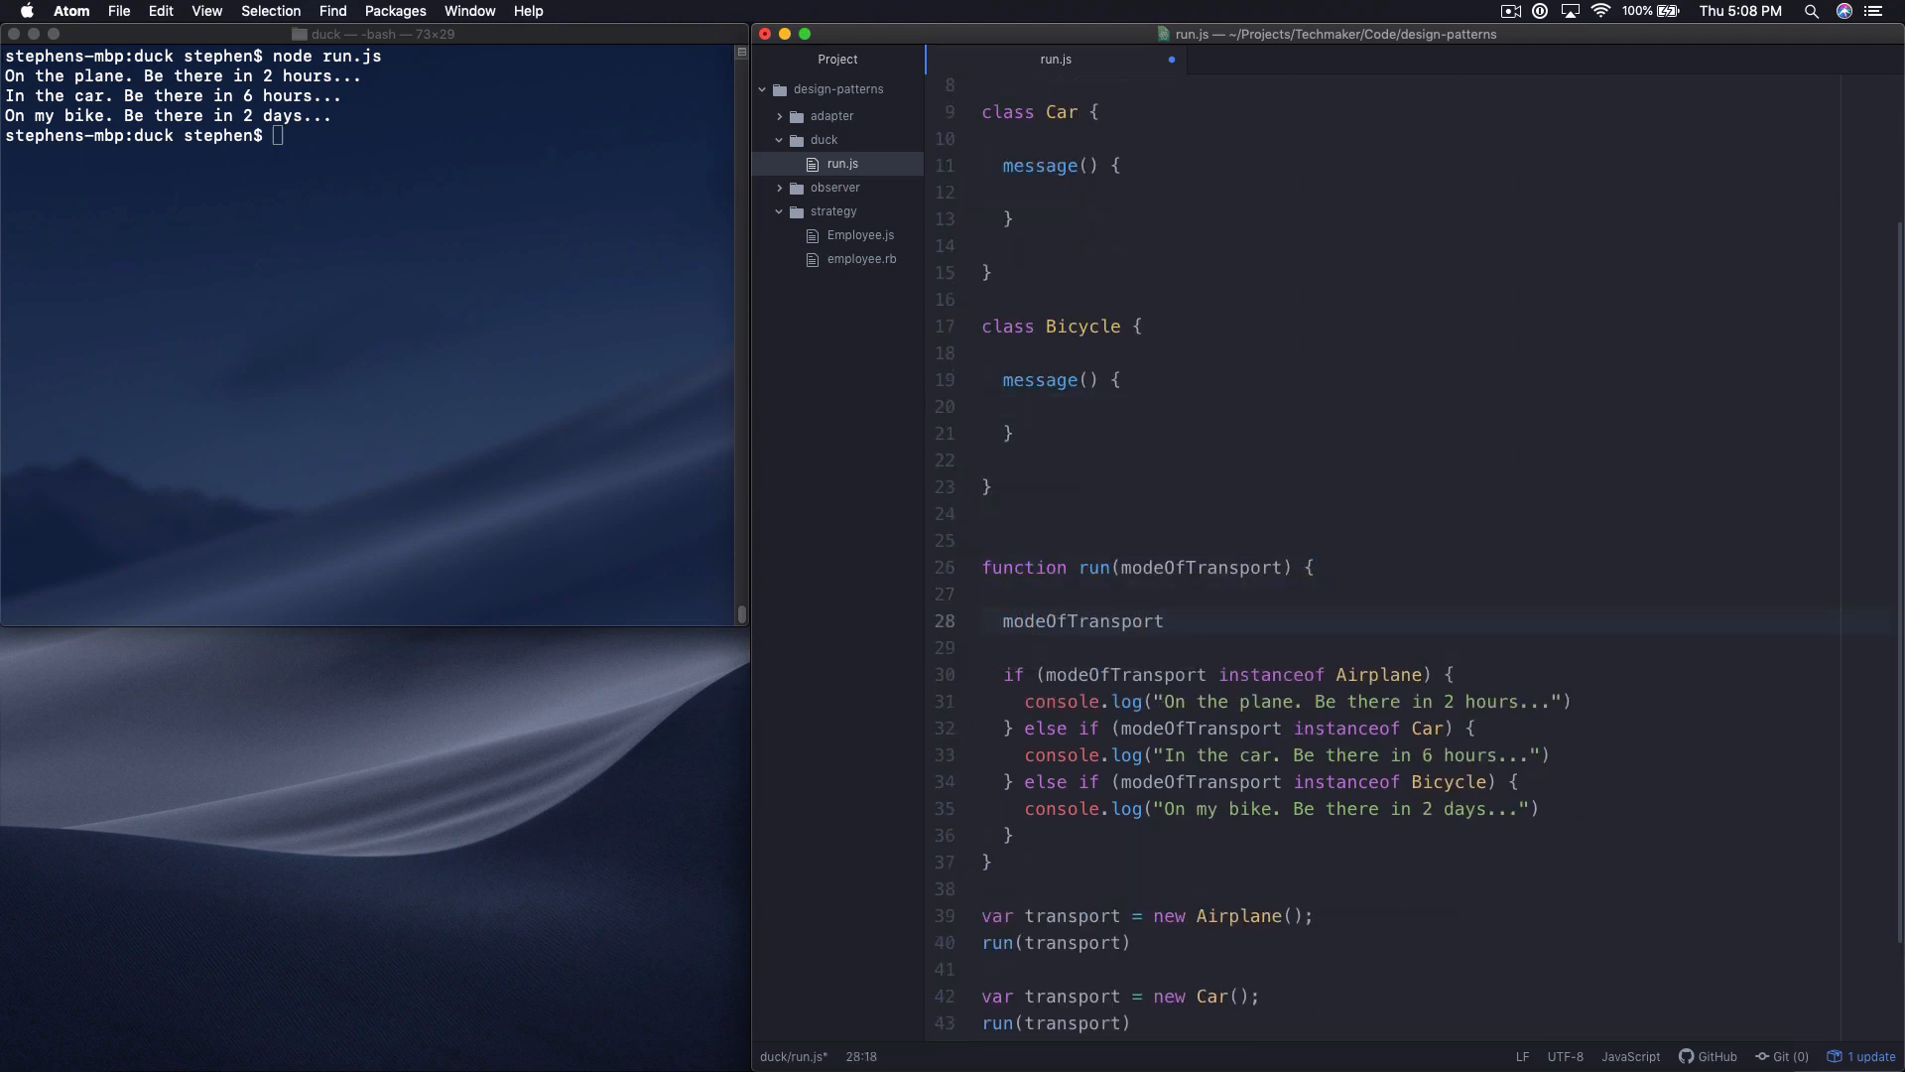
# Step: Have run() call modeOfTransport.message() and pick up the car logging line for Car's message()
pyautogui.write('.message()')
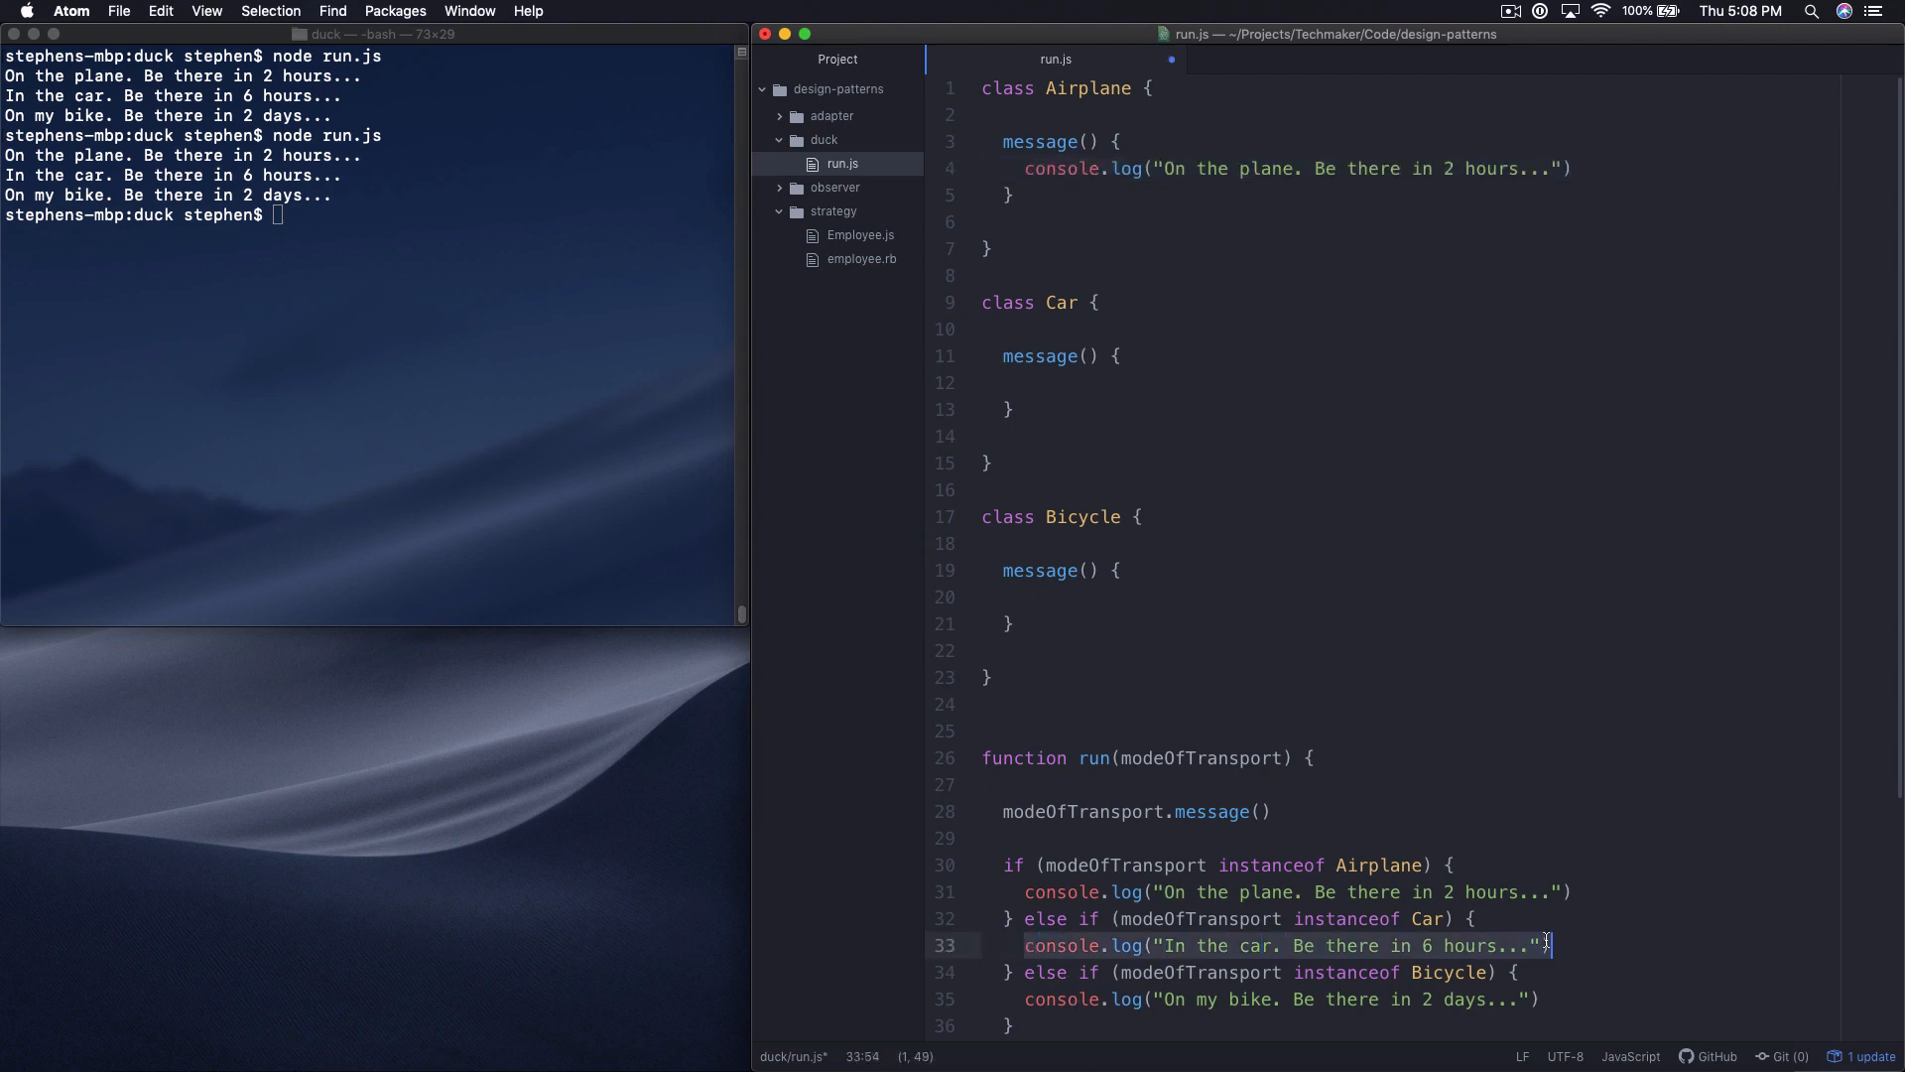
pyautogui.click(1076, 381)
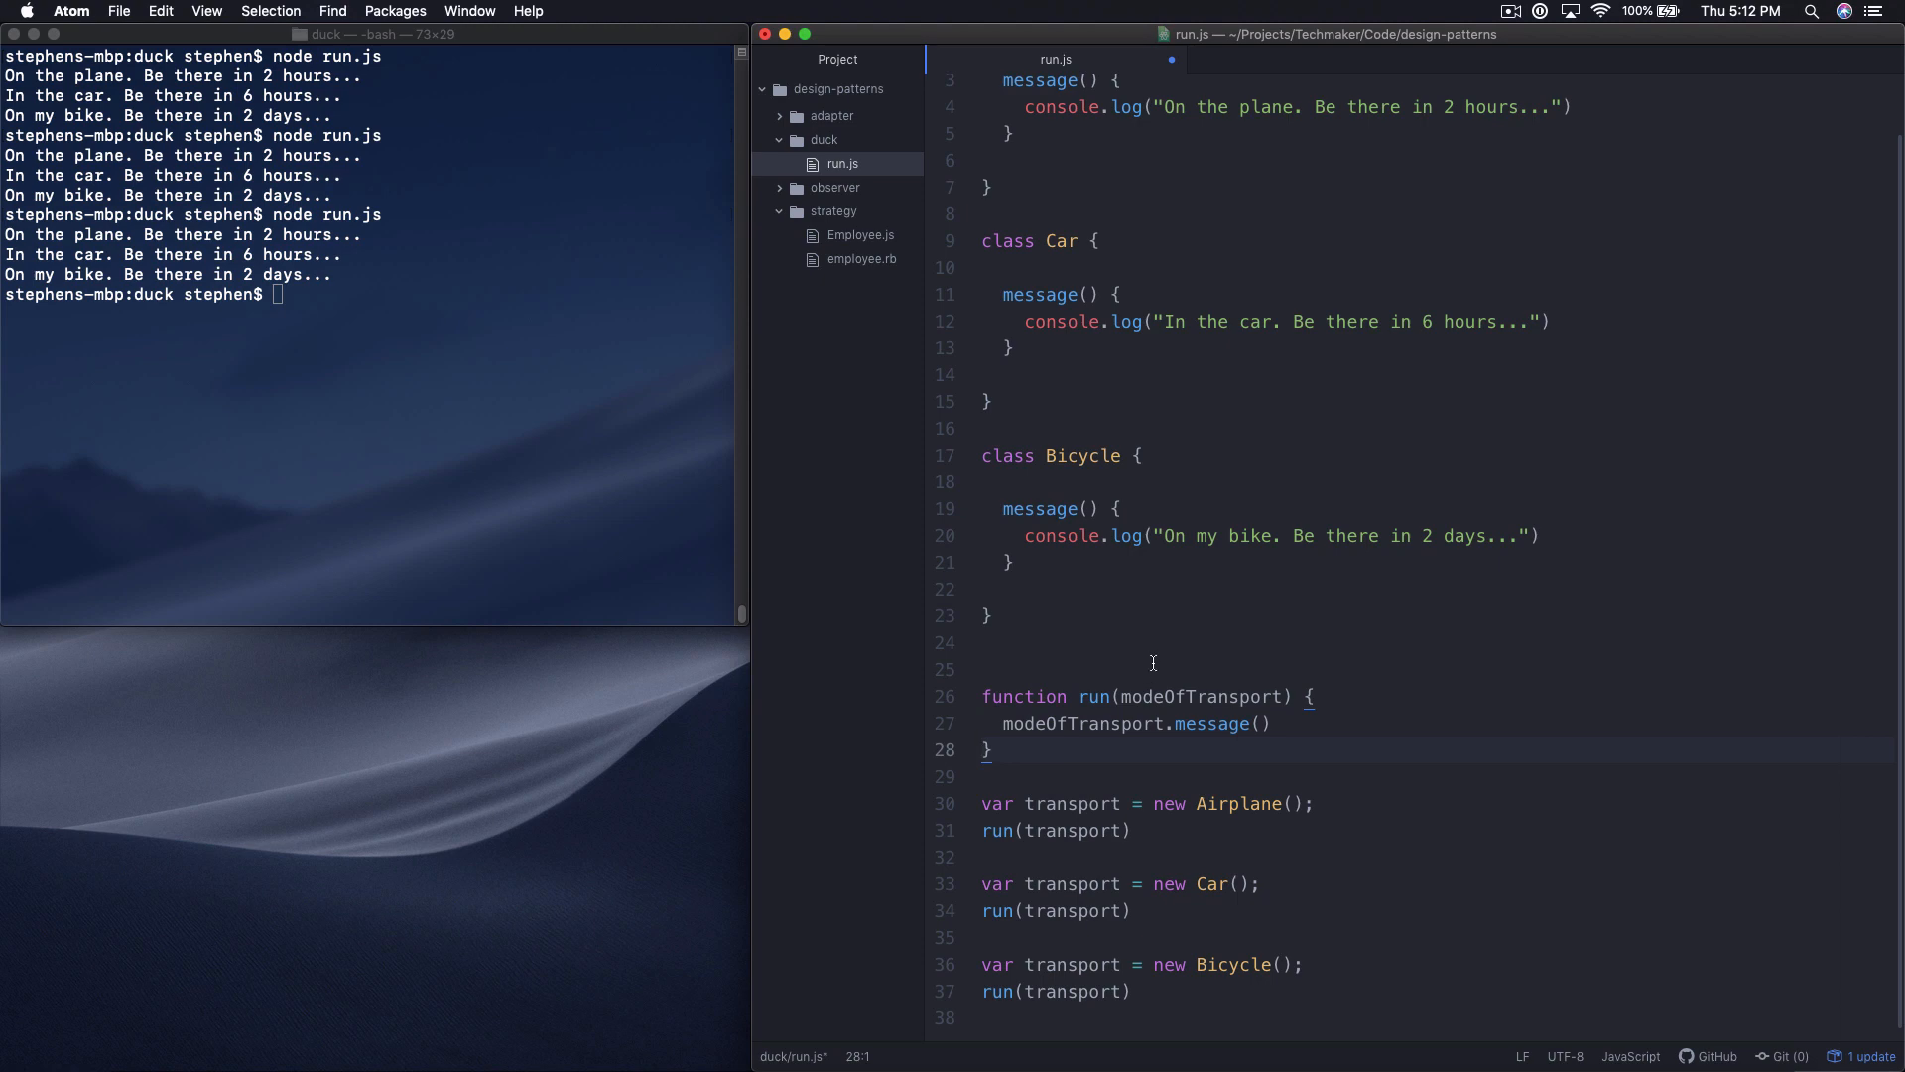
pyautogui.click(1008, 750)
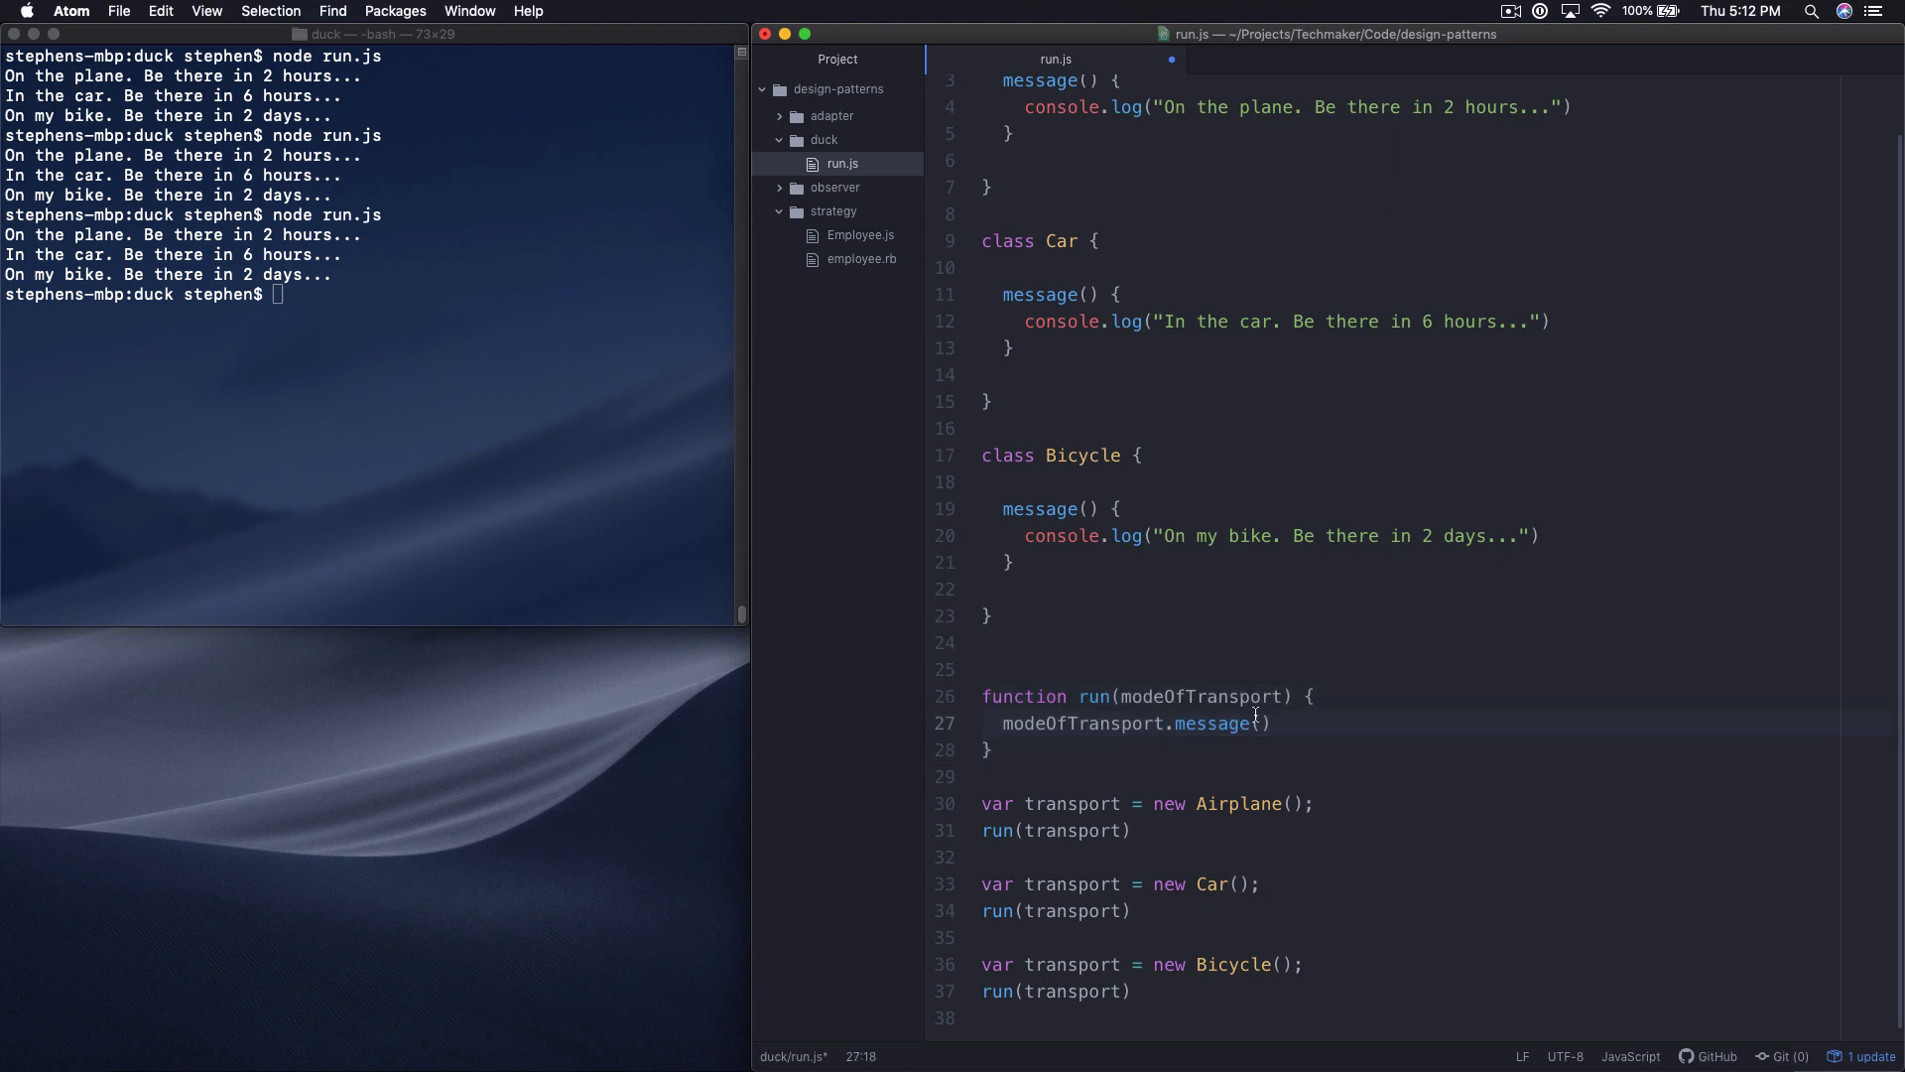
pyautogui.doubleClick(1212, 722)
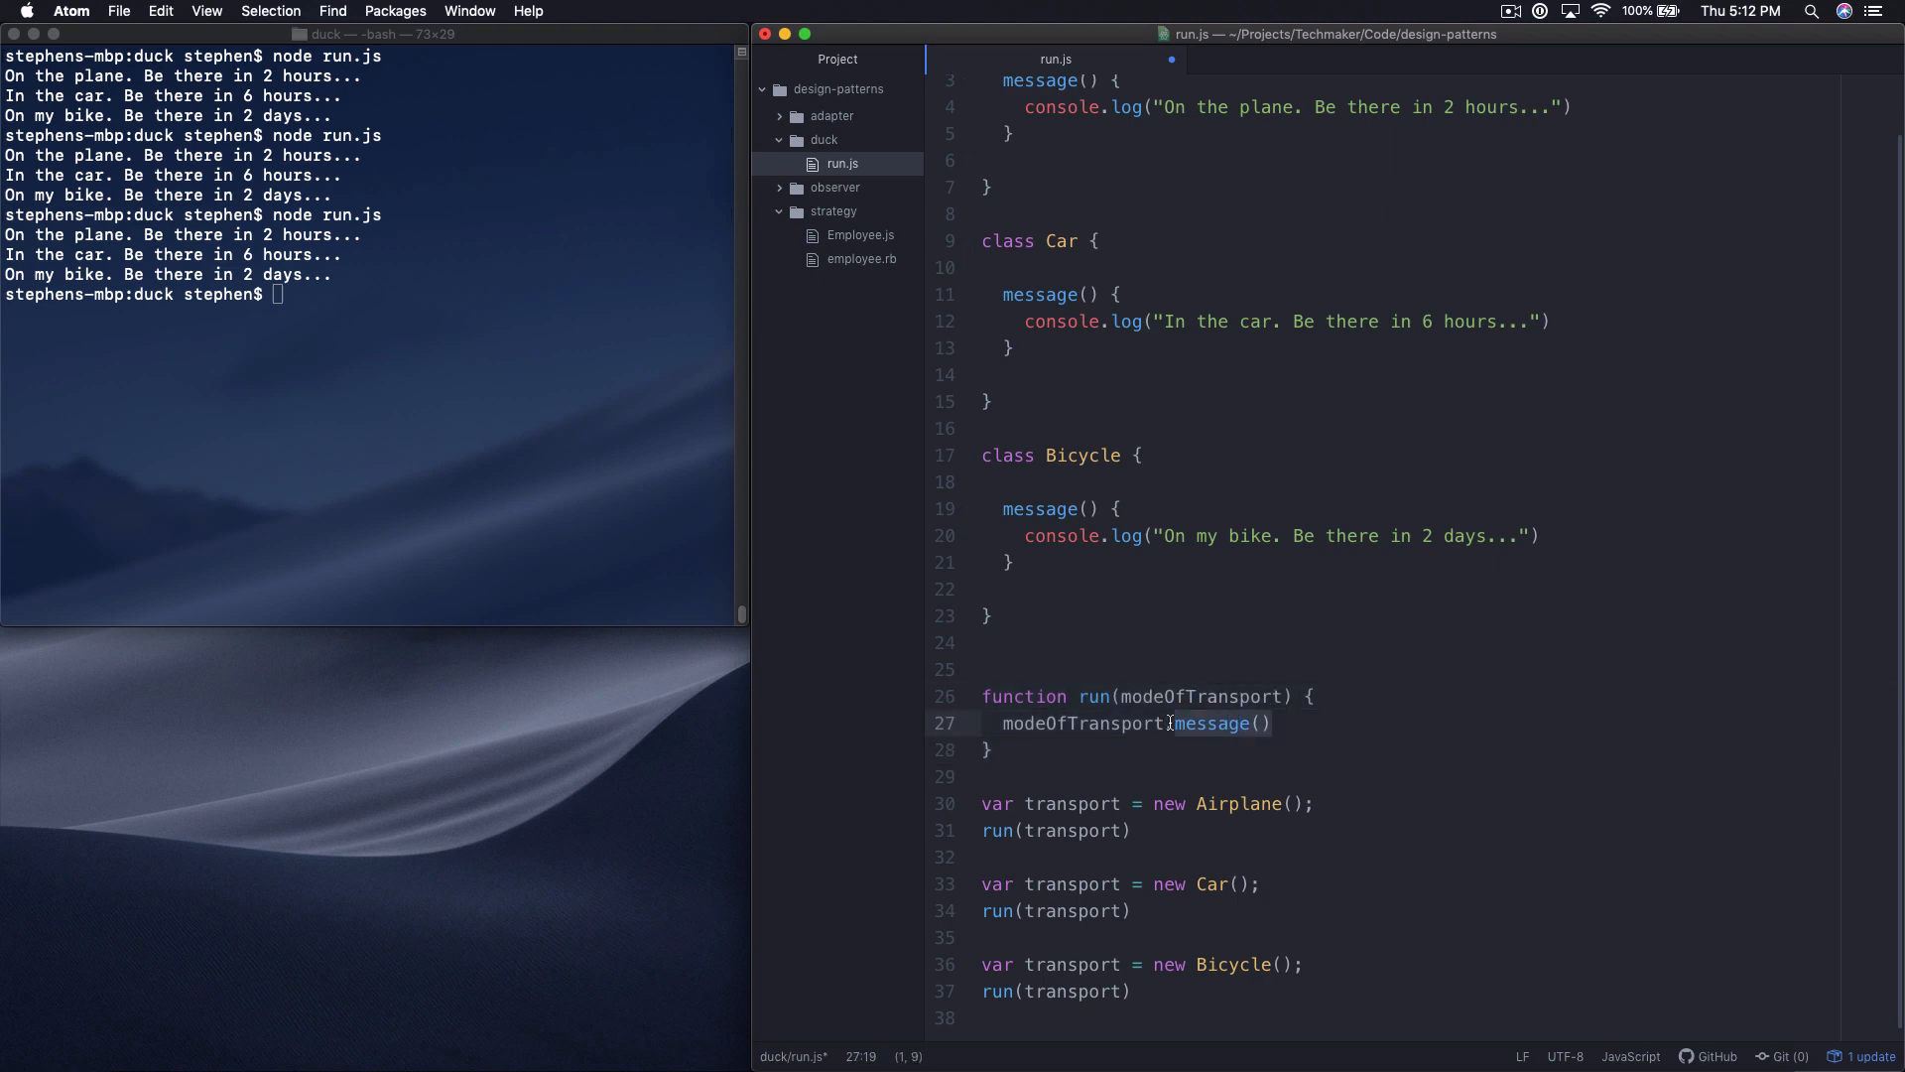
pyautogui.write('.')
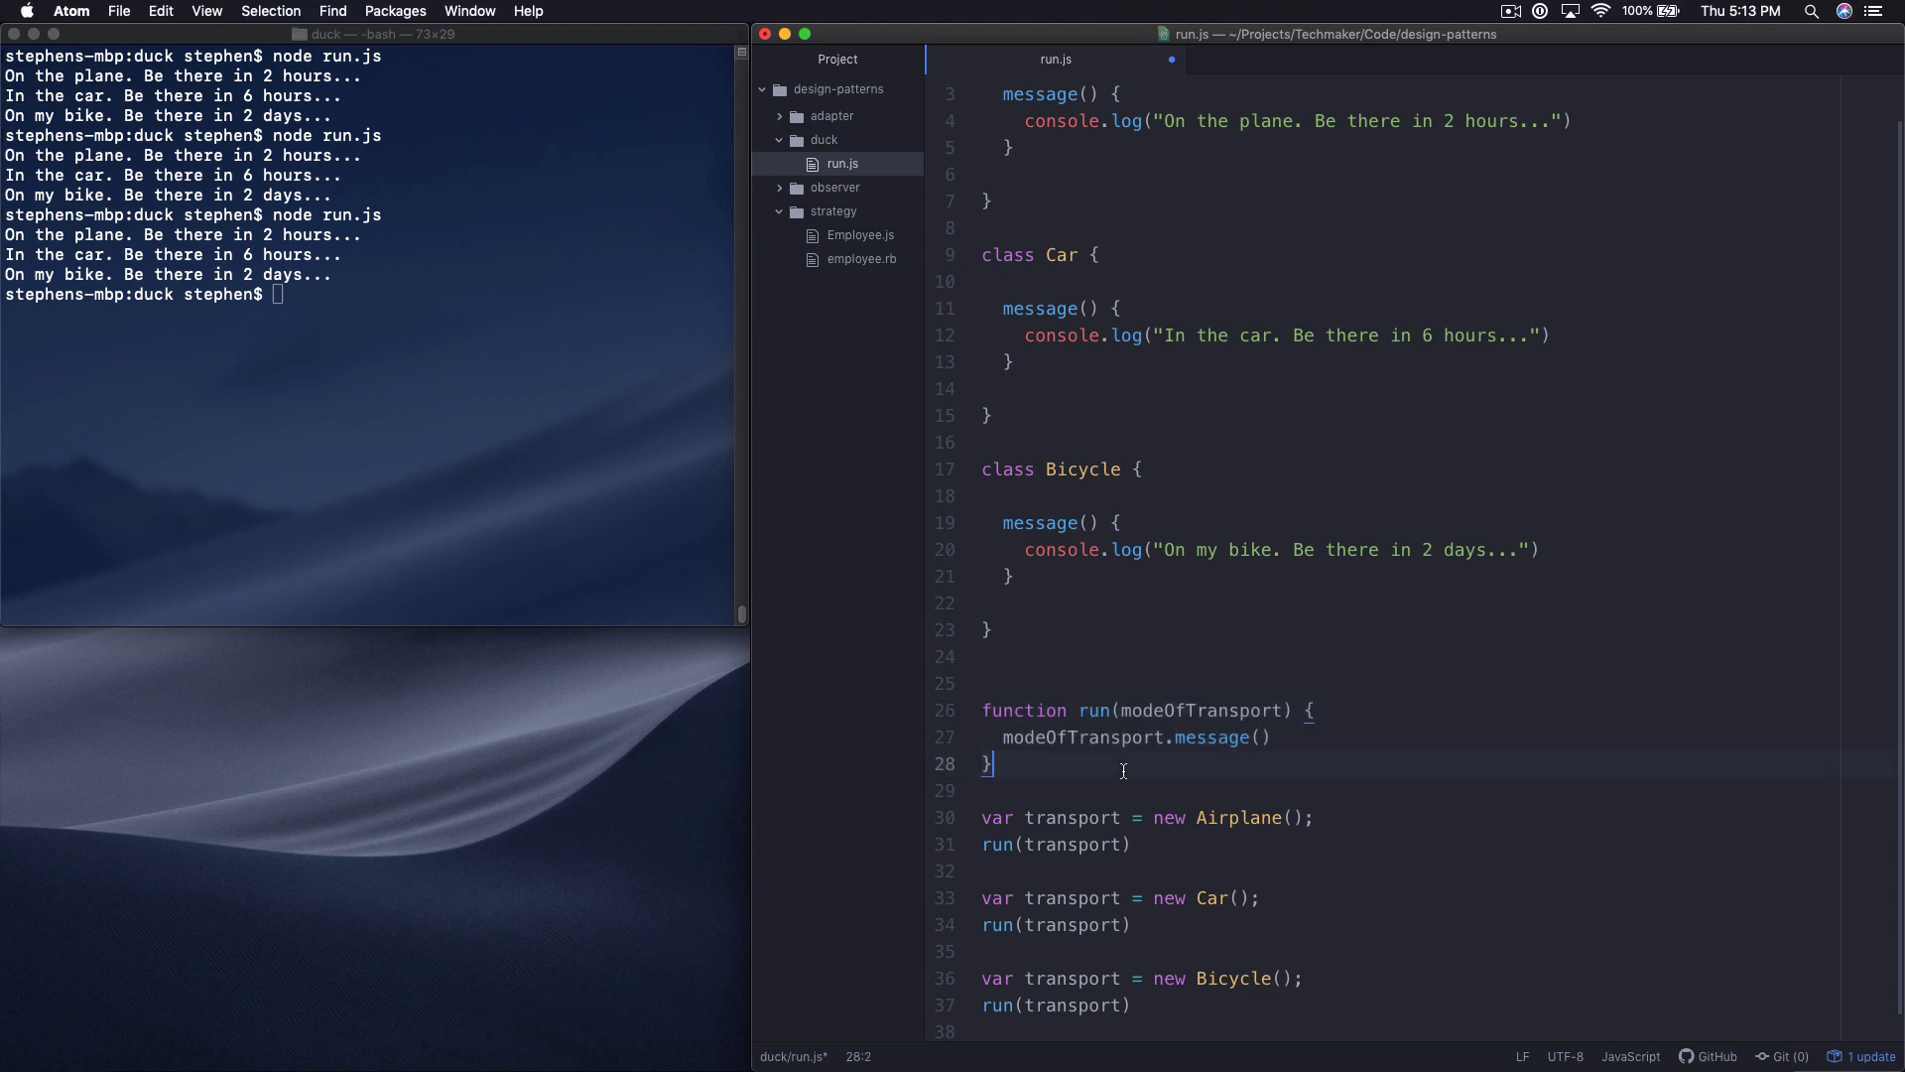
pyautogui.moveTo(1075, 408)
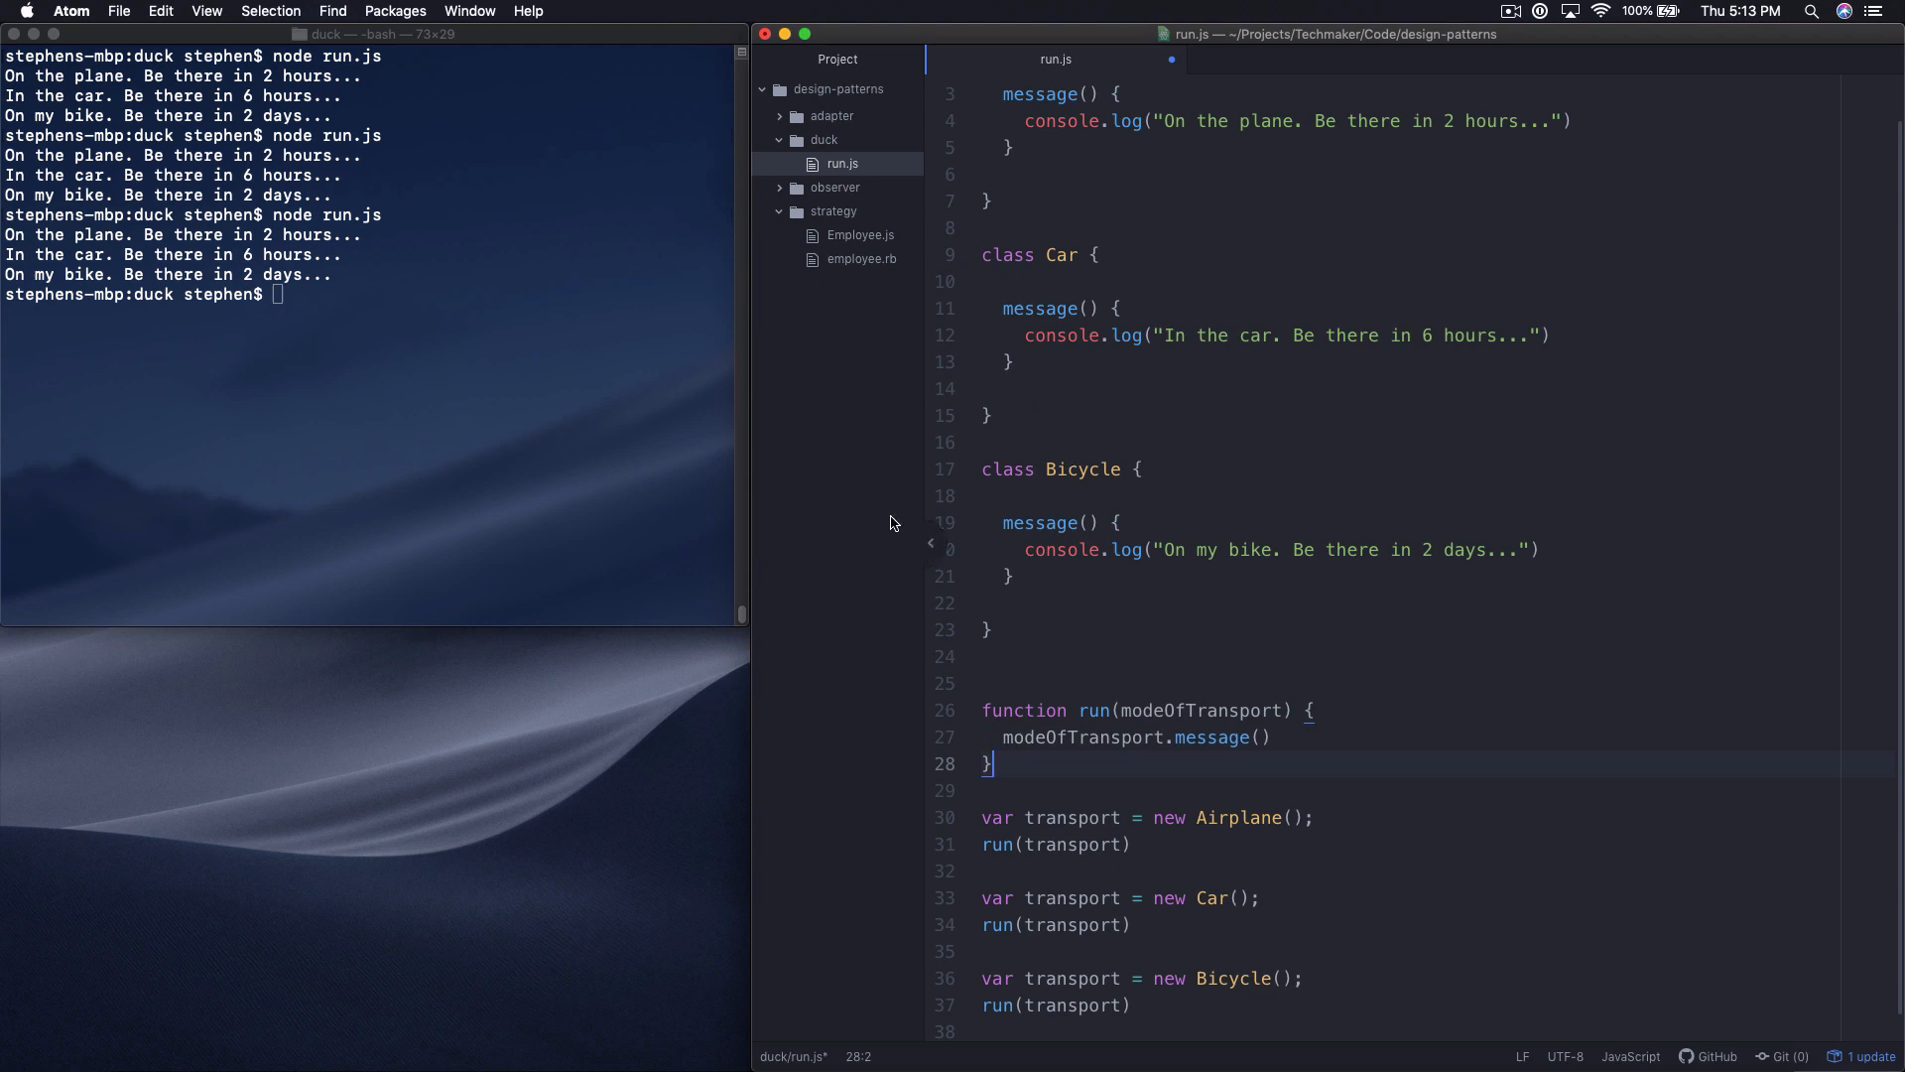
pyautogui.moveTo(851, 258)
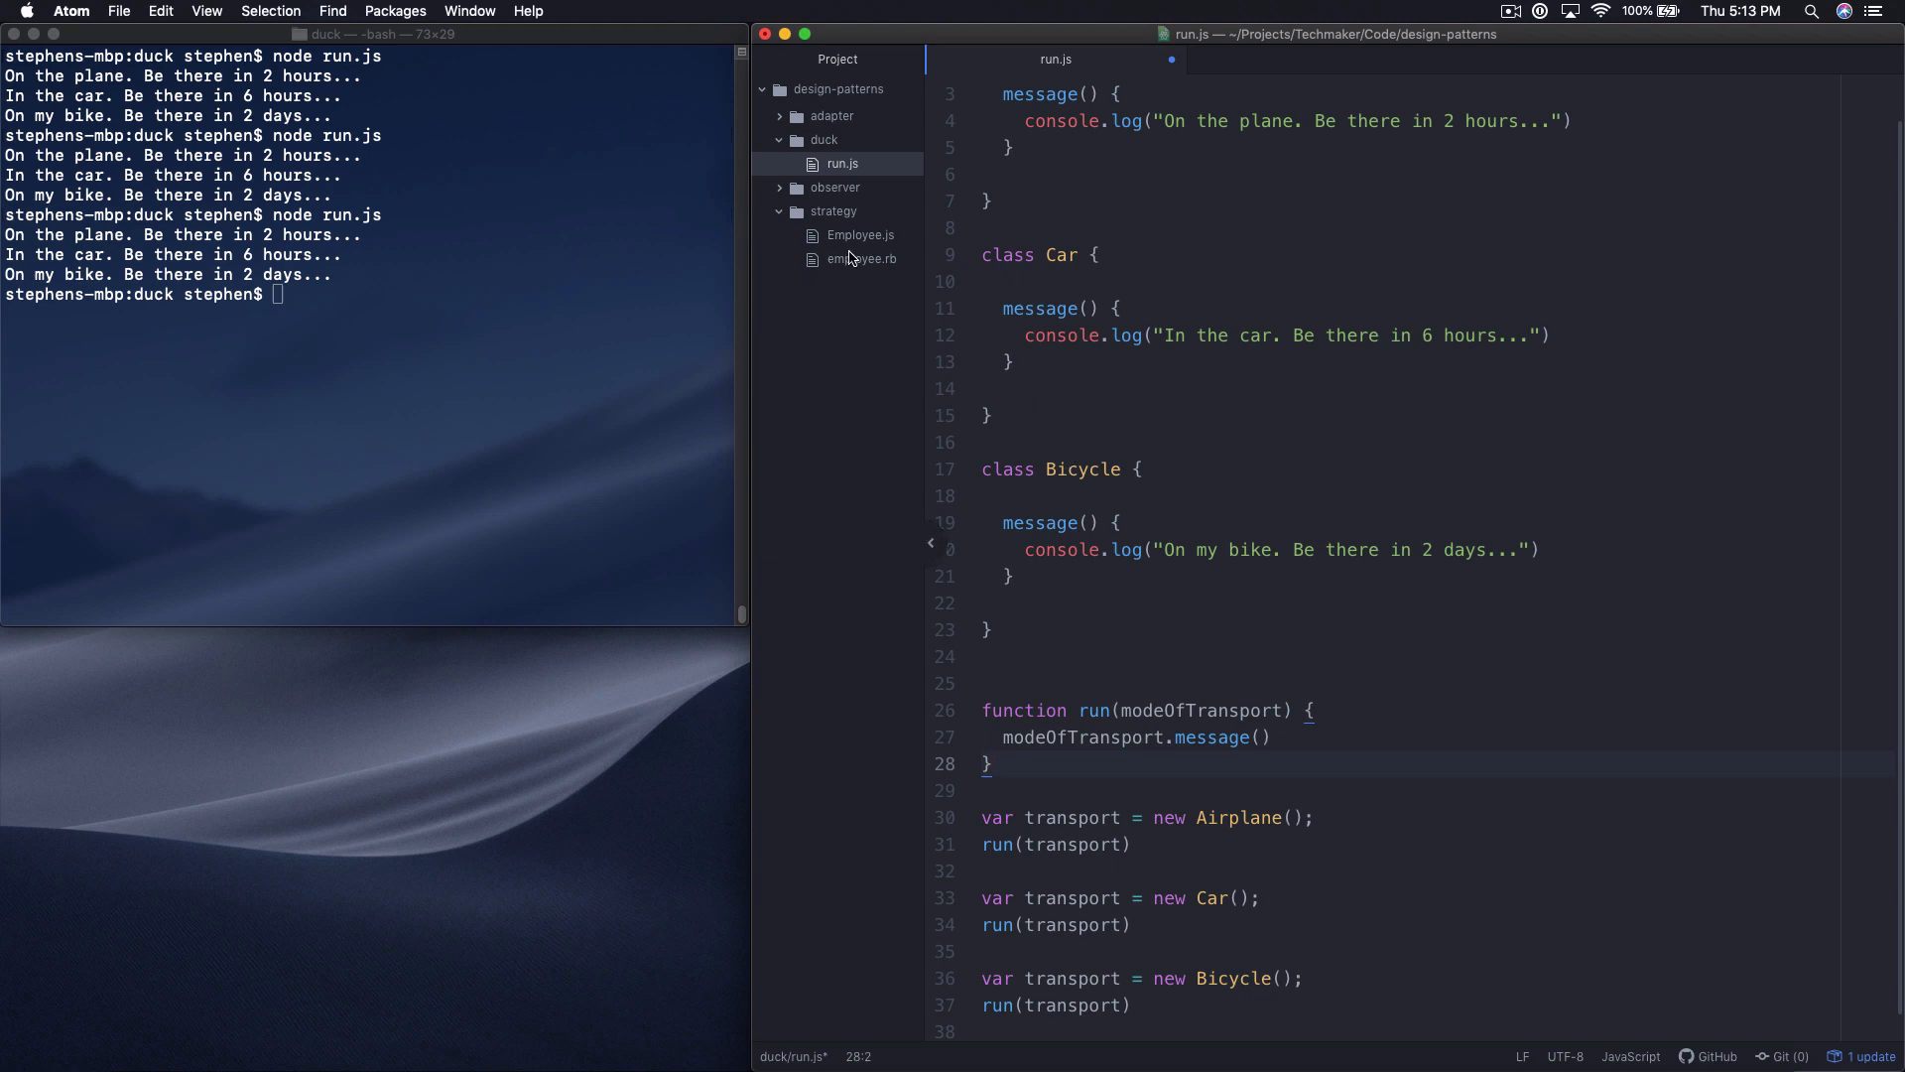
# Step: Review Employee.js from the strategy folder, then return to run.js
pyautogui.click(859, 235)
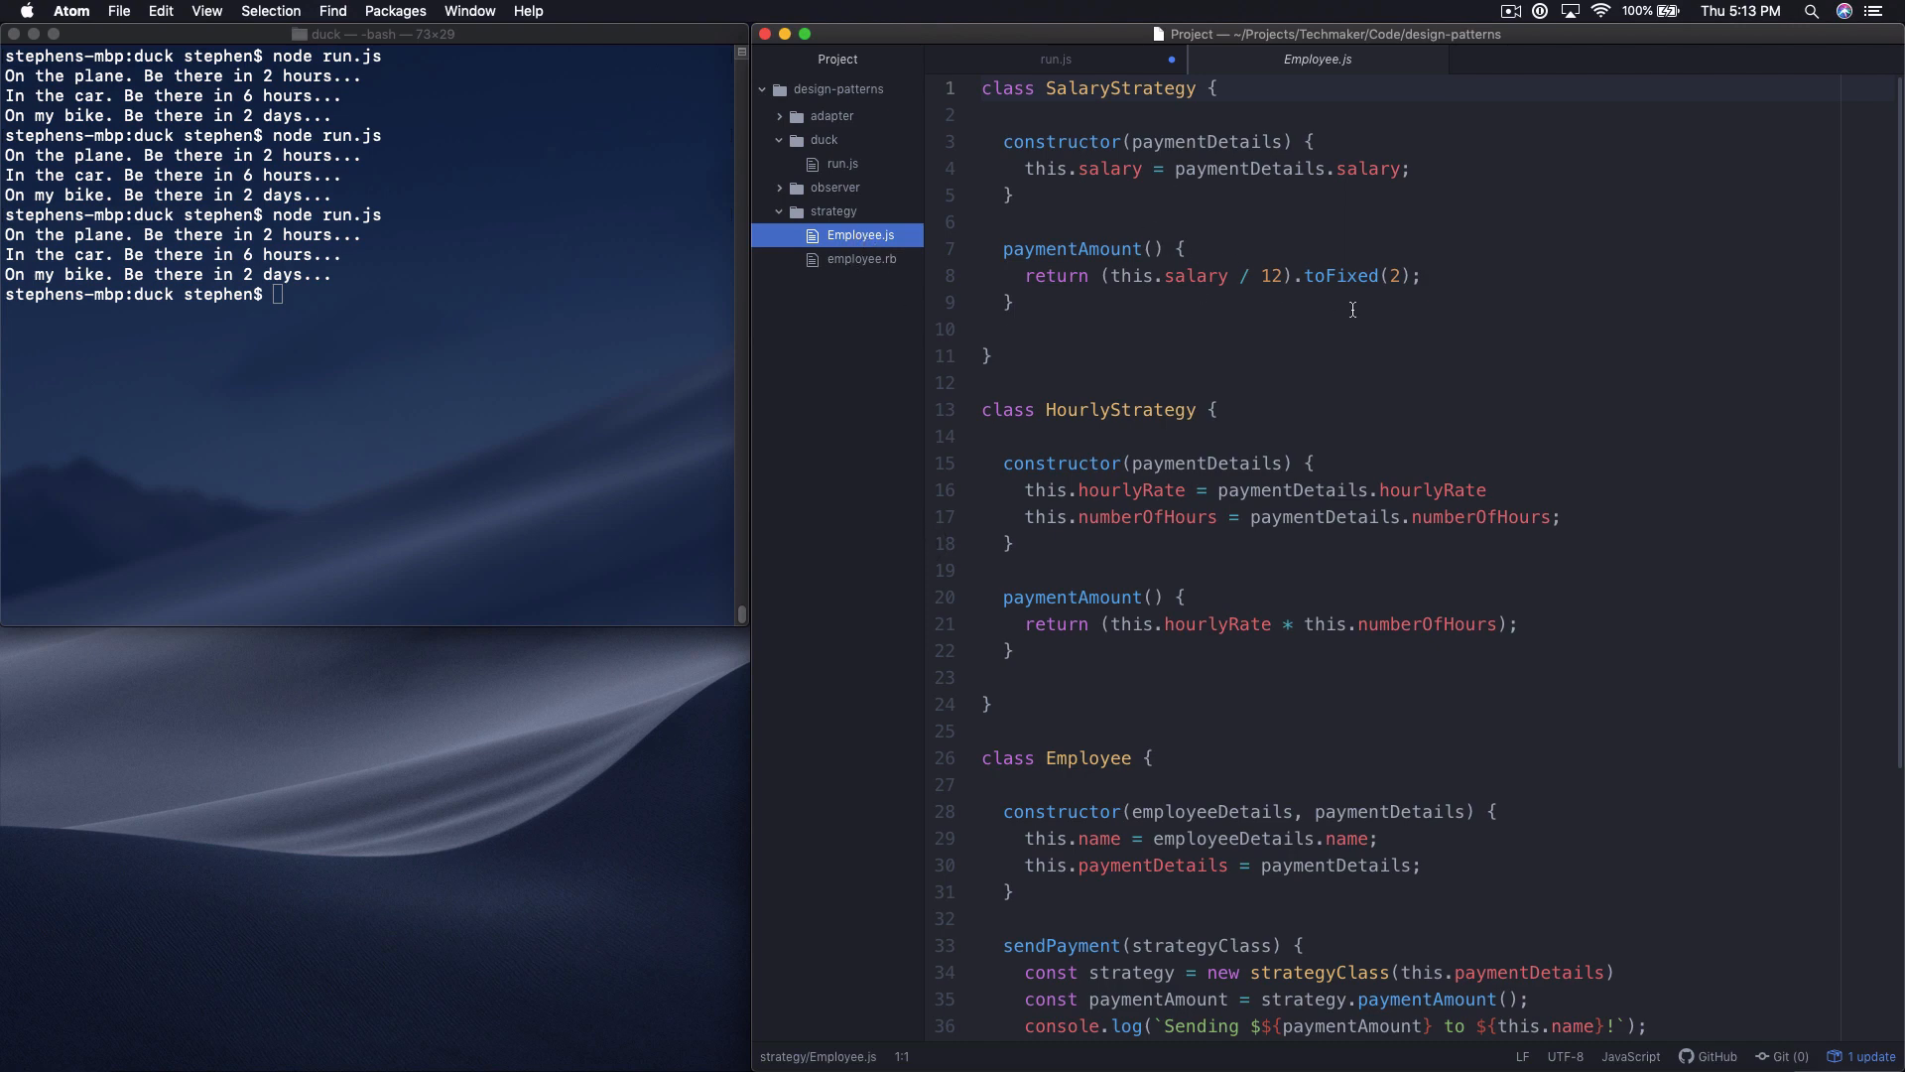
pyautogui.scroll(-3)
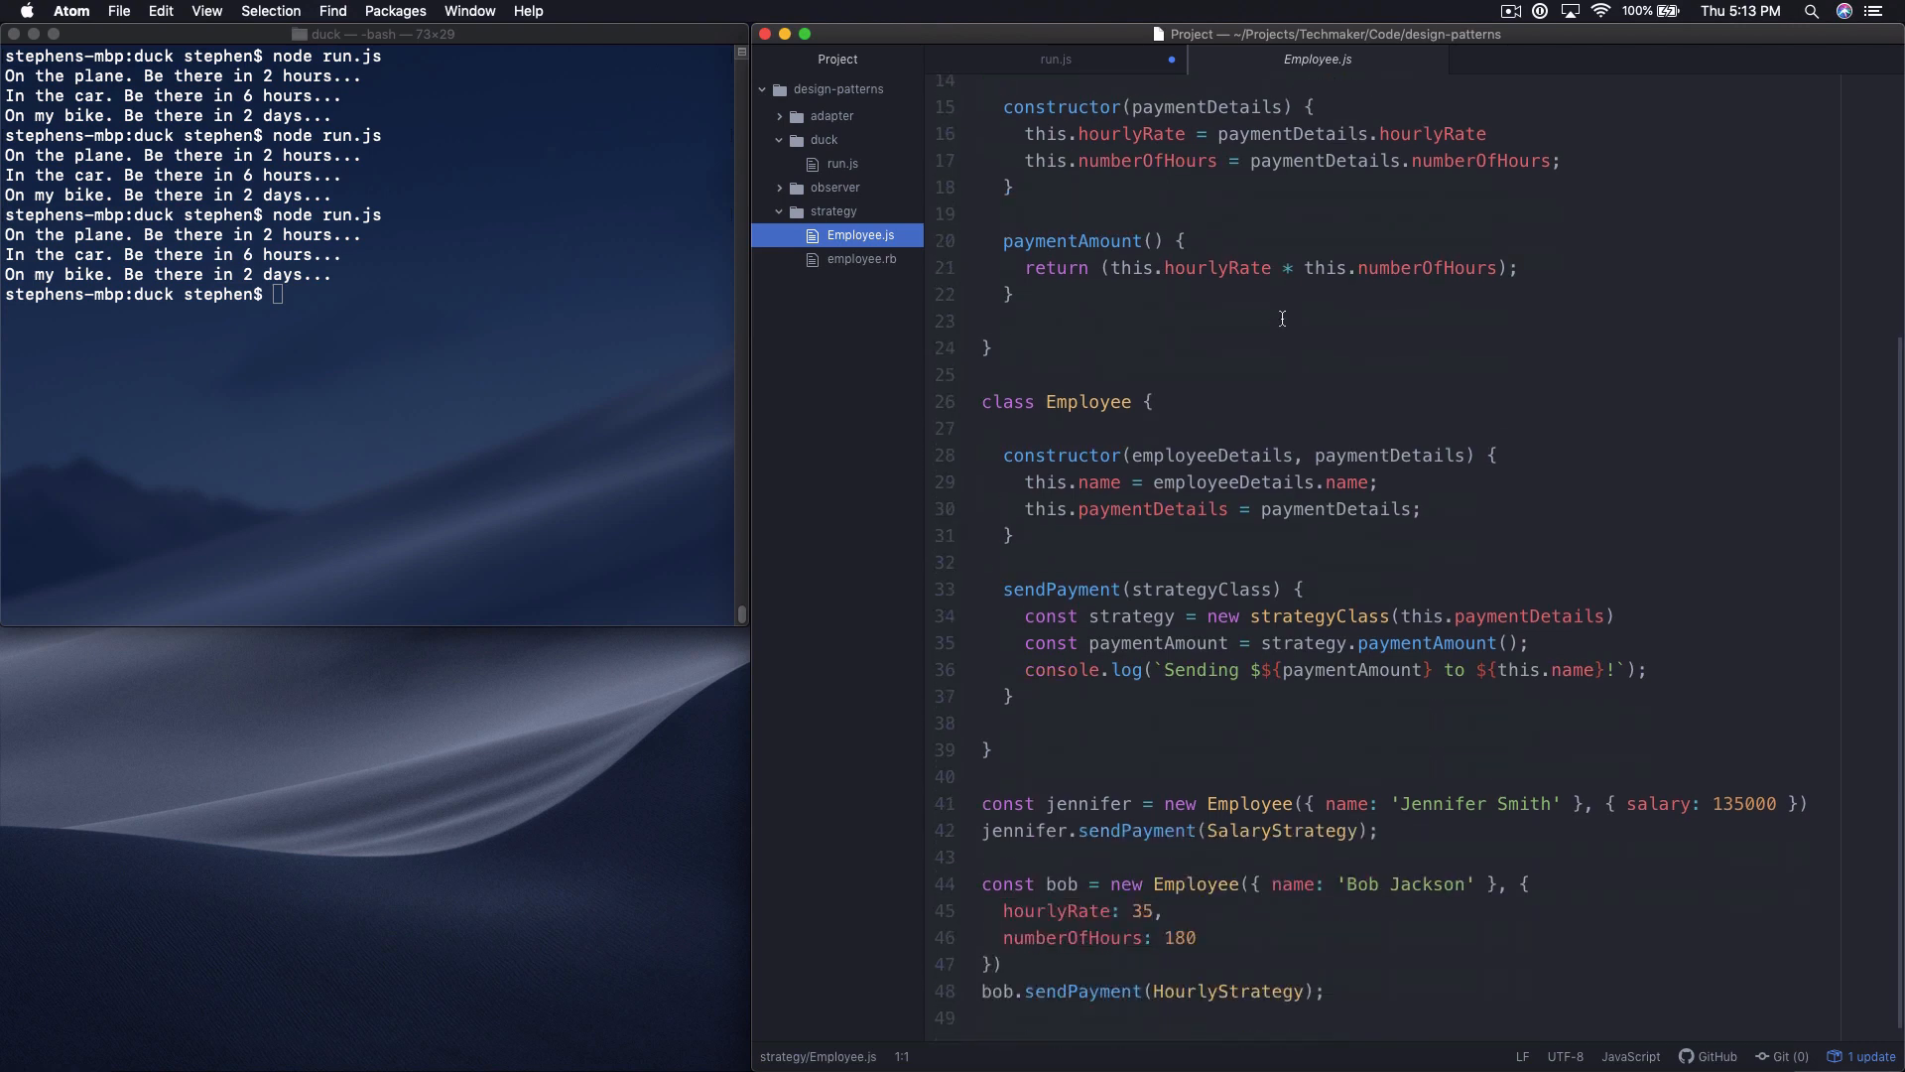
pyautogui.click(1282, 830)
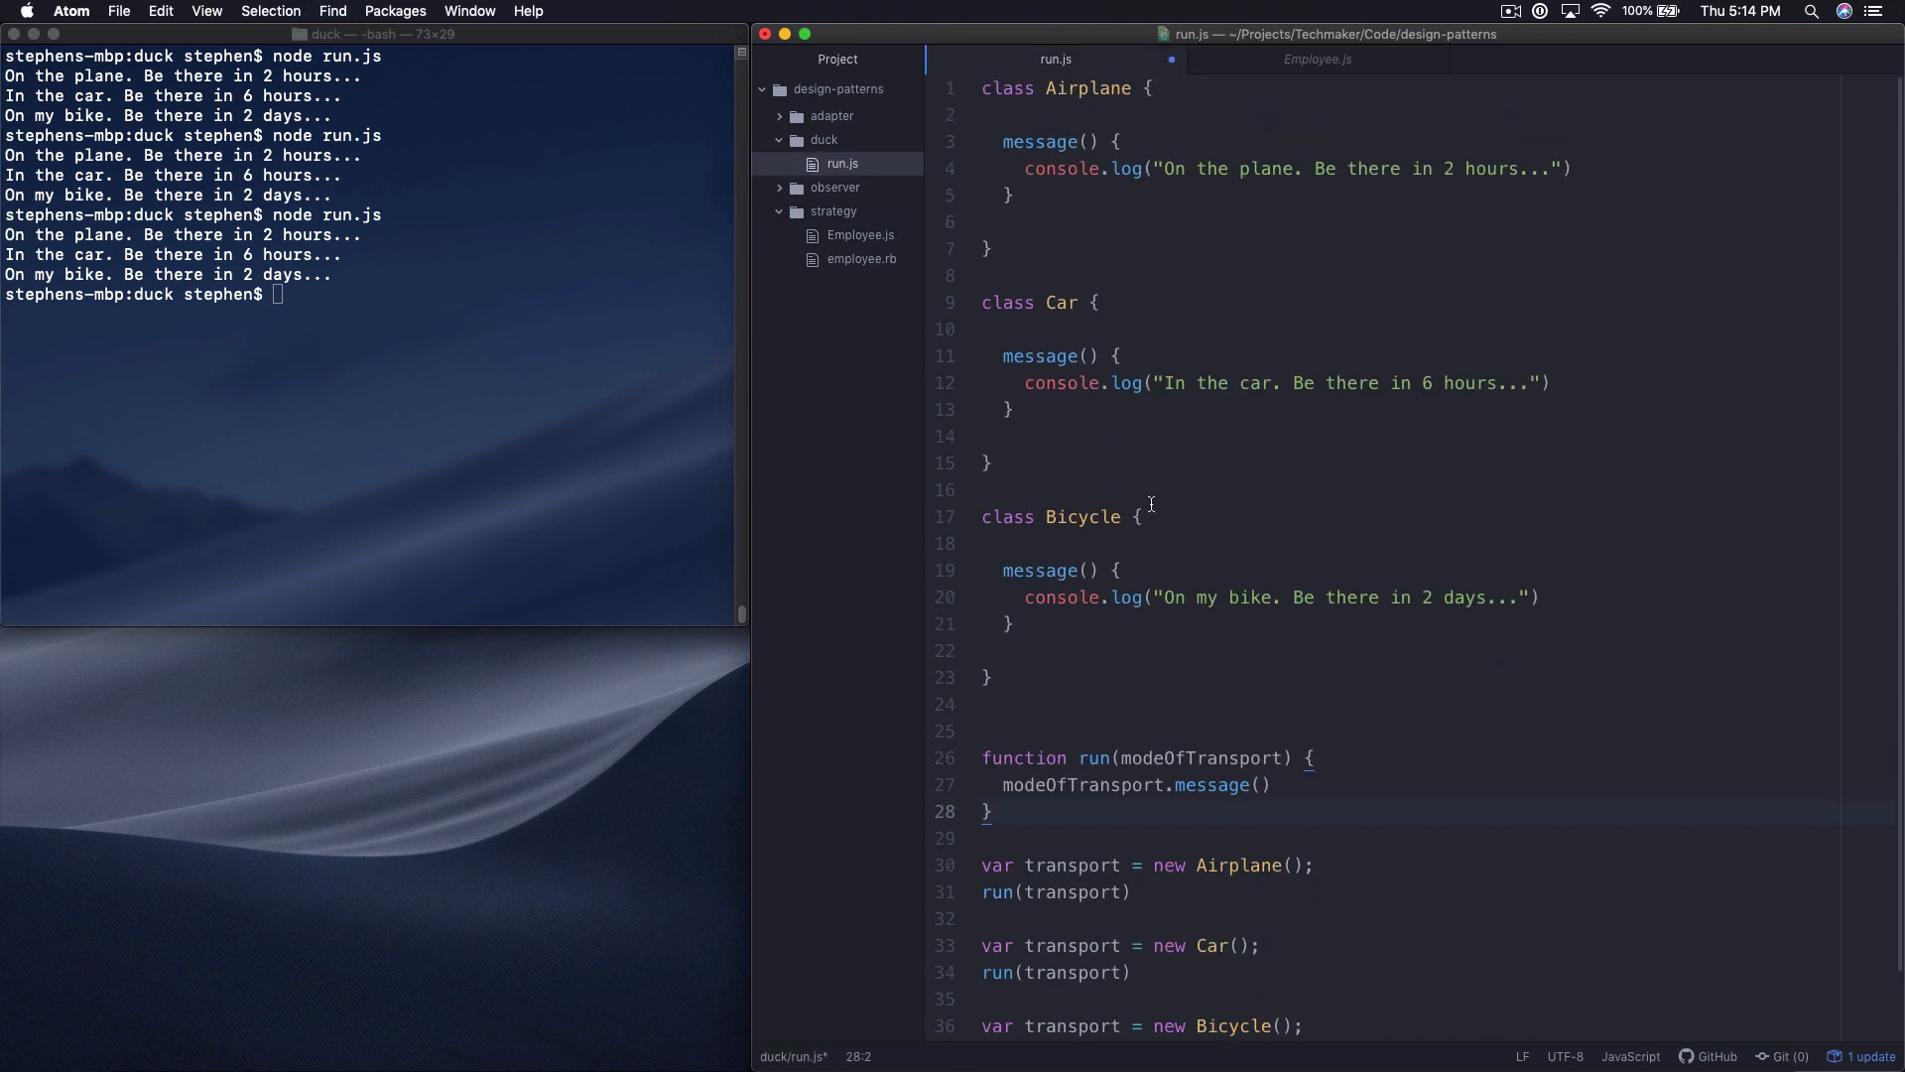
pyautogui.click(988, 811)
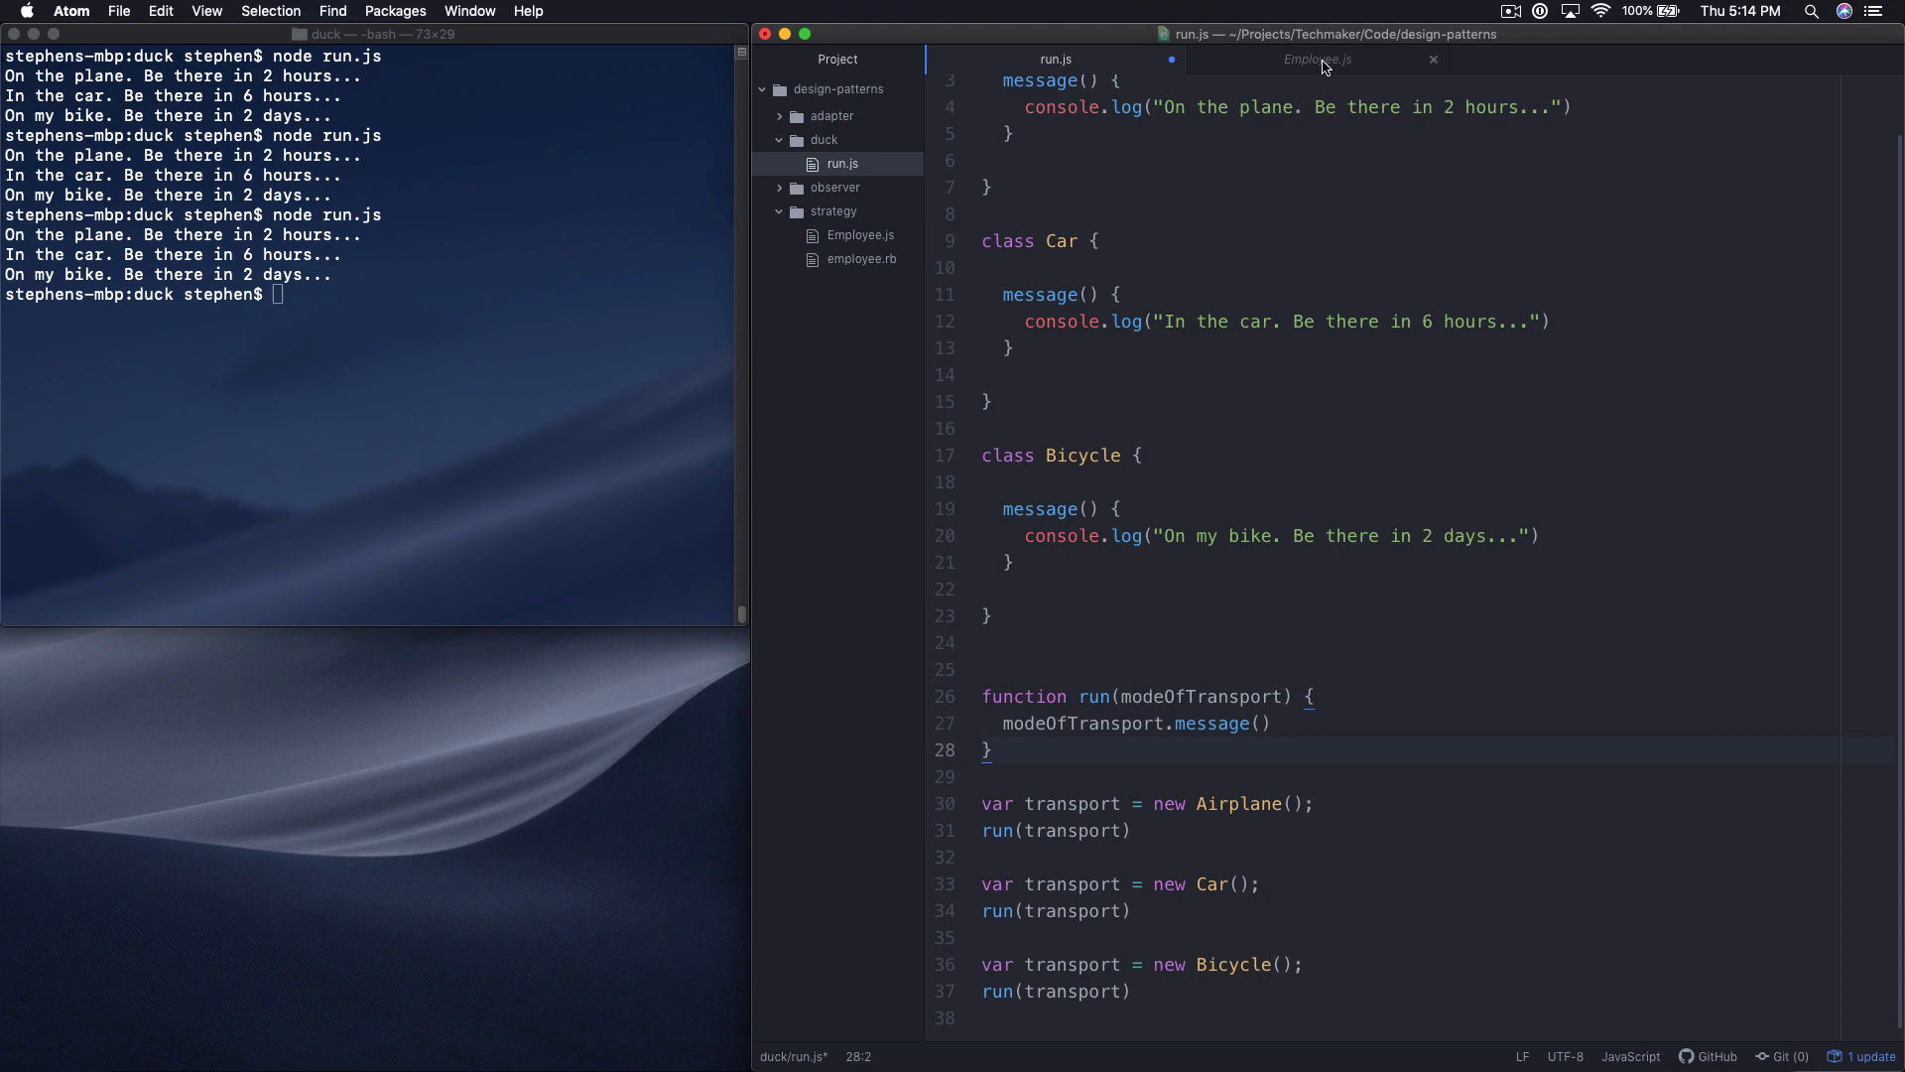
# Step: Examine HourlyStrategy's paymentAmount() method in Employee.js
pyautogui.click(1316, 57)
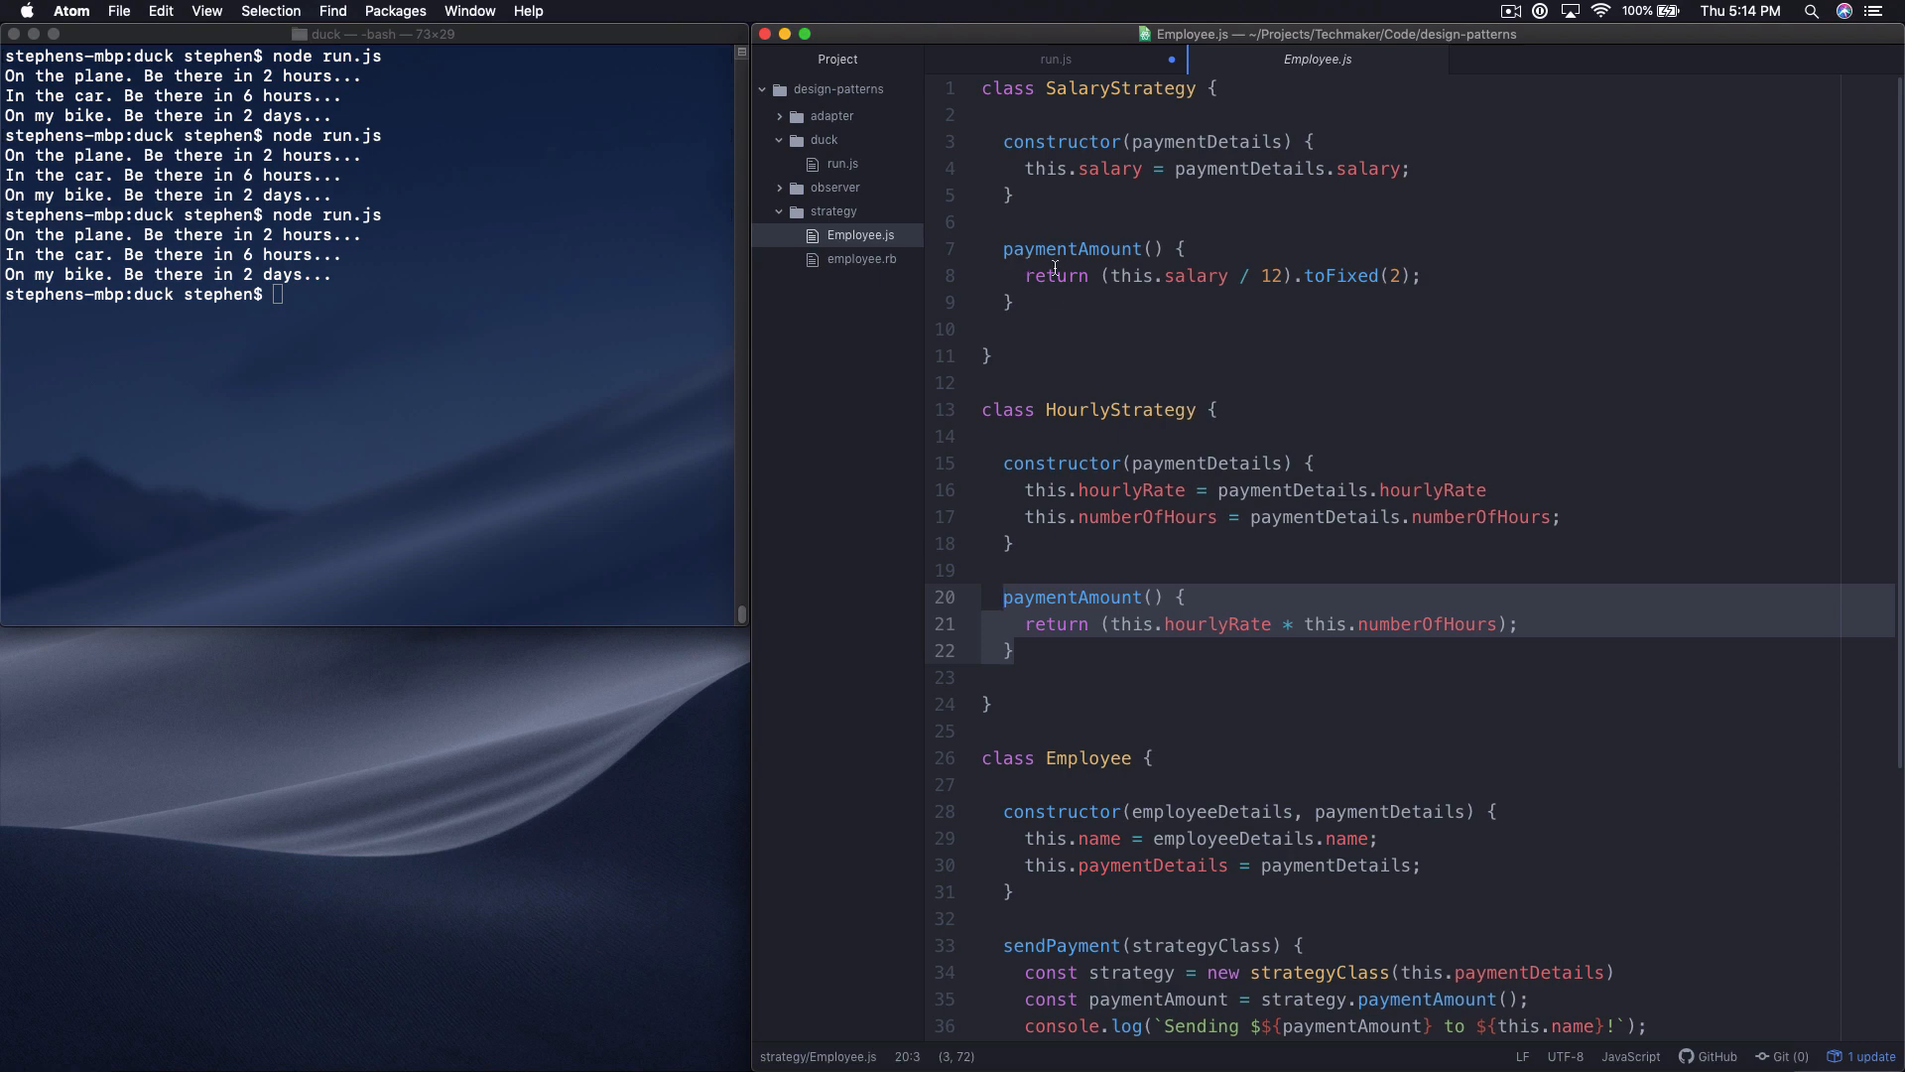
pyautogui.scroll(-3)
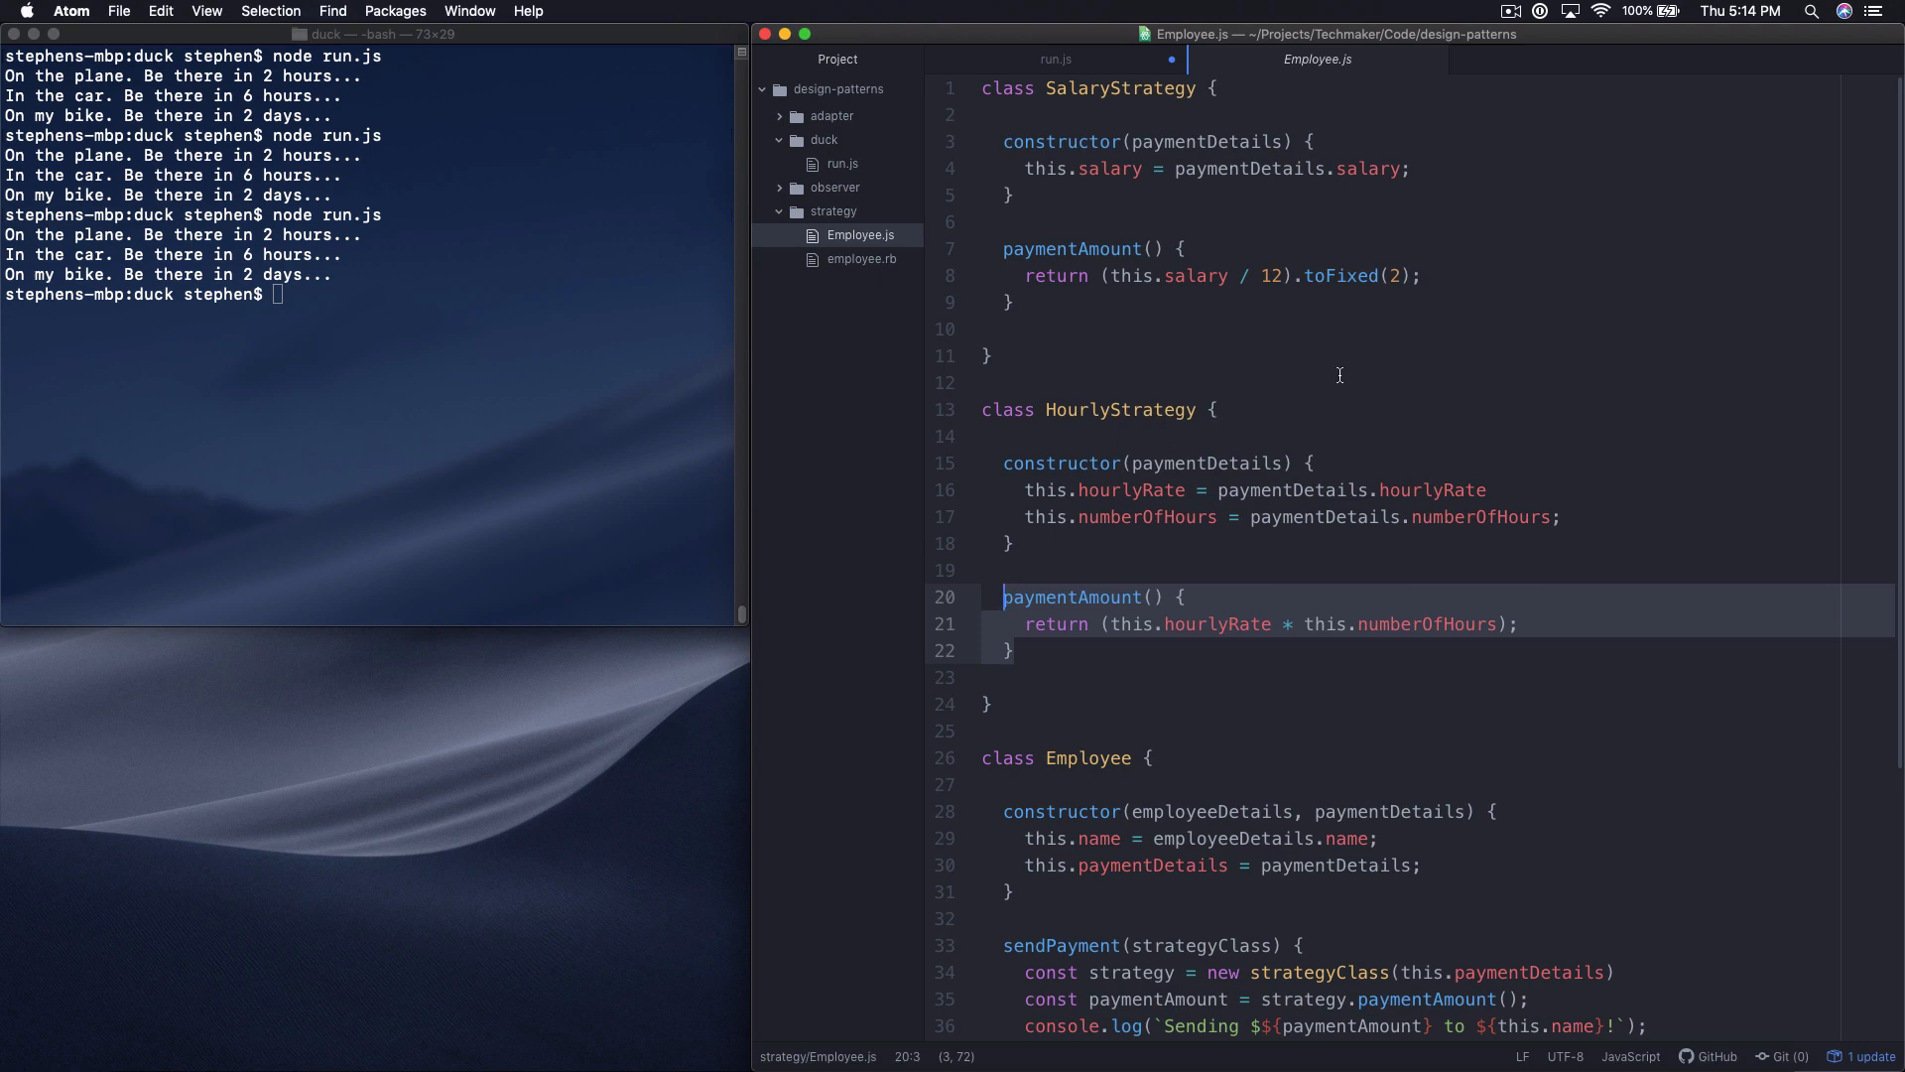
pyautogui.scroll(-3)
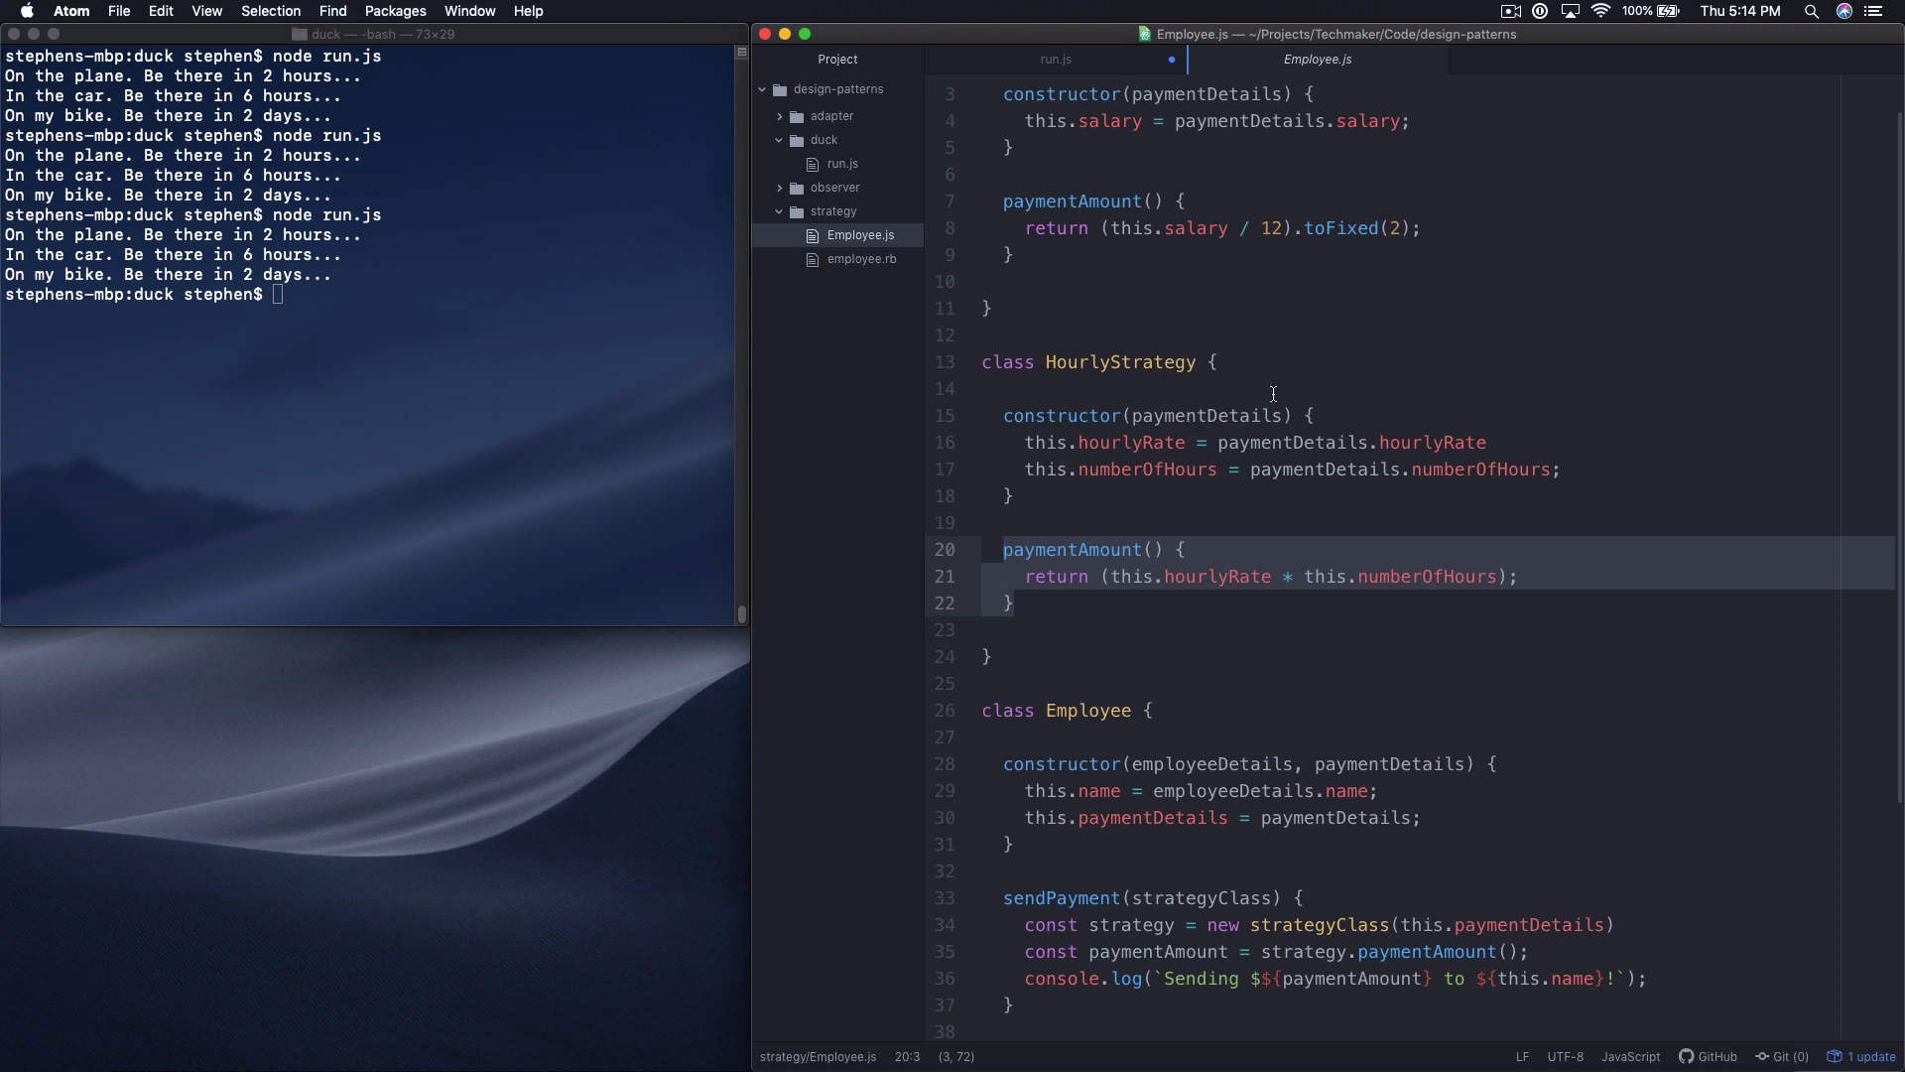